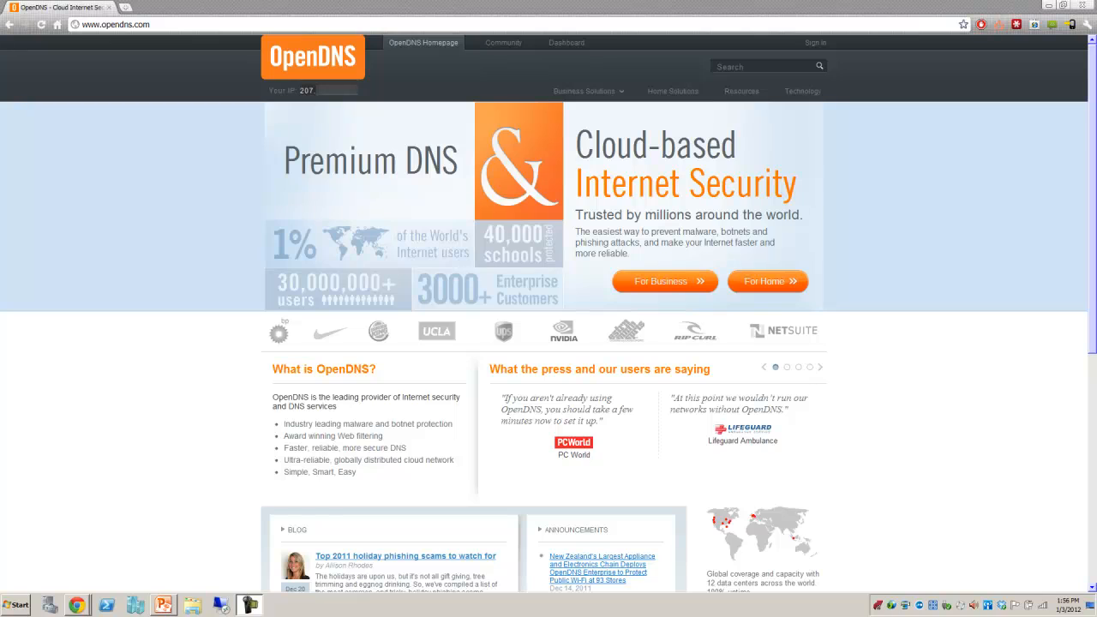
# Browse the homepage, then follow For Home and Get Started under Parental Controls
pyautogui.click(819, 367)
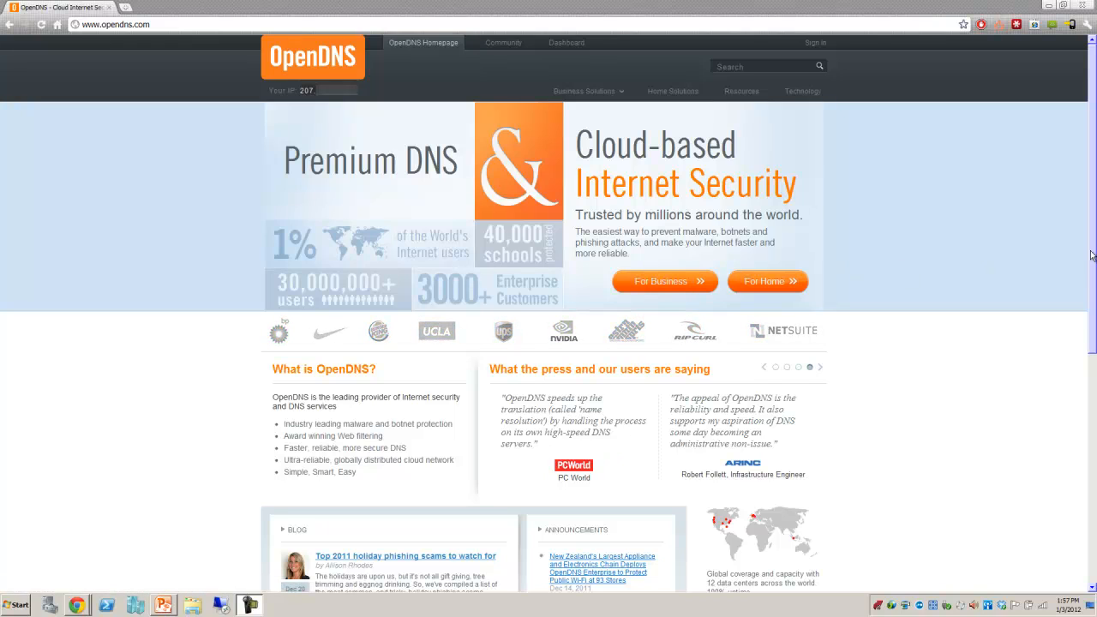
pyautogui.scroll(-3)
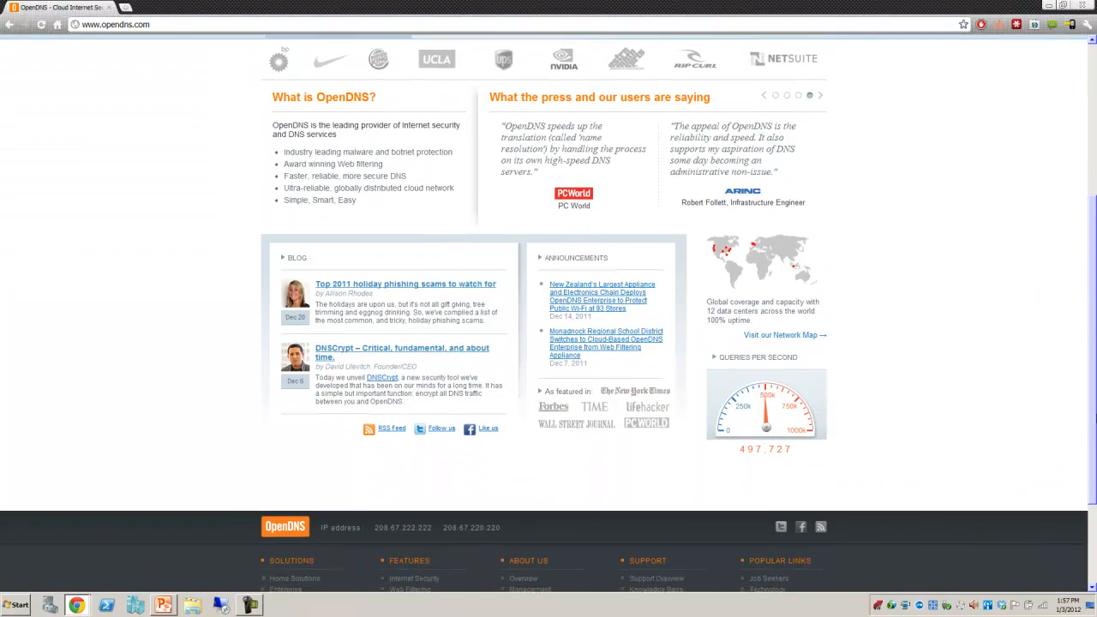
pyautogui.scroll(-3)
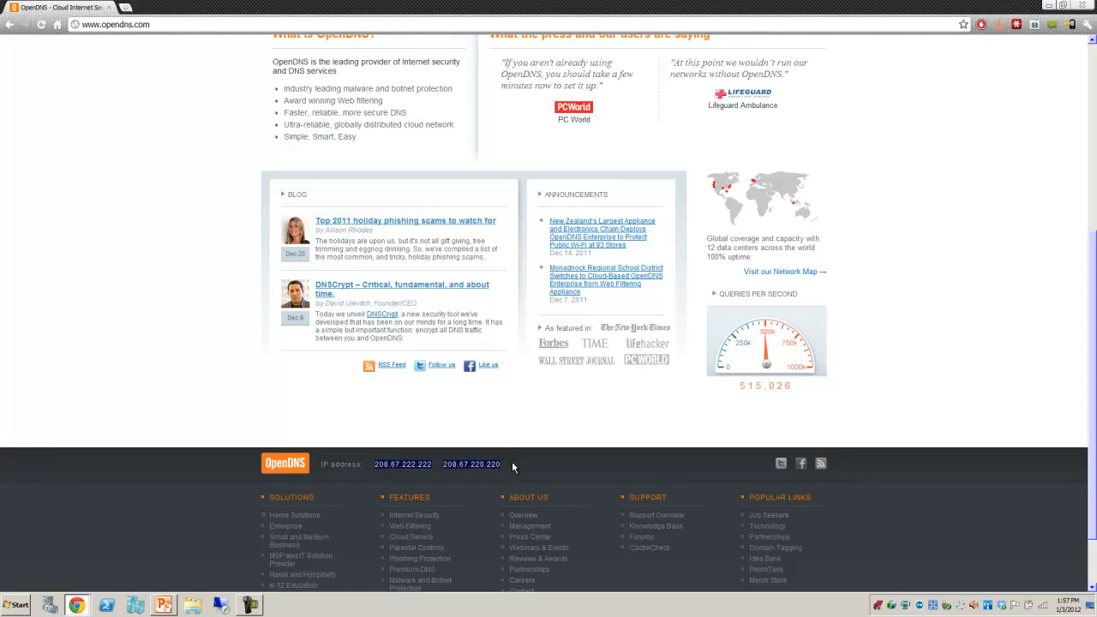
pyautogui.moveTo(501, 454)
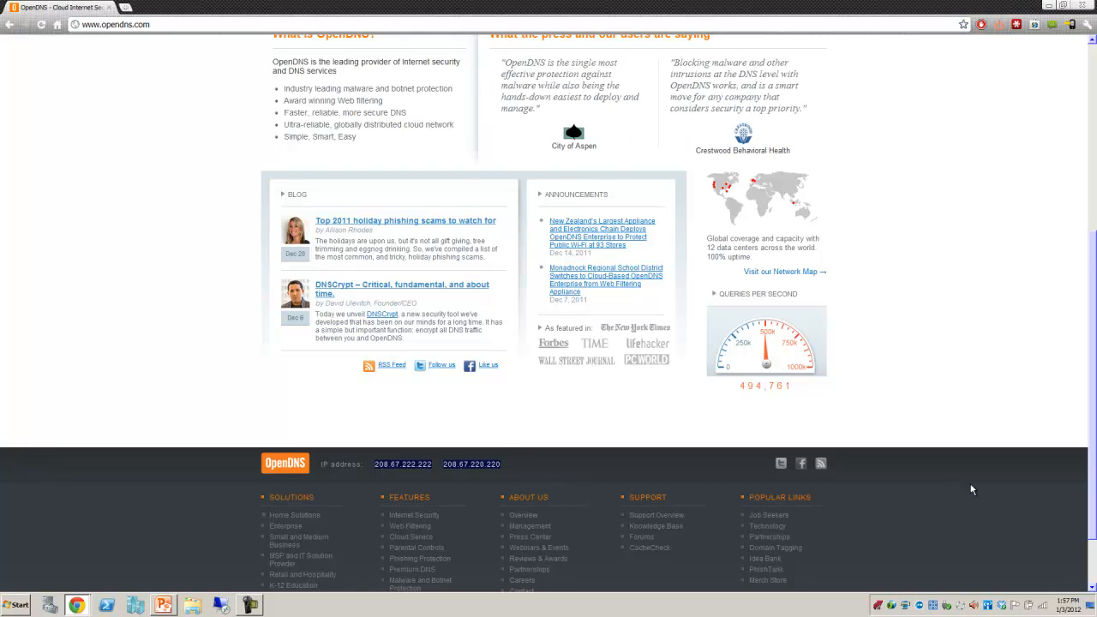
pyautogui.scroll(3)
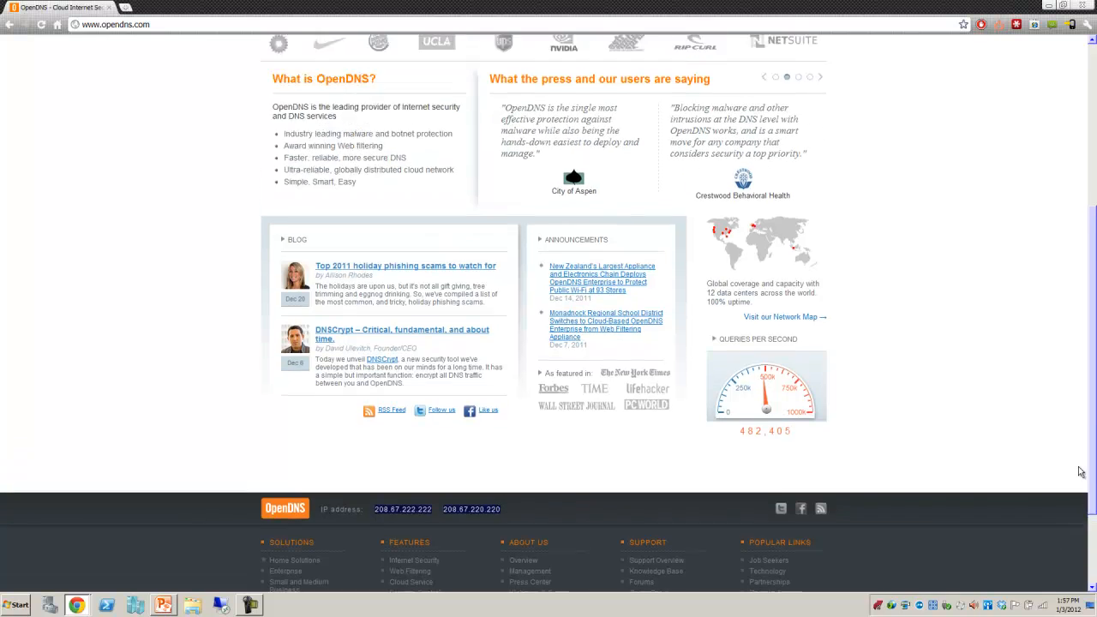
pyautogui.scroll(3)
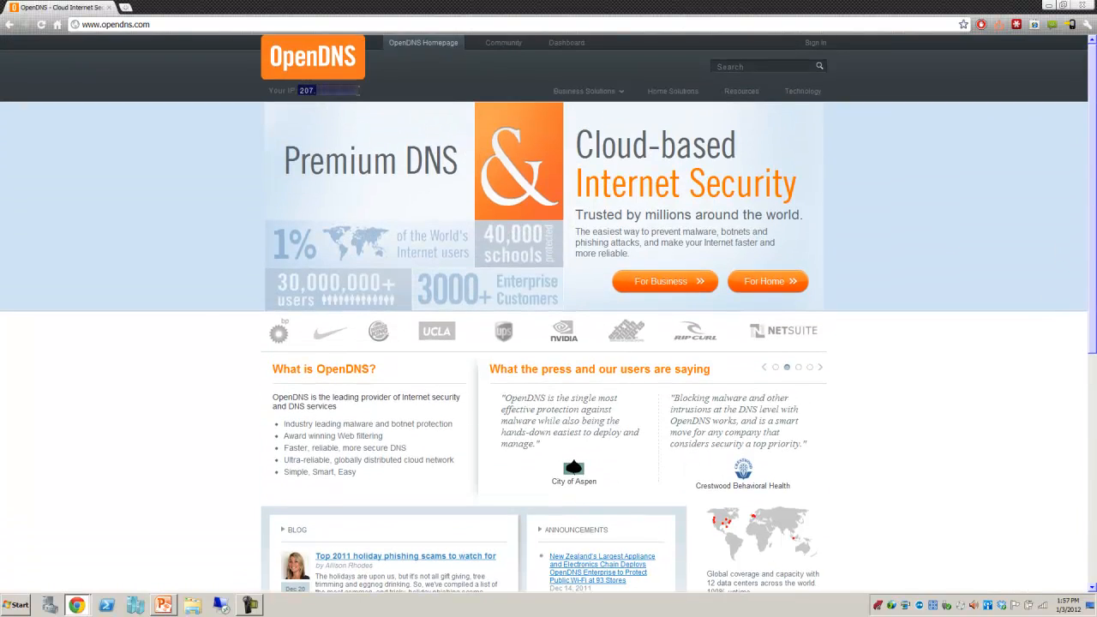
pyautogui.moveTo(206, 303)
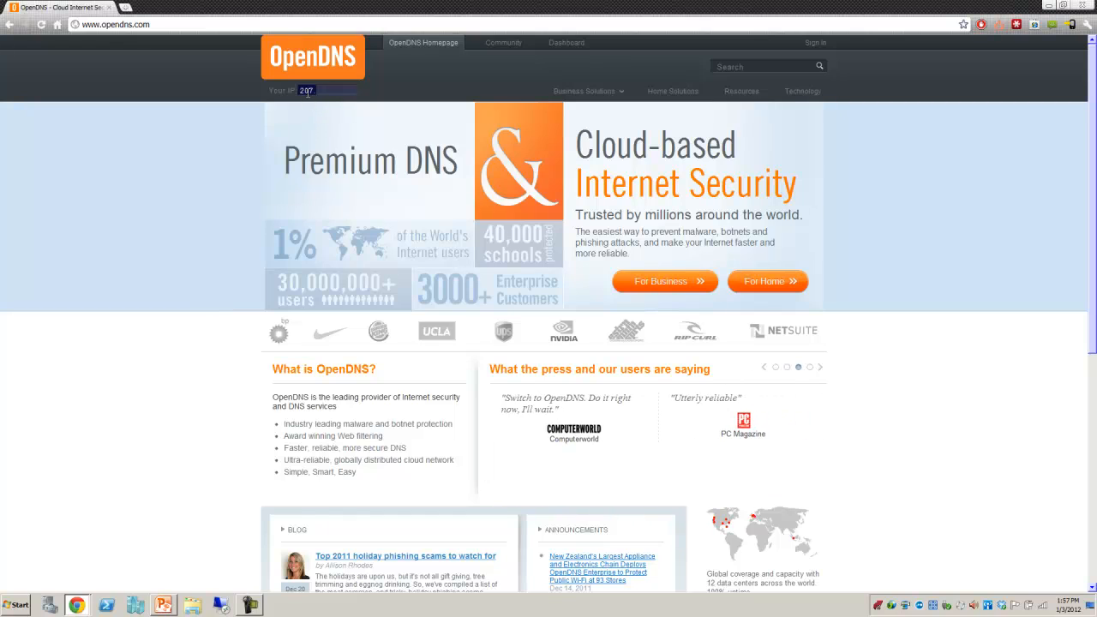
pyautogui.moveTo(306, 103)
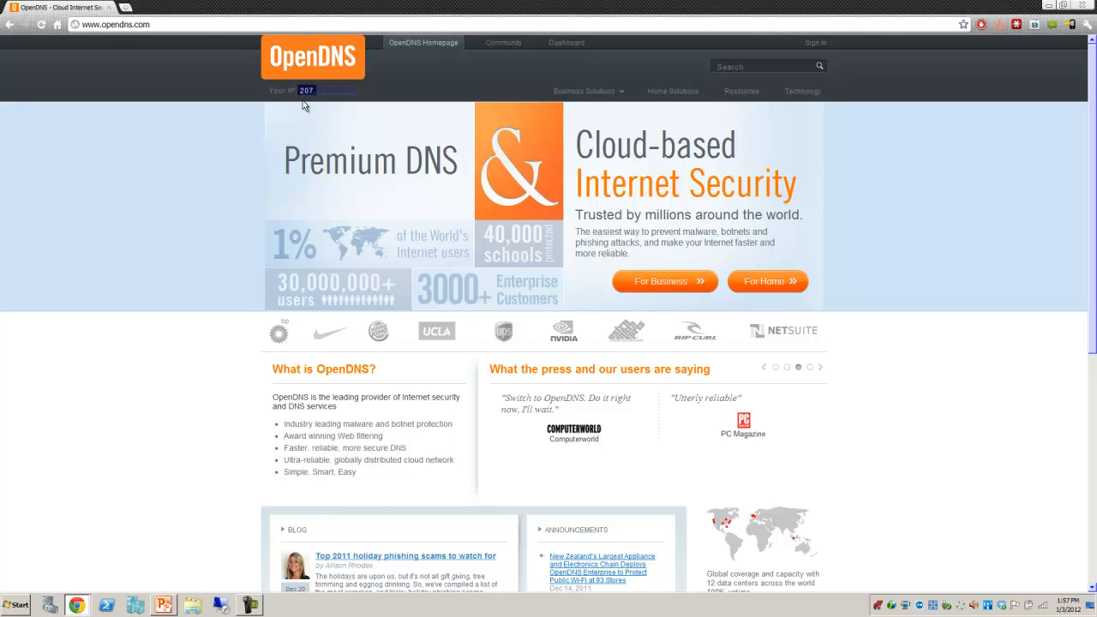
pyautogui.moveTo(304, 67)
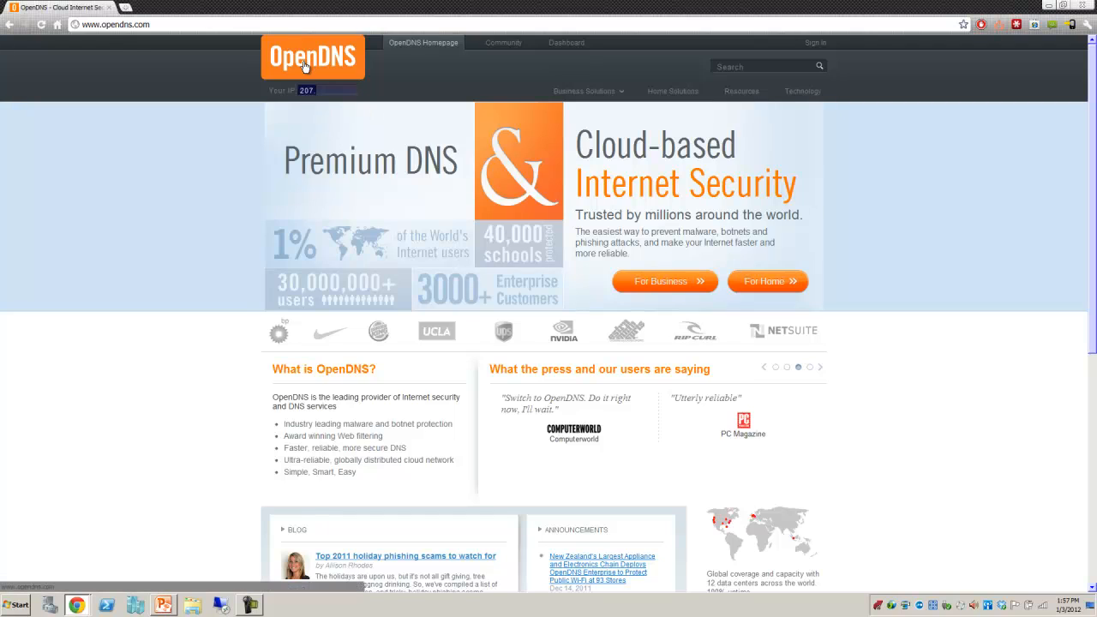
pyautogui.moveTo(767, 281)
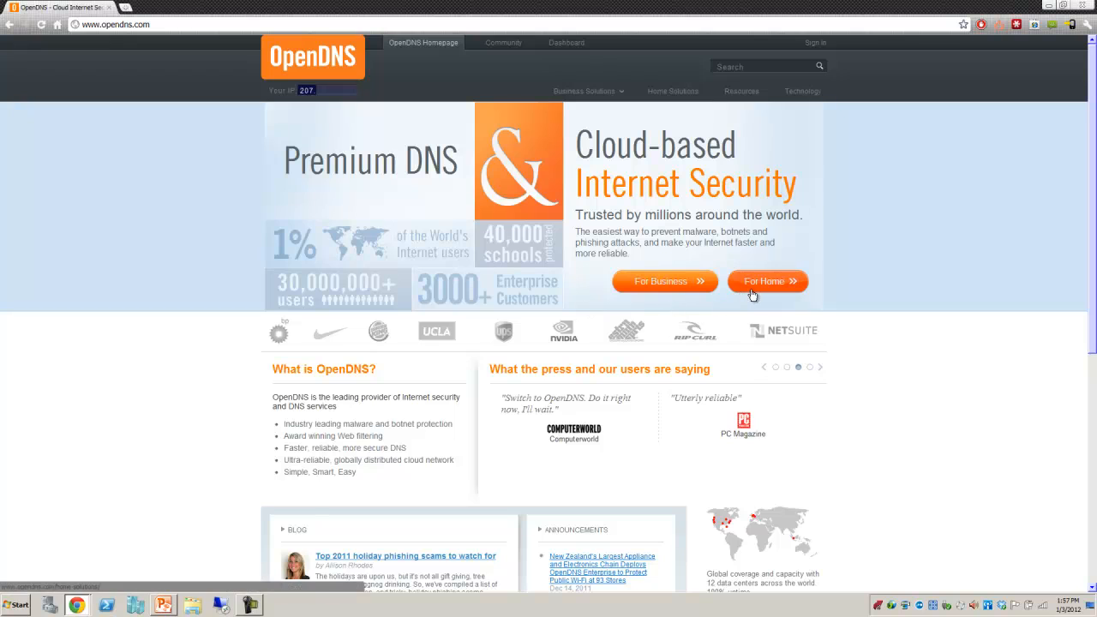
pyautogui.click(765, 281)
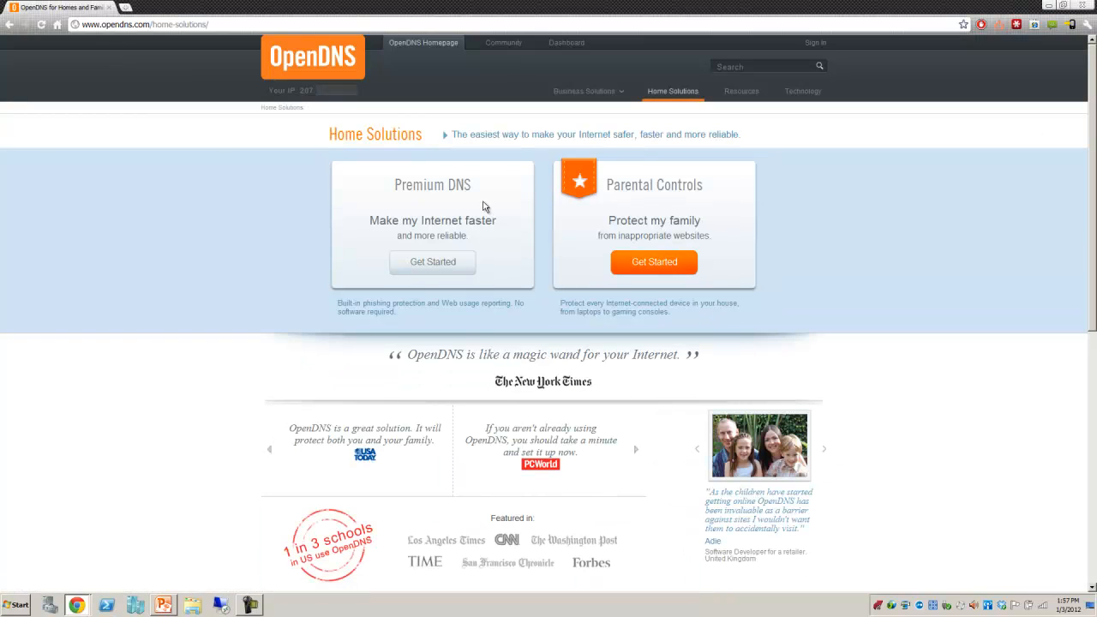
pyautogui.moveTo(613, 216)
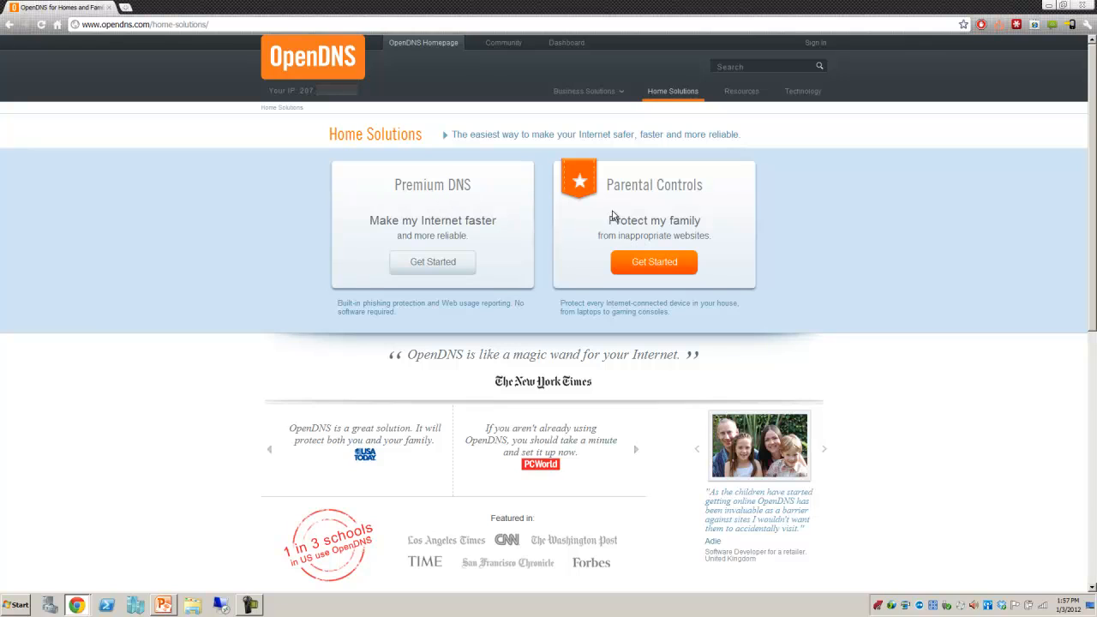
pyautogui.moveTo(598, 217)
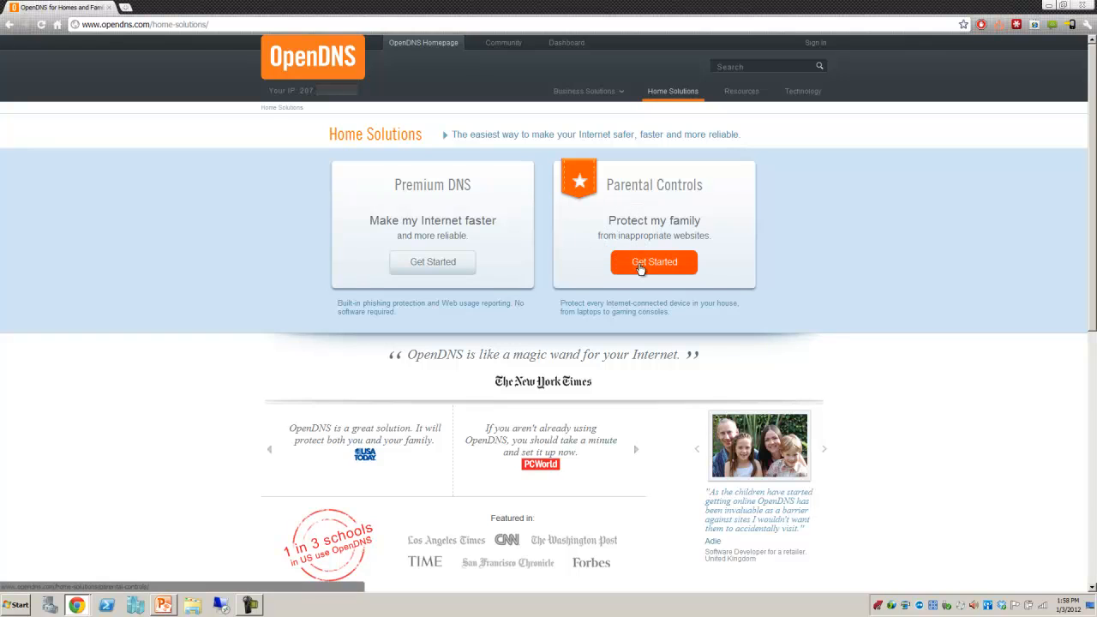
pyautogui.click(654, 262)
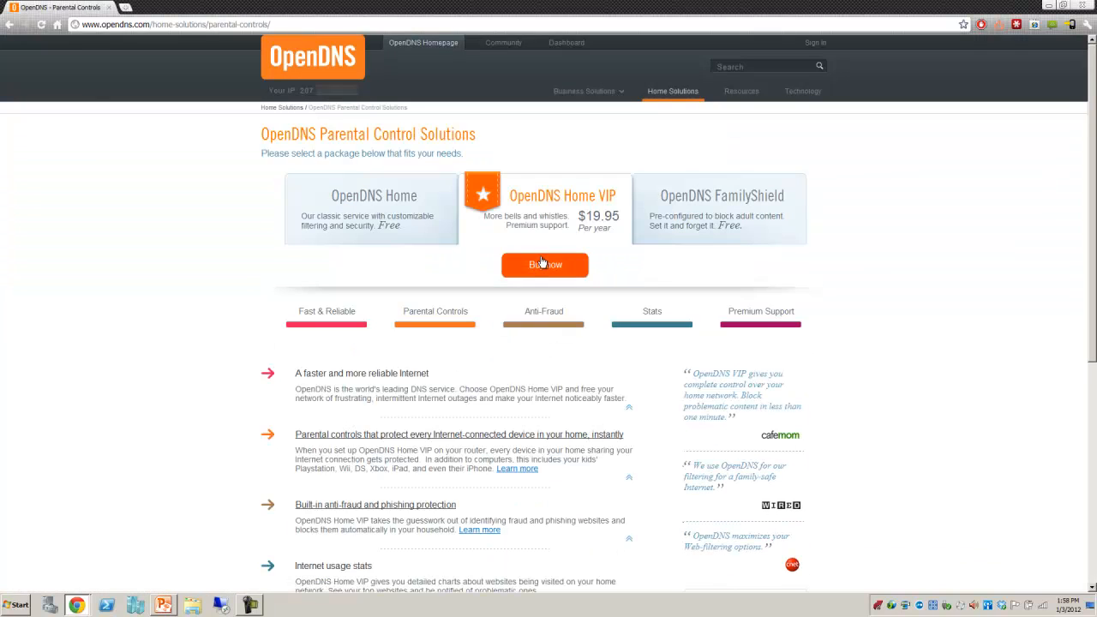
pyautogui.moveTo(388, 242)
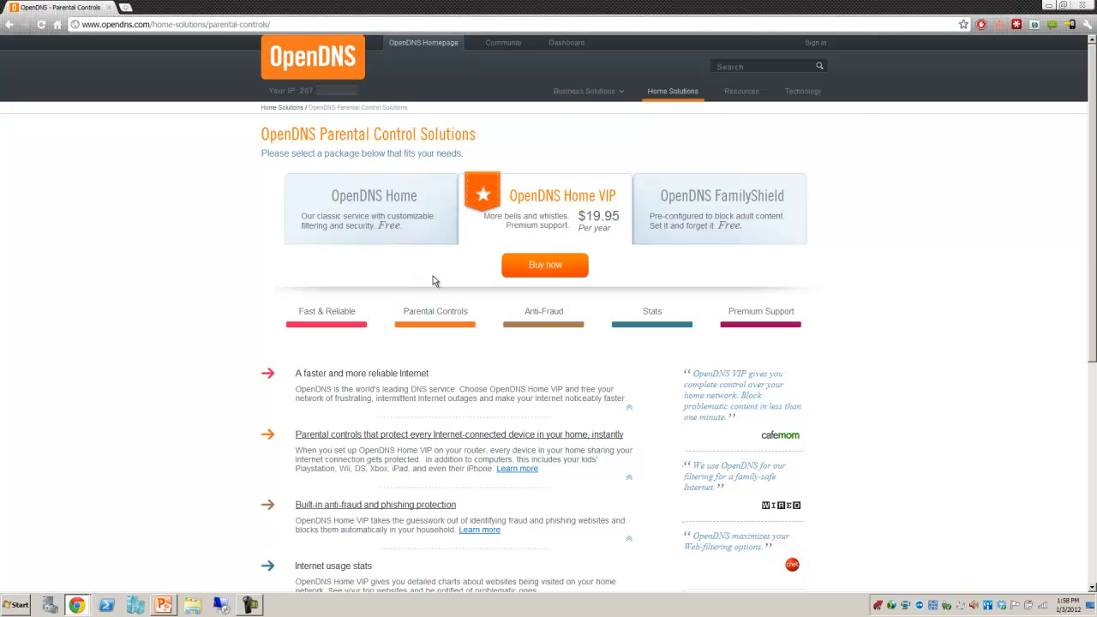
pyautogui.moveTo(519, 231)
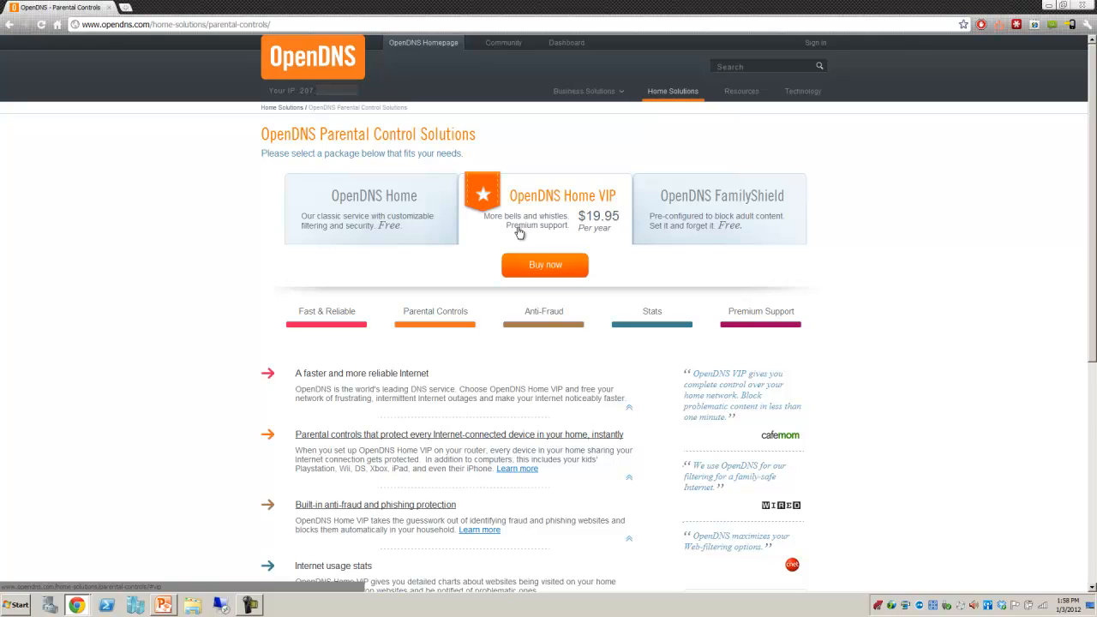
pyautogui.moveTo(542, 213)
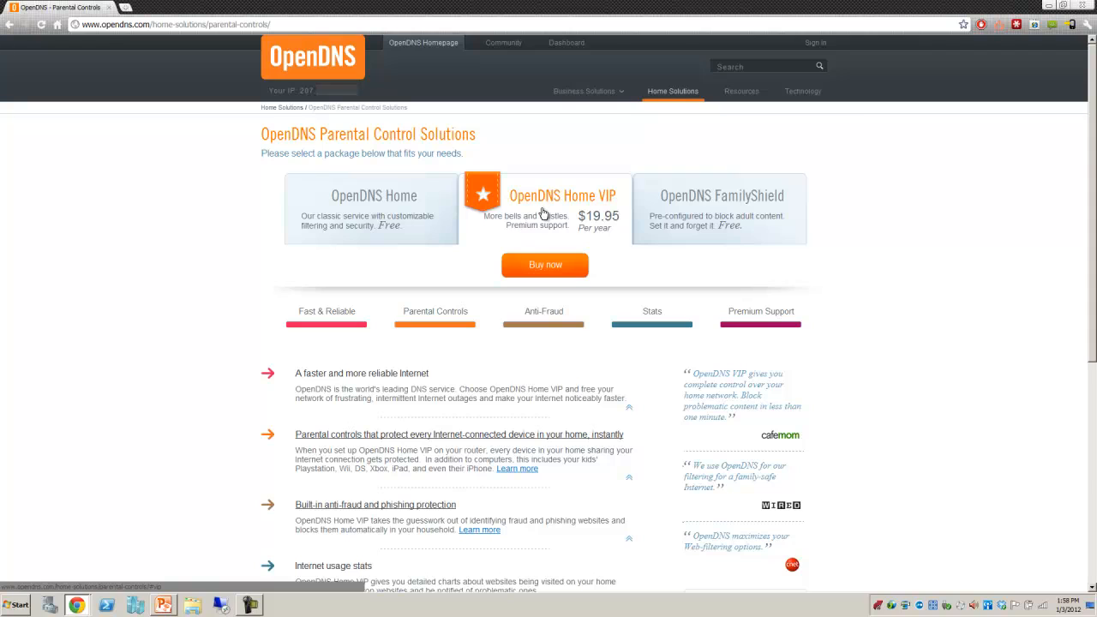
pyautogui.moveTo(694, 405)
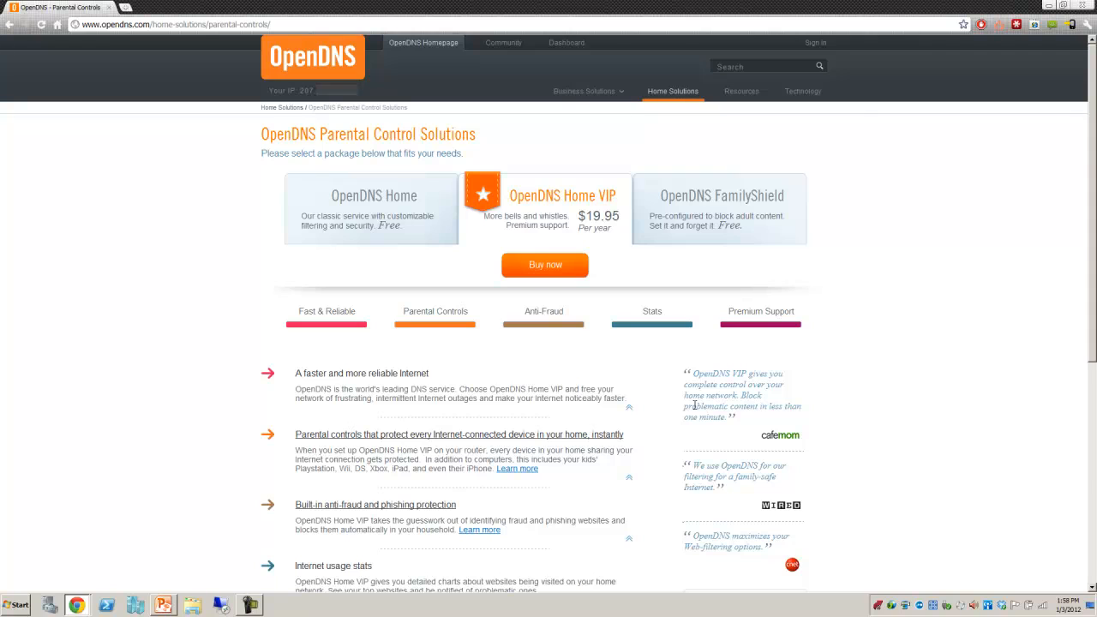
pyautogui.moveTo(561, 245)
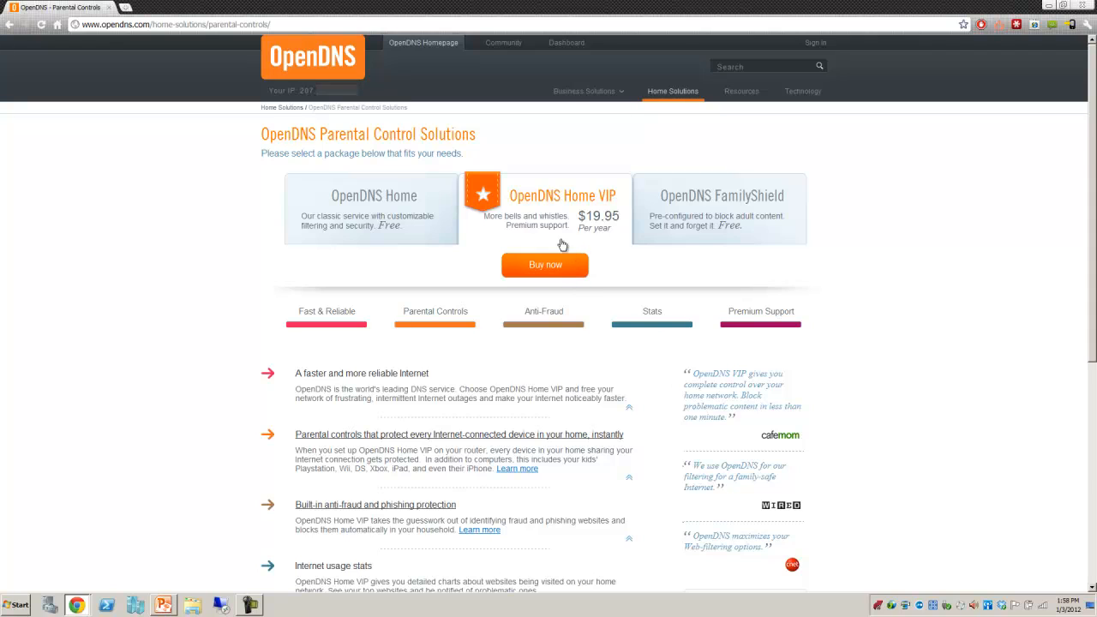
pyautogui.moveTo(584, 232)
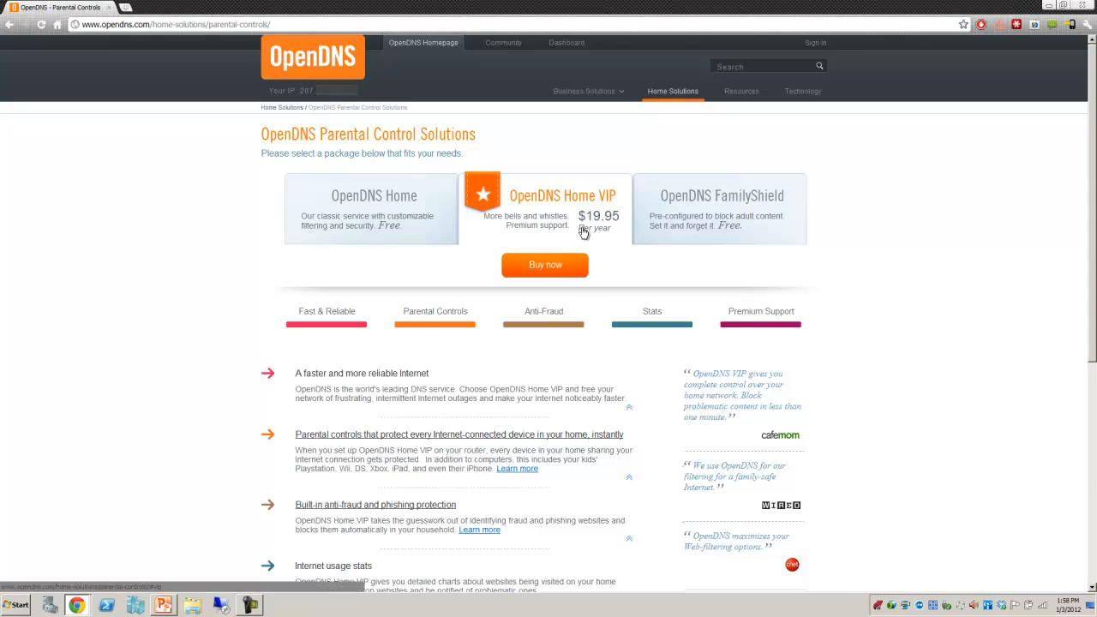
pyautogui.moveTo(510, 197)
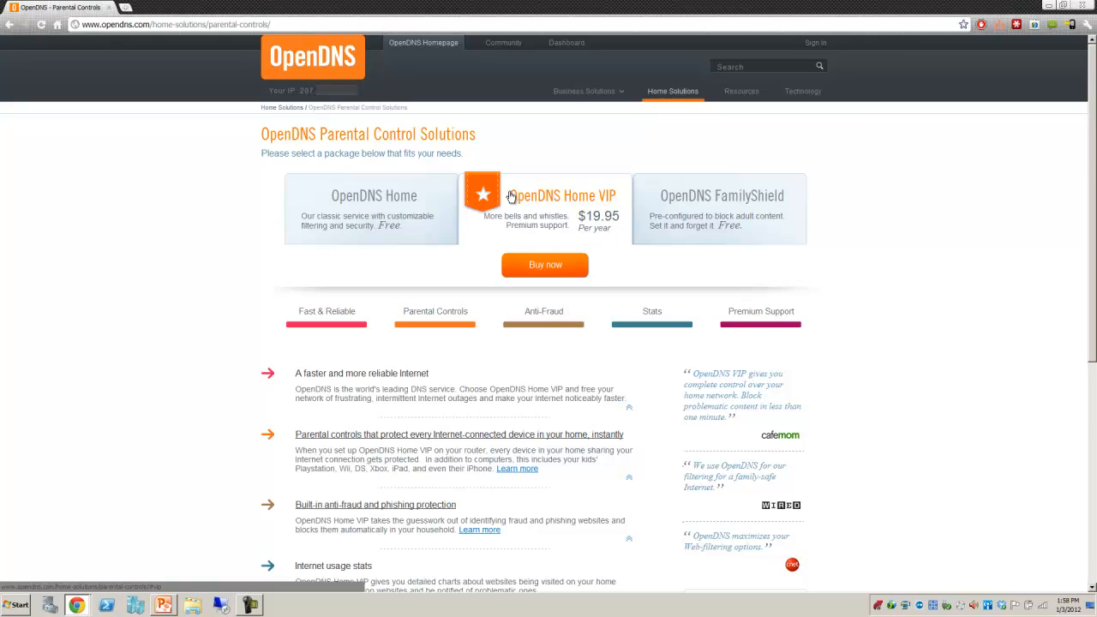
pyautogui.moveTo(522, 214)
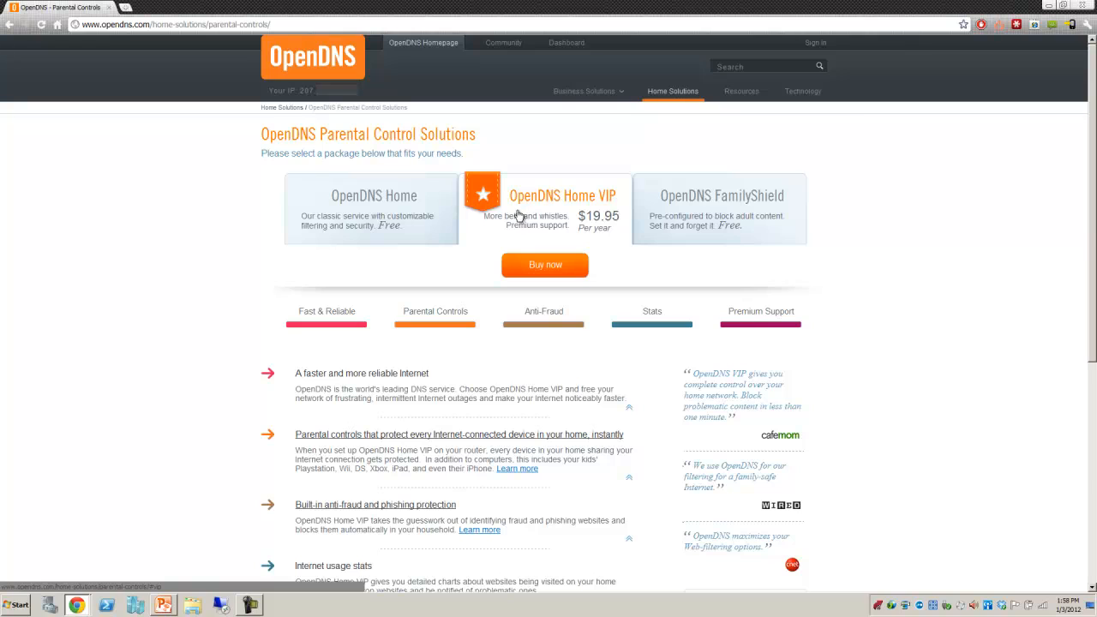
pyautogui.moveTo(721, 224)
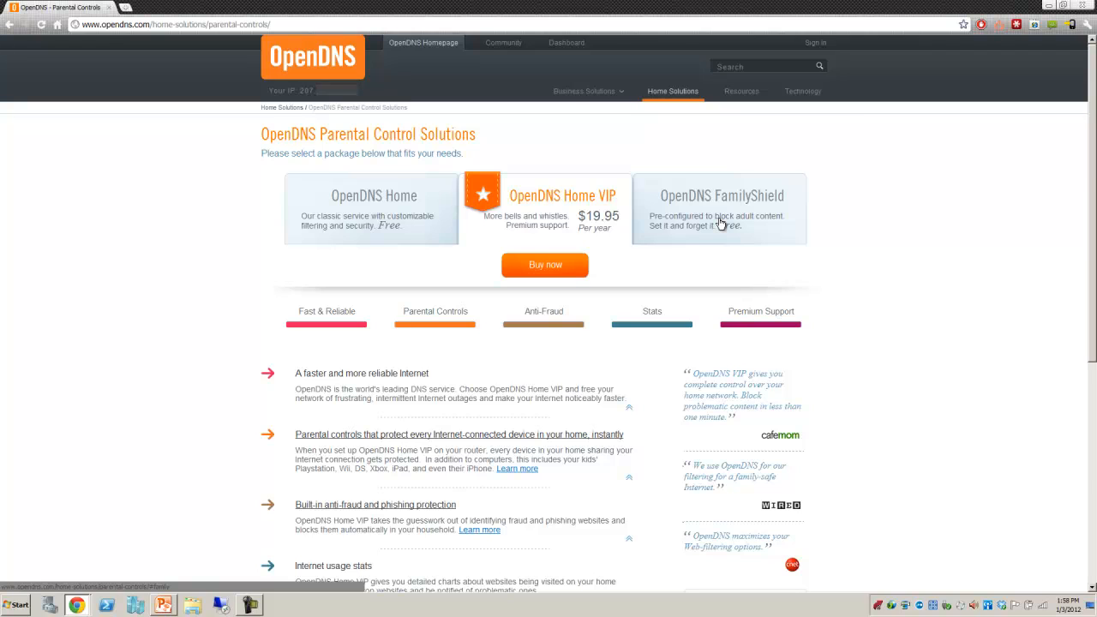
pyautogui.moveTo(585, 219)
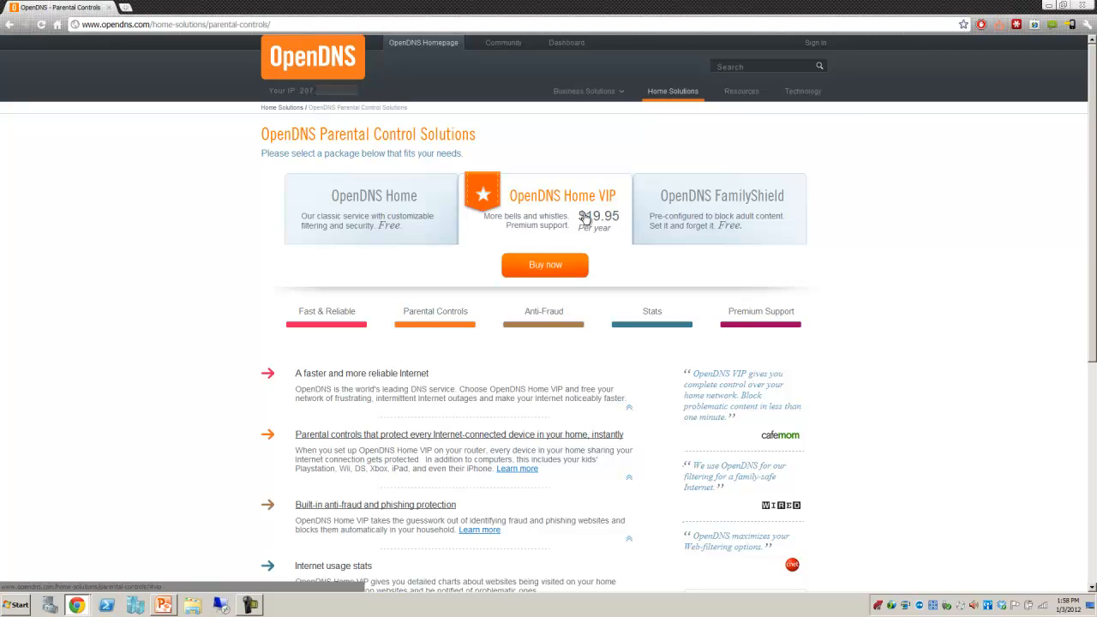
# Show the free FamilyShield package details and scroll through them
pyautogui.click(721, 208)
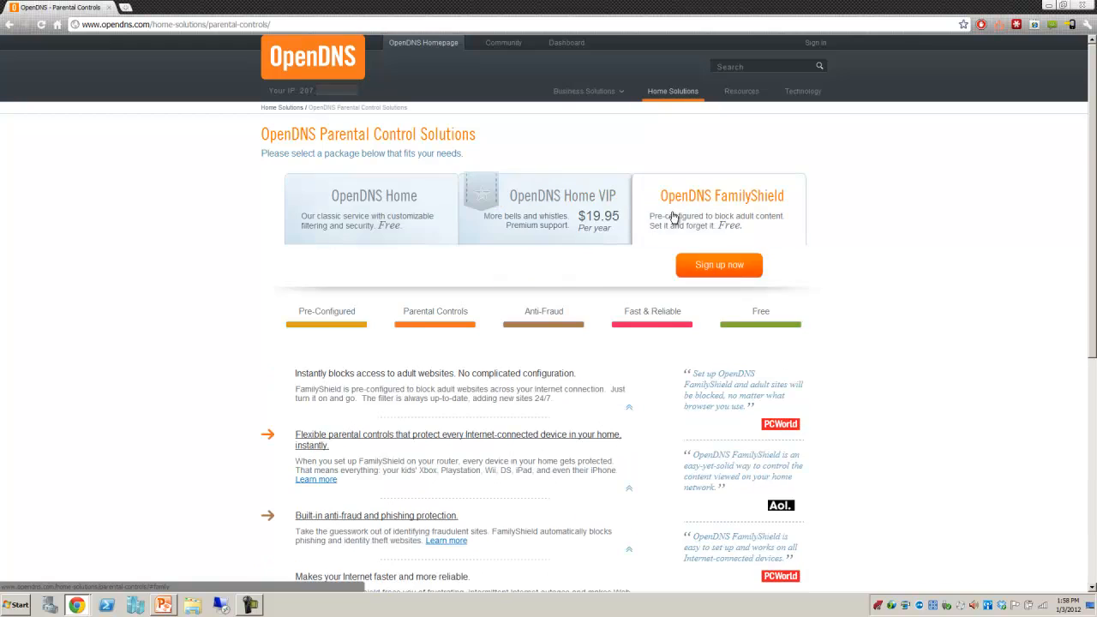
pyautogui.scroll(-3)
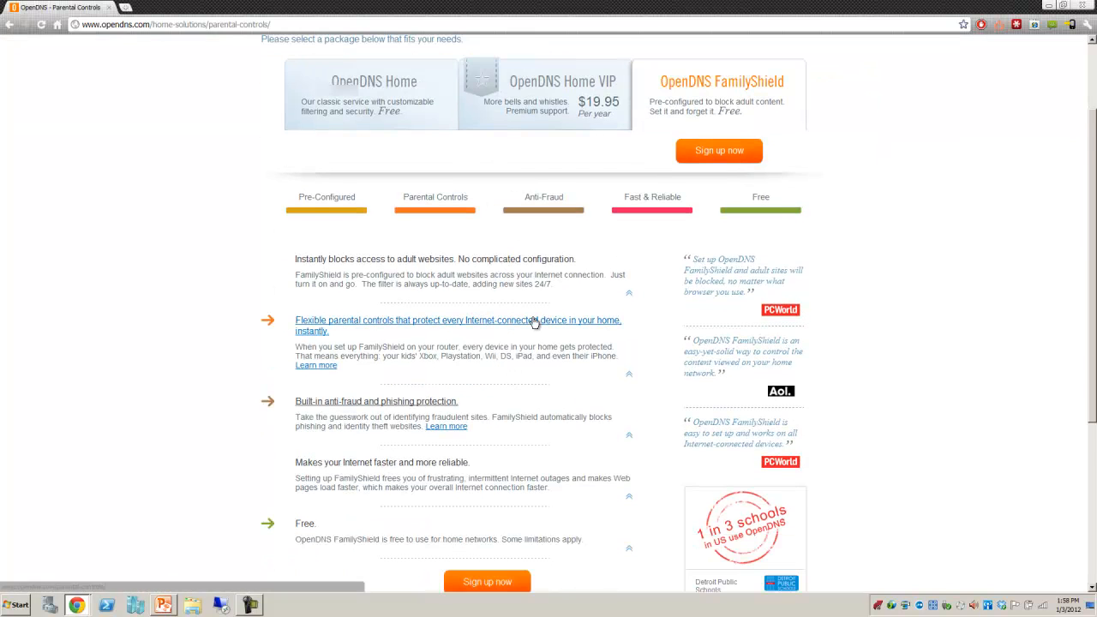
pyautogui.scroll(-3)
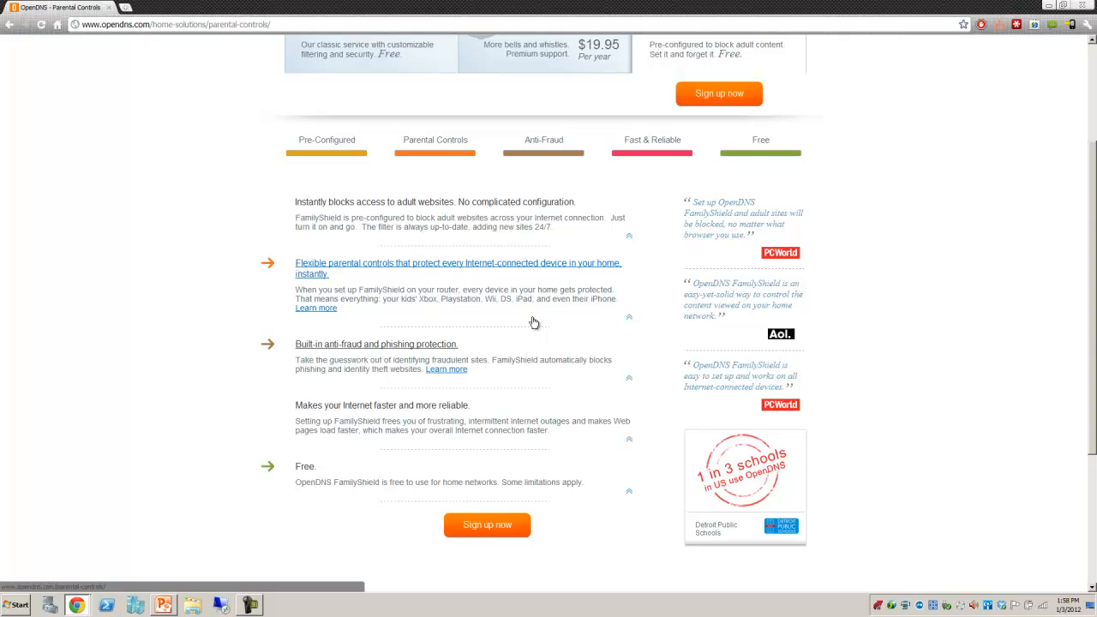
pyautogui.scroll(3)
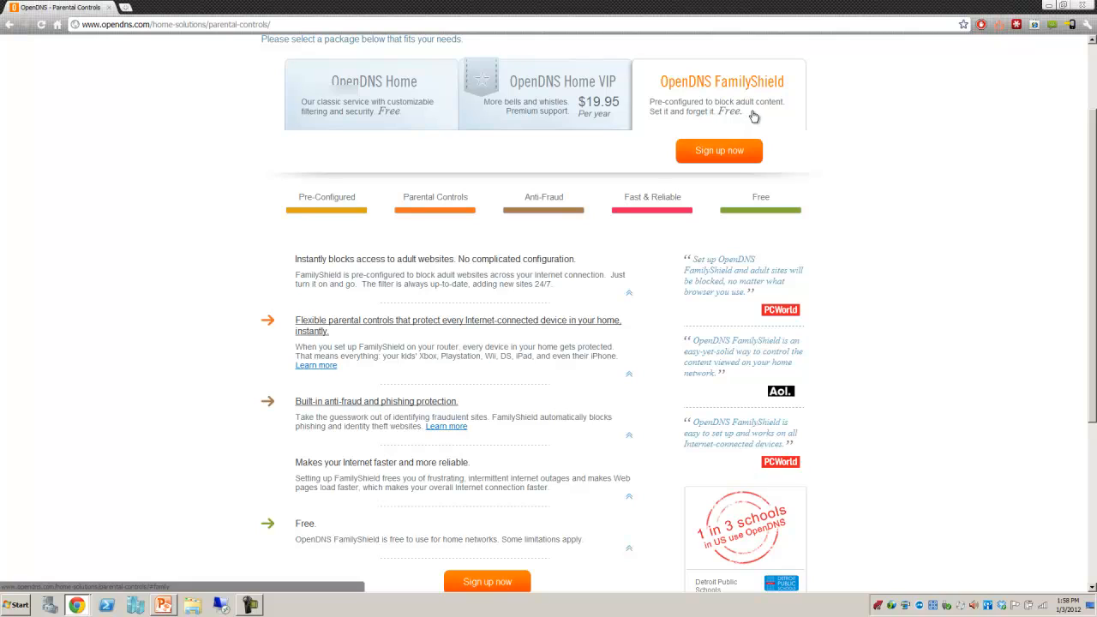
pyautogui.moveTo(193, 92)
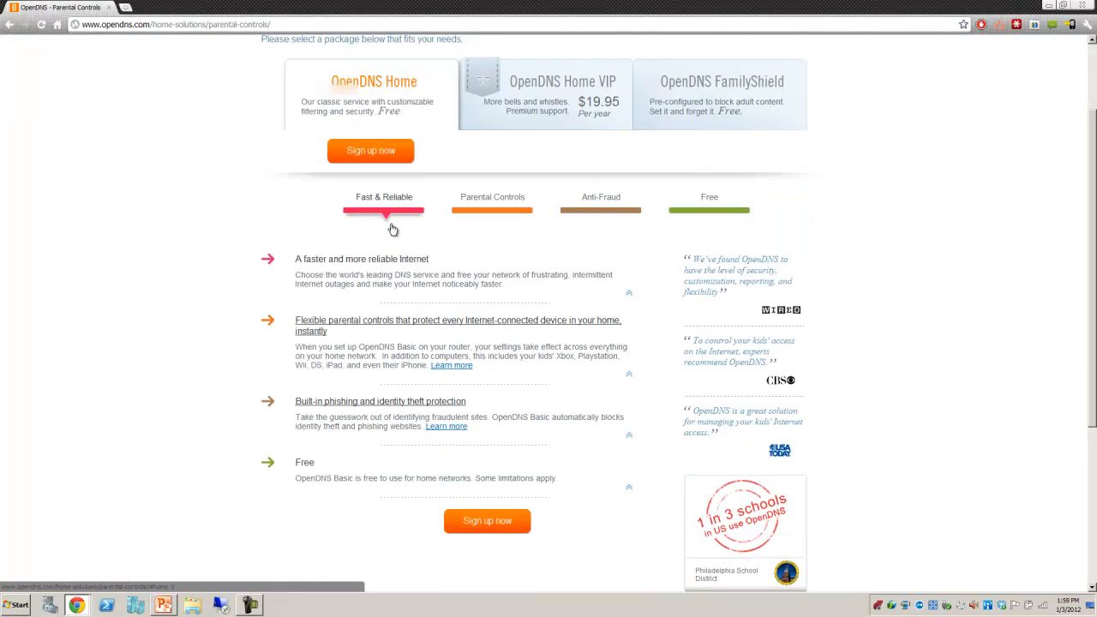
pyautogui.scroll(3)
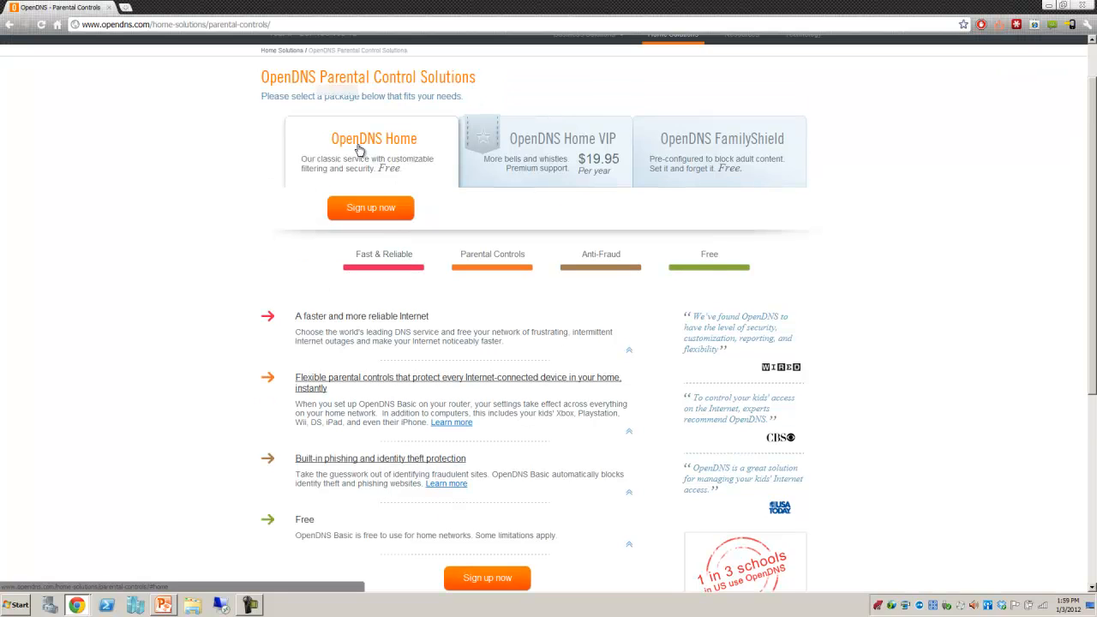
pyautogui.moveTo(401, 176)
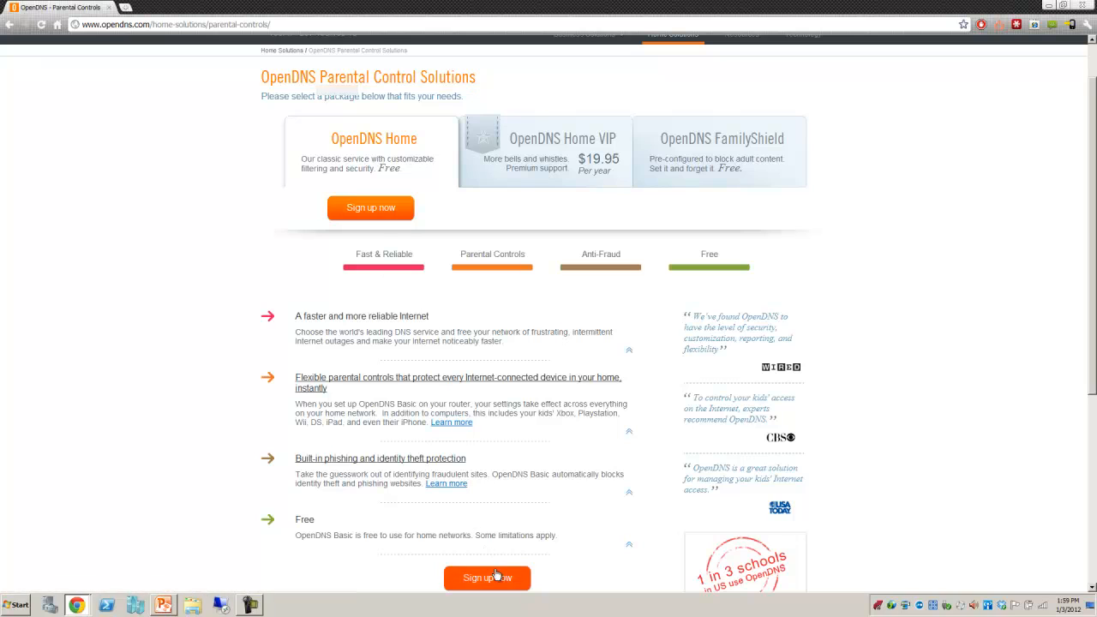
pyautogui.moveTo(520, 183)
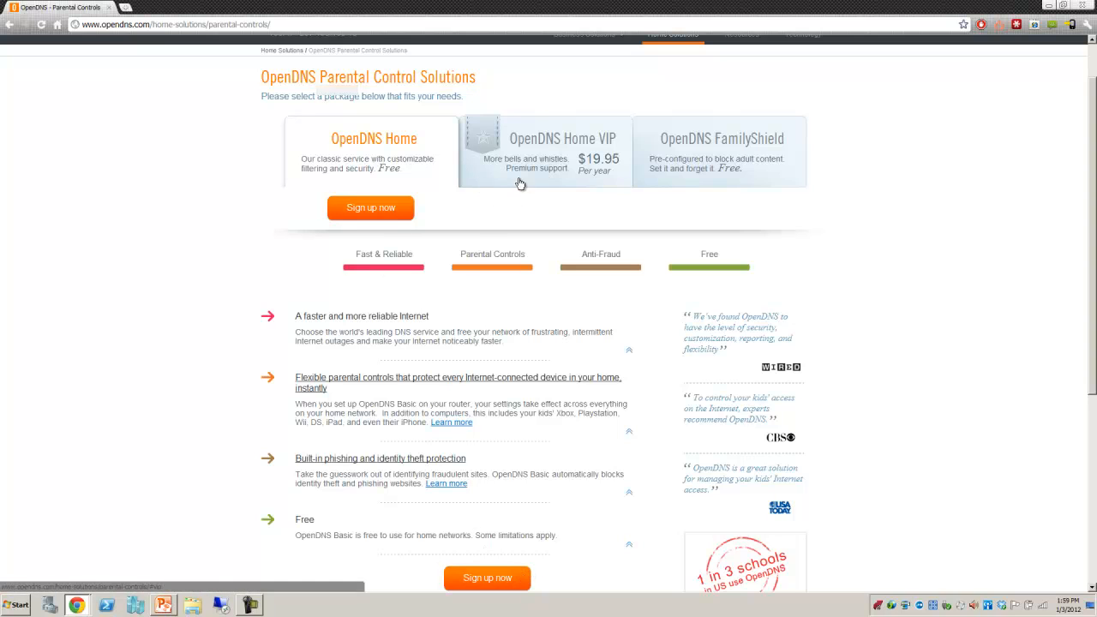
# Review the Home VIP package features, then return to the FamilyShield details
pyautogui.click(544, 152)
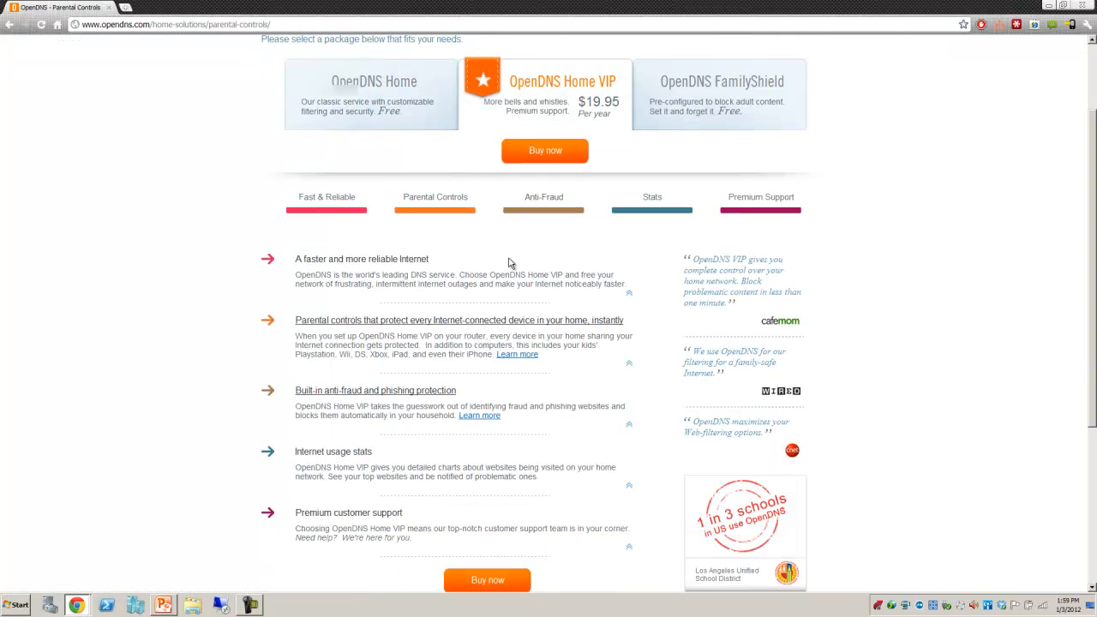
pyautogui.moveTo(711, 251)
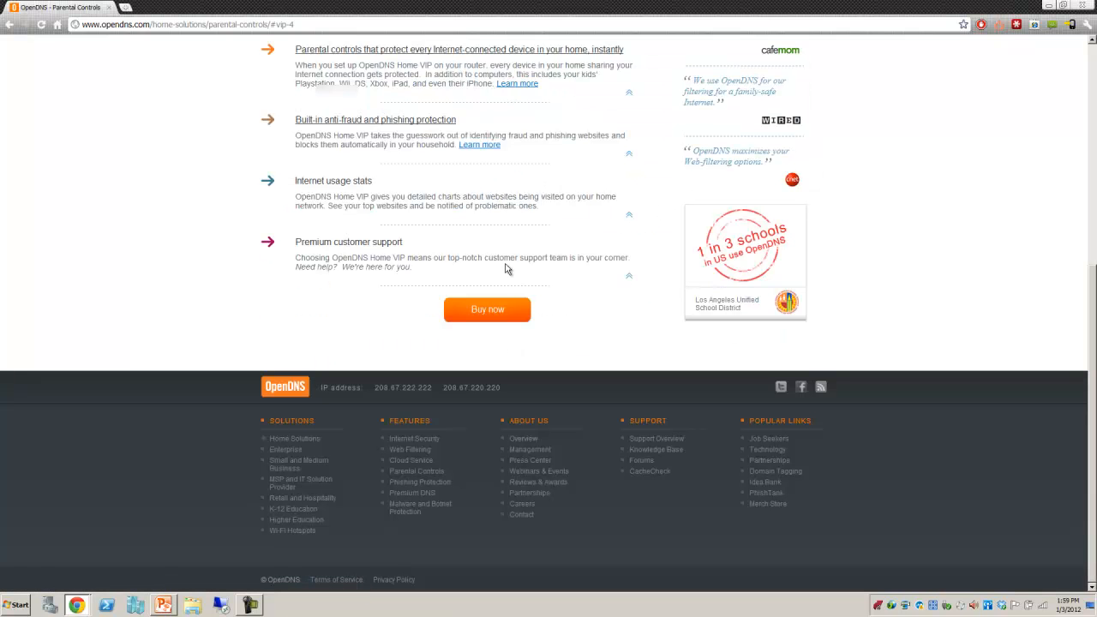
pyautogui.scroll(3)
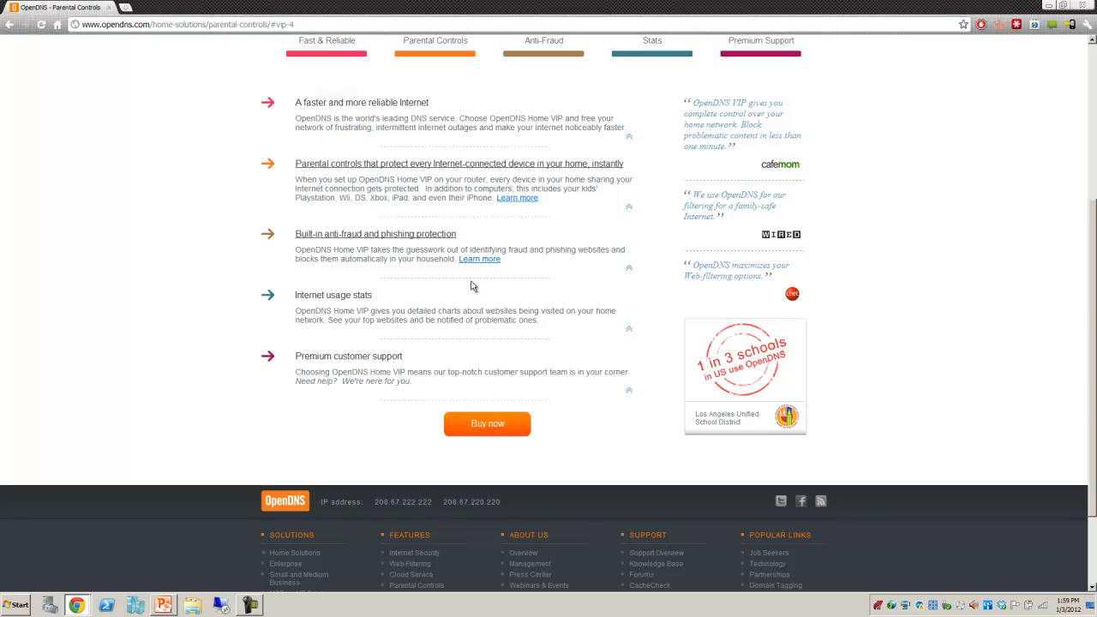
pyautogui.moveTo(371, 314)
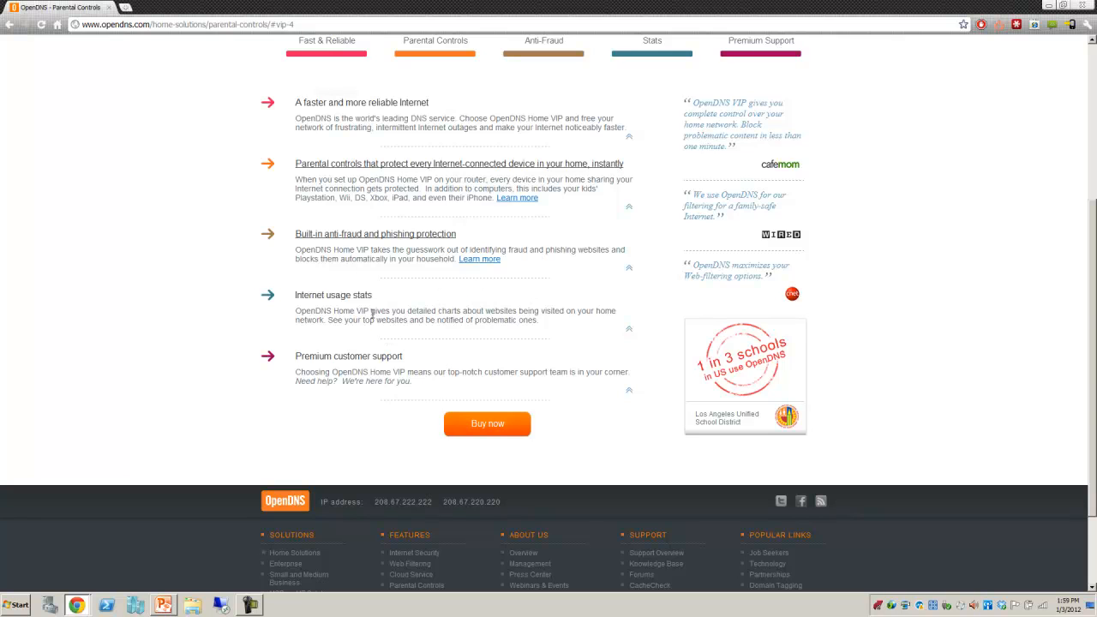
pyautogui.scroll(3)
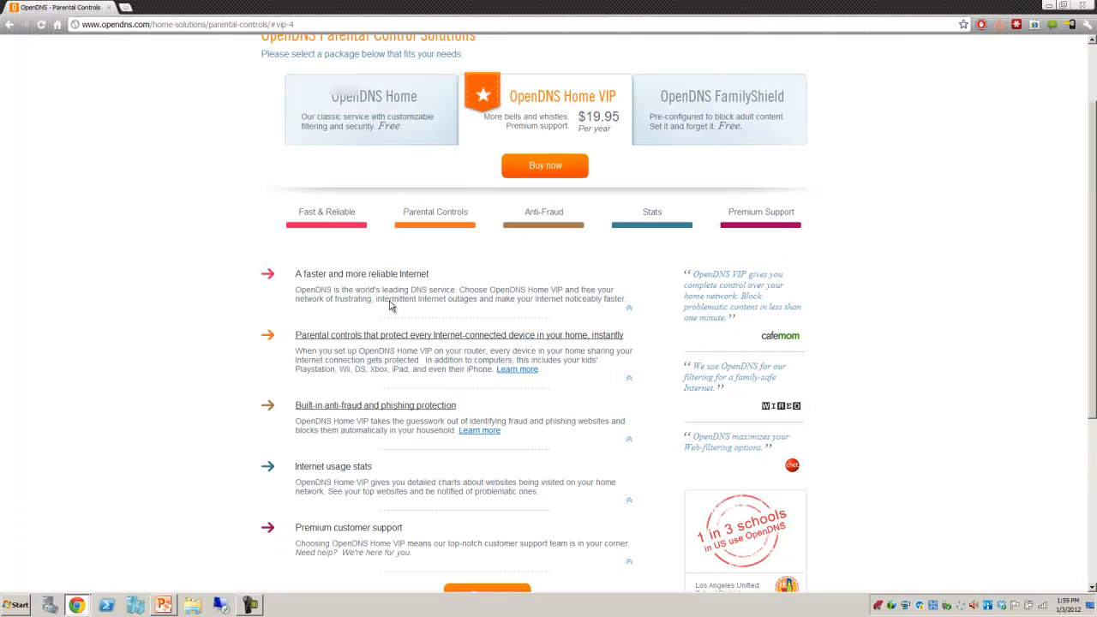
pyautogui.click(718, 109)
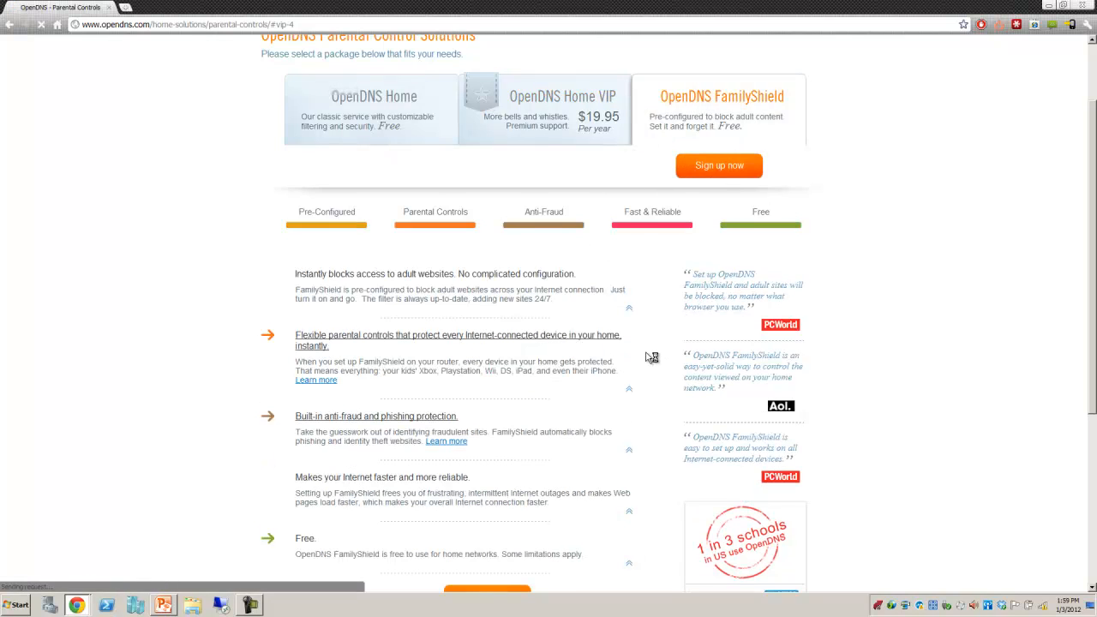
# Start the FamilyShield sign-up with 'Sign up now' under OpenDNS FamilyShield
pyautogui.click(718, 165)
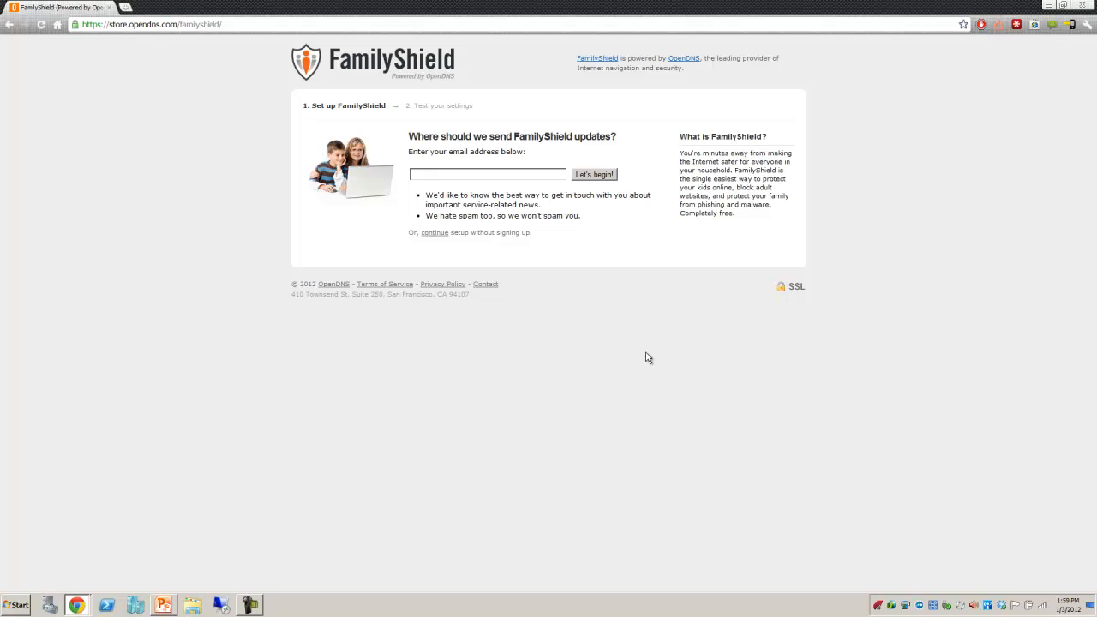
pyautogui.moveTo(628, 336)
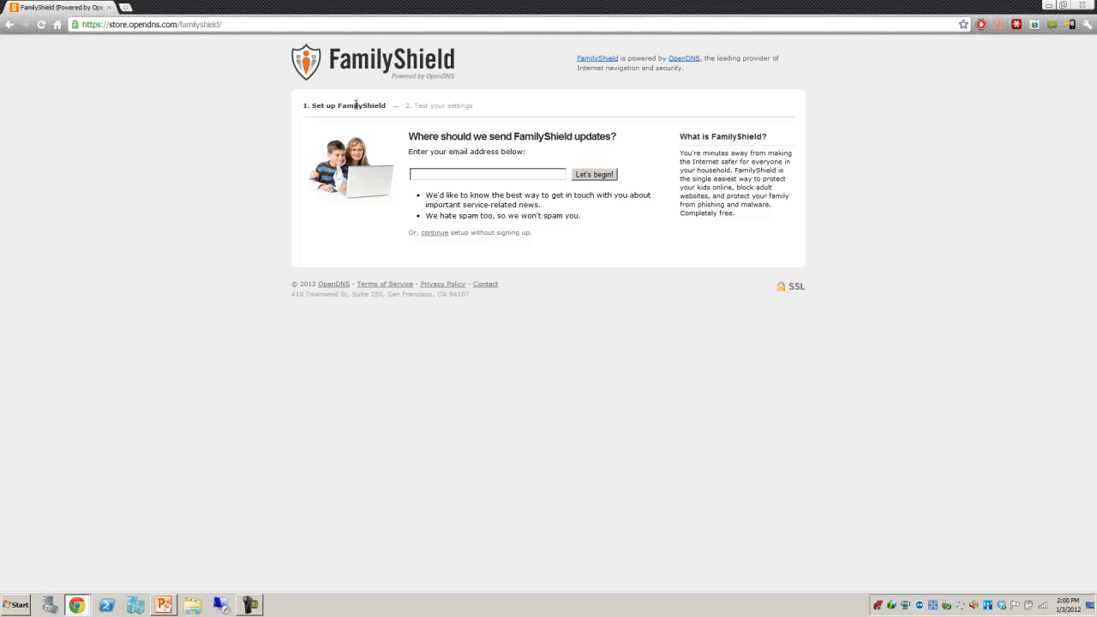
pyautogui.moveTo(368, 179)
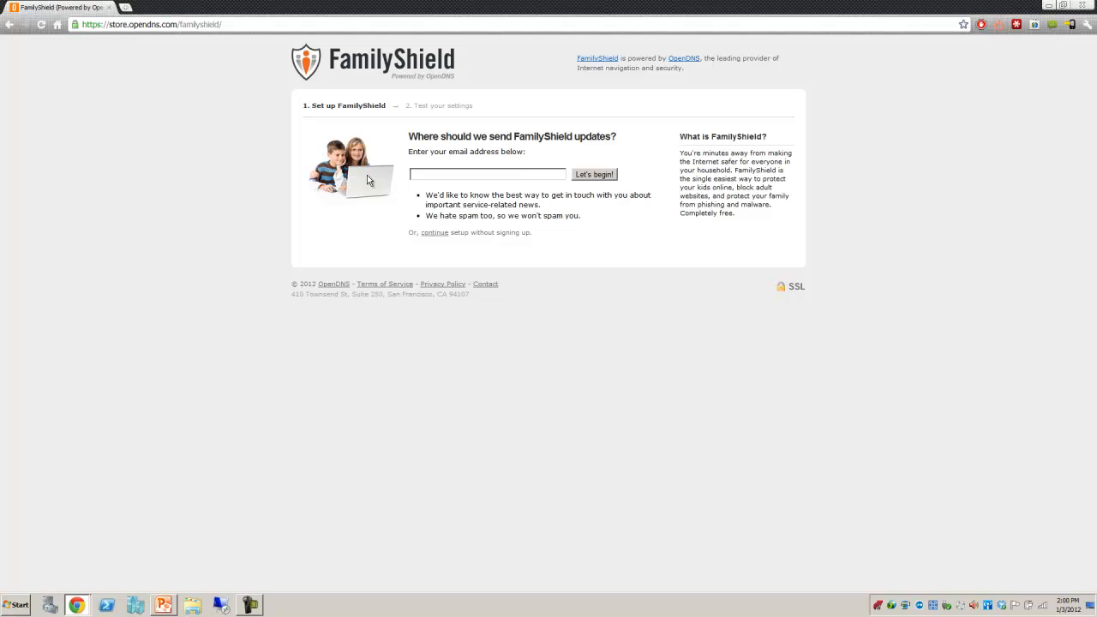
# Skip giving an email address by following the 'continue' link
pyautogui.click(435, 232)
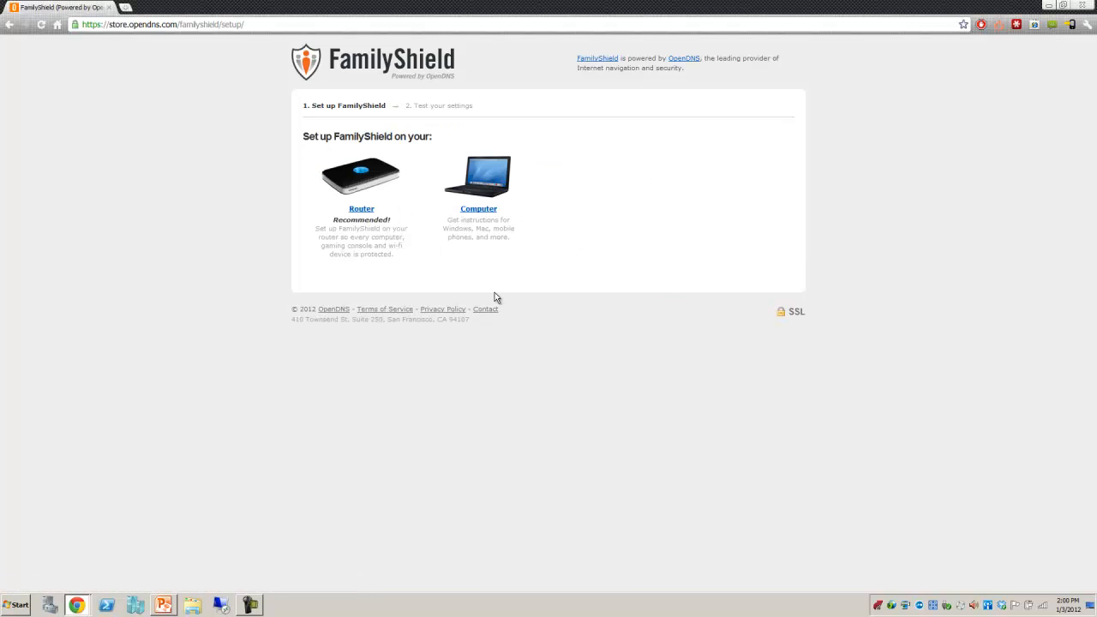
pyautogui.moveTo(364, 176)
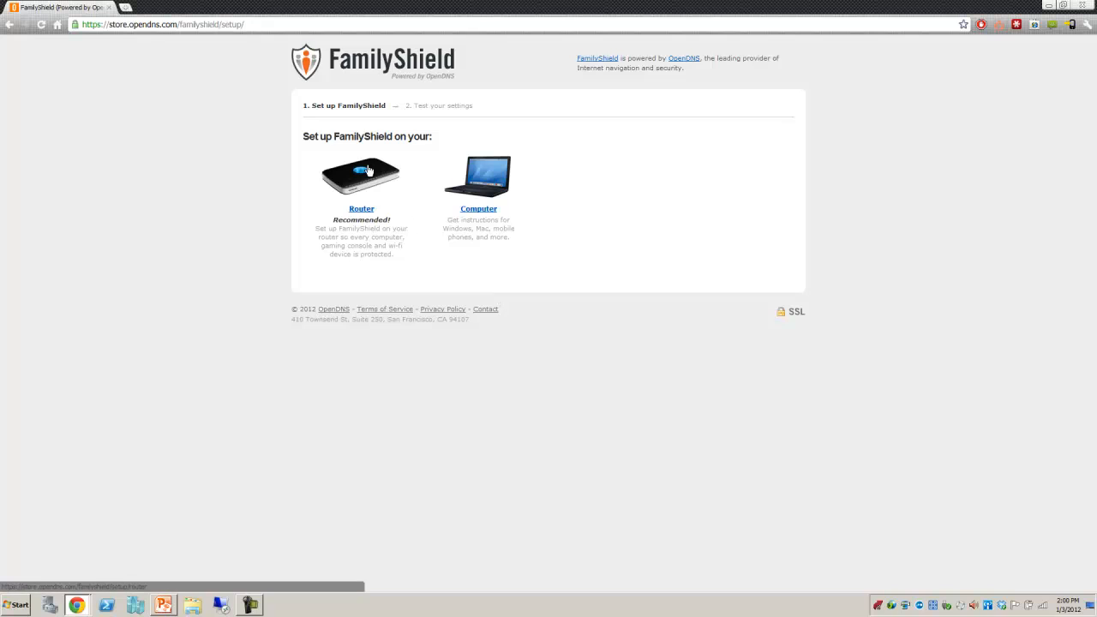
pyautogui.moveTo(478, 210)
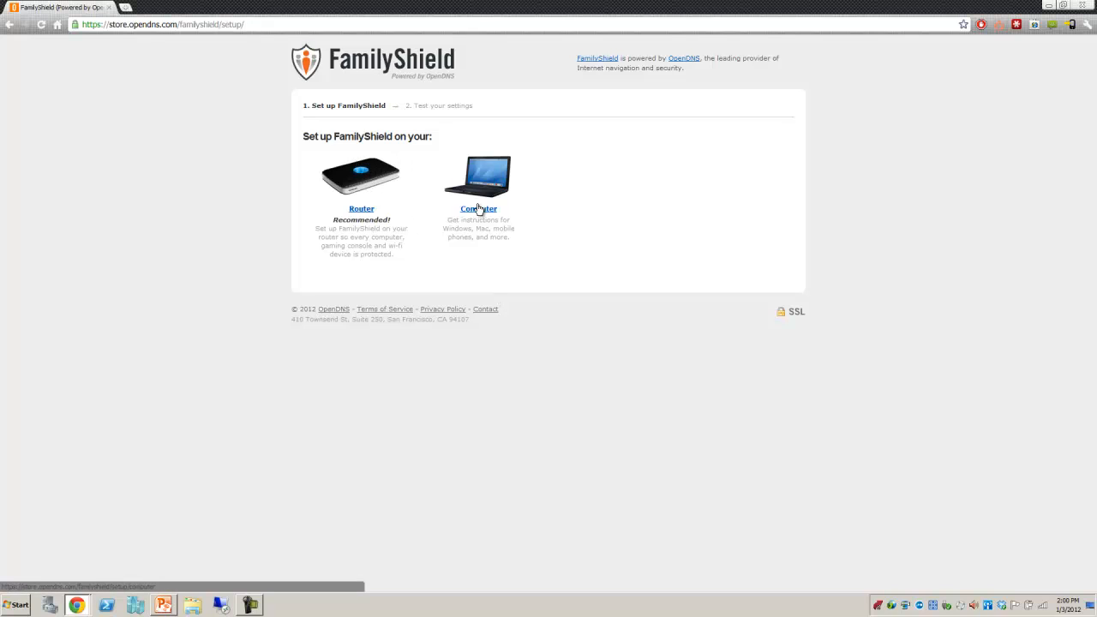
pyautogui.moveTo(425, 201)
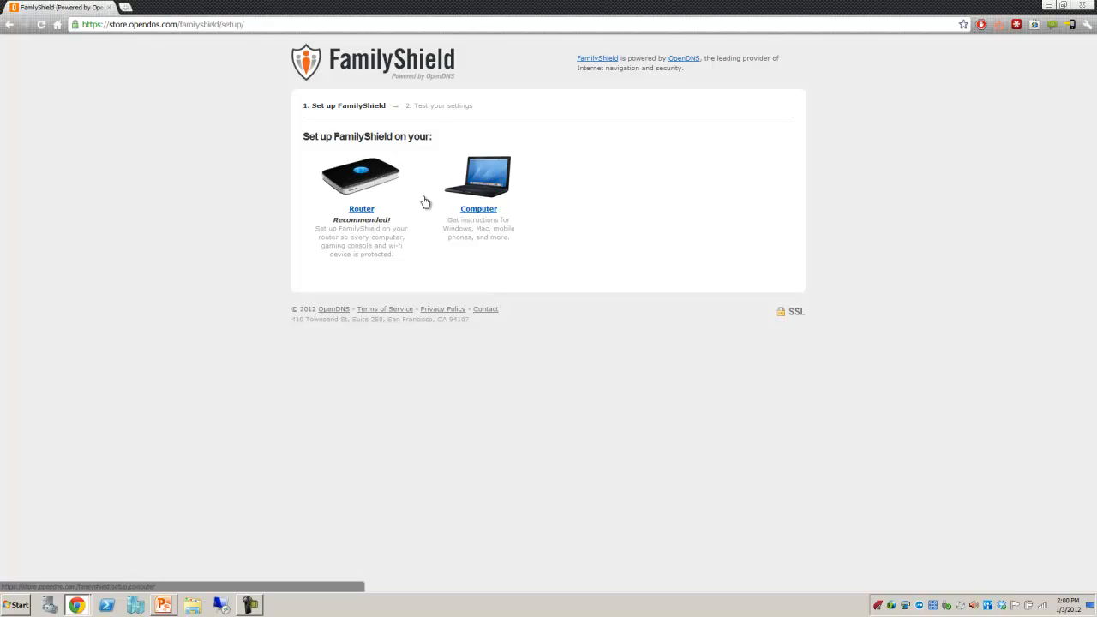
pyautogui.moveTo(369, 184)
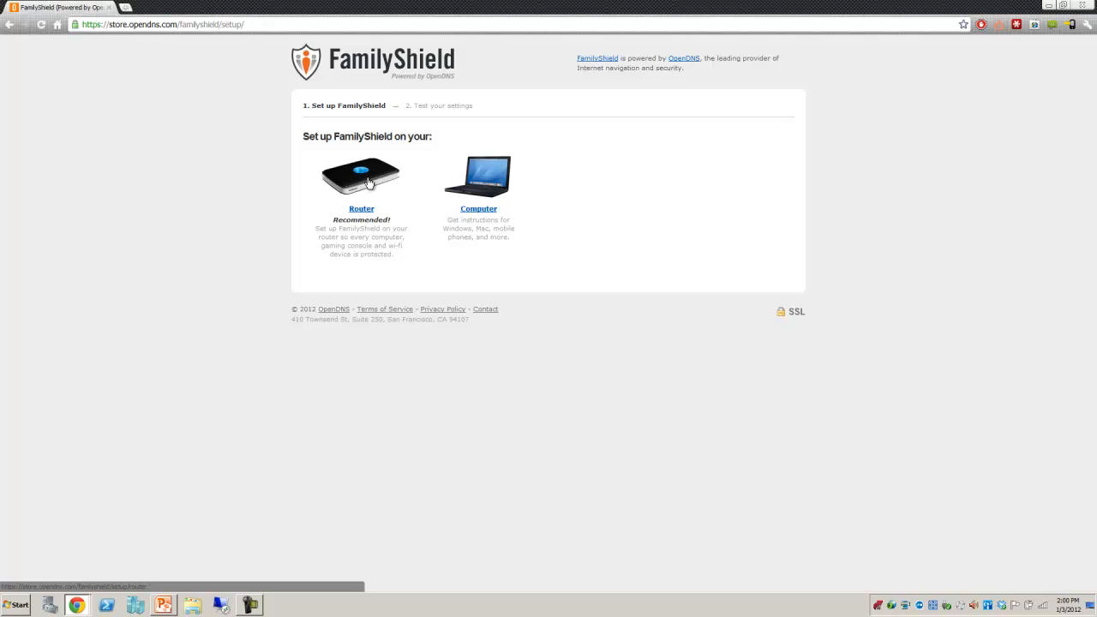
pyautogui.moveTo(477, 197)
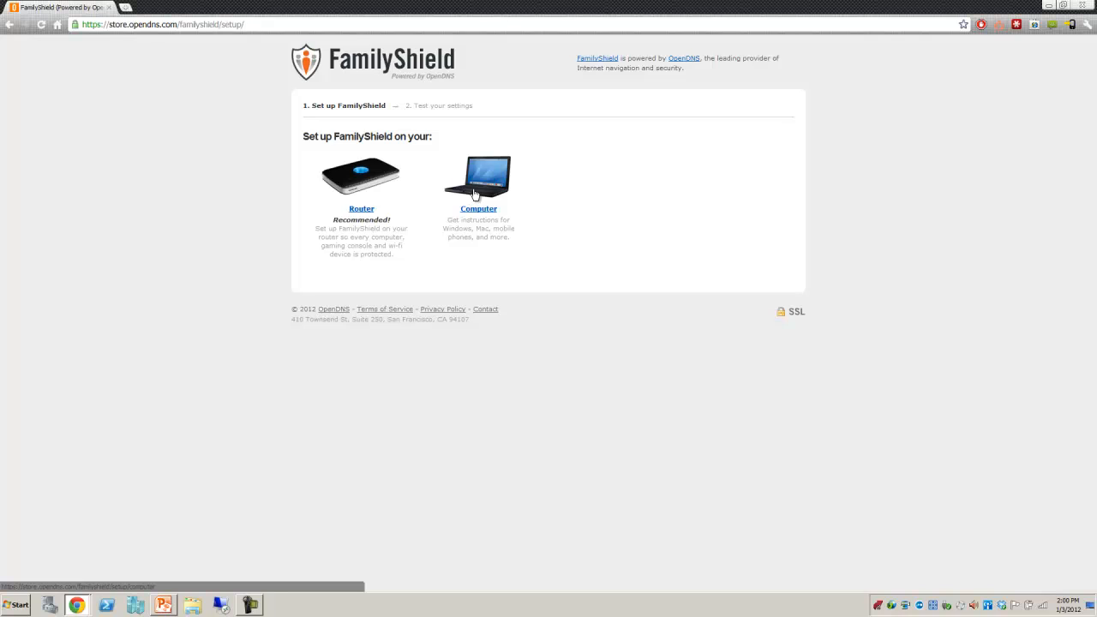
pyautogui.moveTo(373, 174)
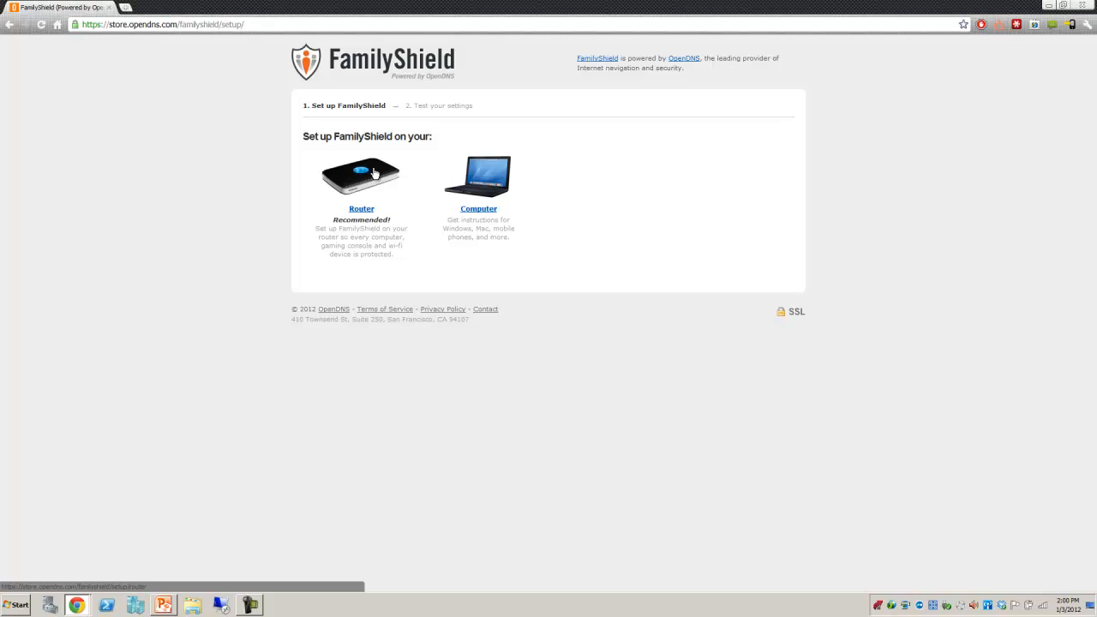
# Choose Router (Recommended!) setup and pick Linksys from the router brands
pyautogui.click(361, 208)
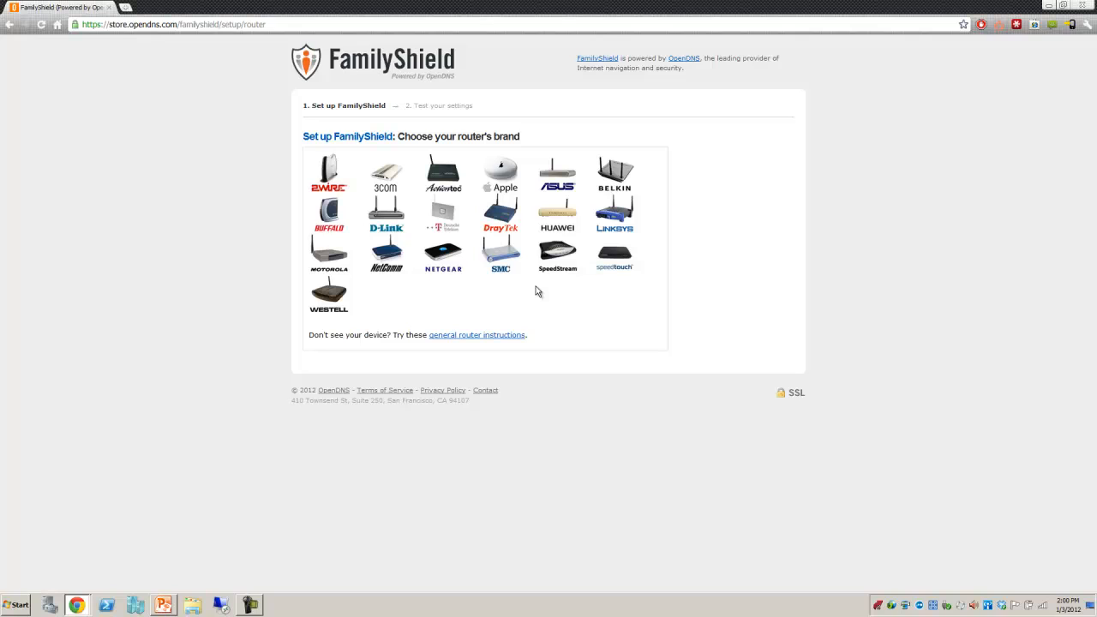
pyautogui.moveTo(582, 325)
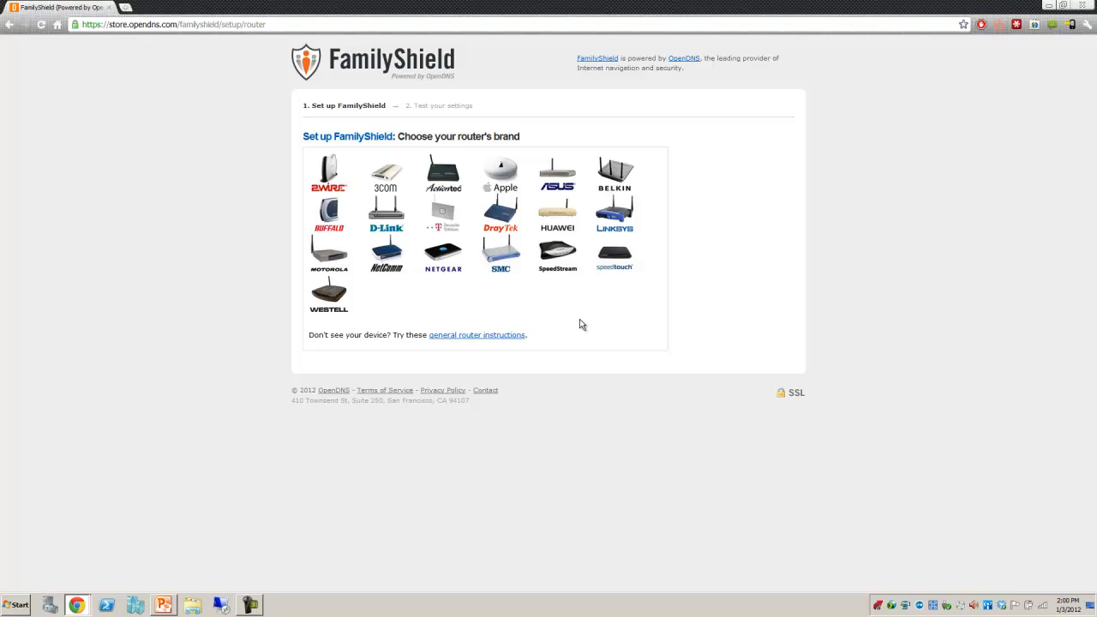
pyautogui.moveTo(562, 311)
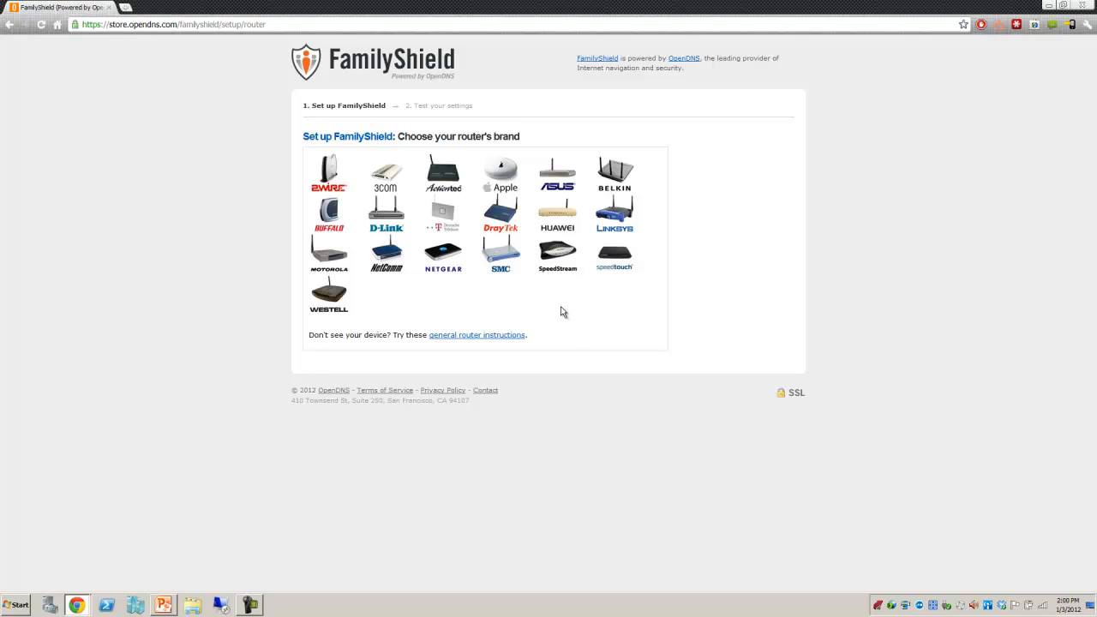
pyautogui.click(613, 214)
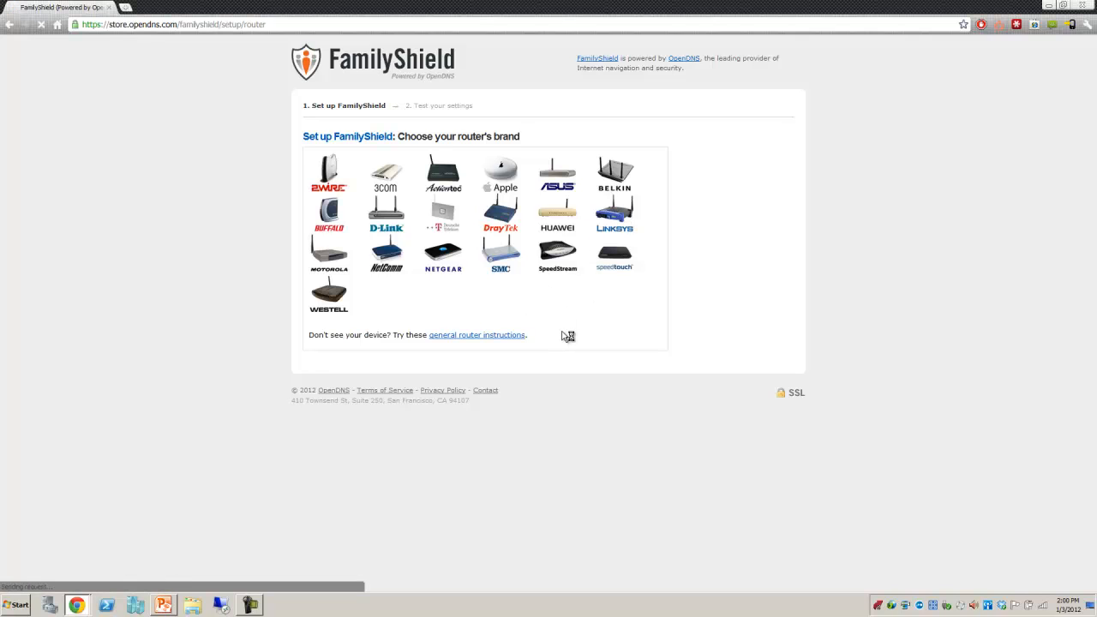
# Read through the Linksys instructions for DNS servers 208.67.222.123 and 208.67.220.123
pyautogui.click(613, 213)
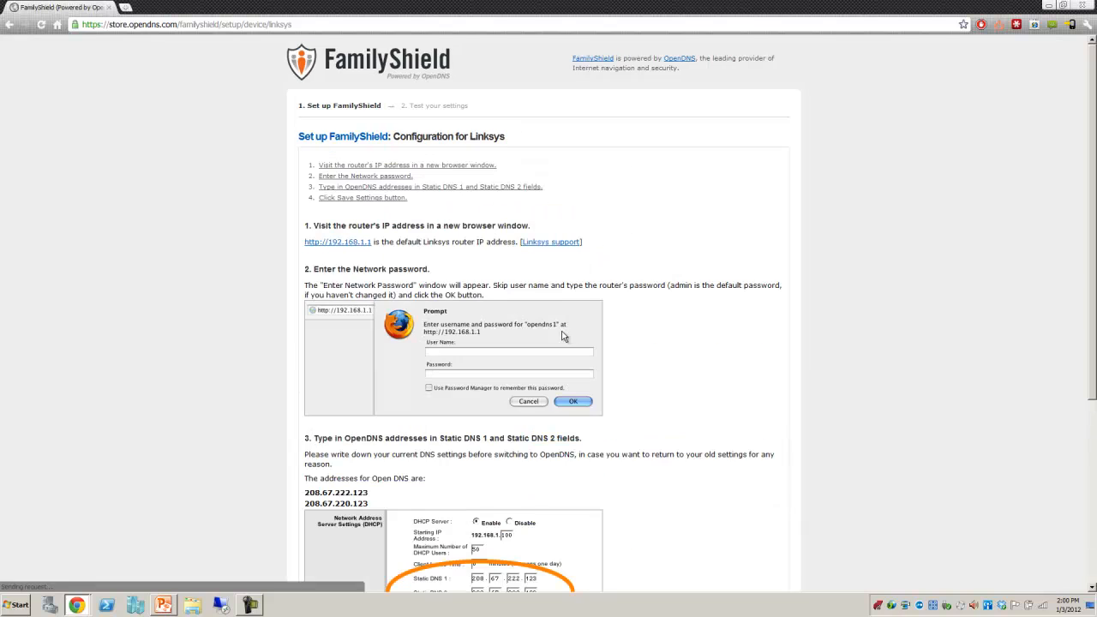
pyautogui.moveTo(445, 251)
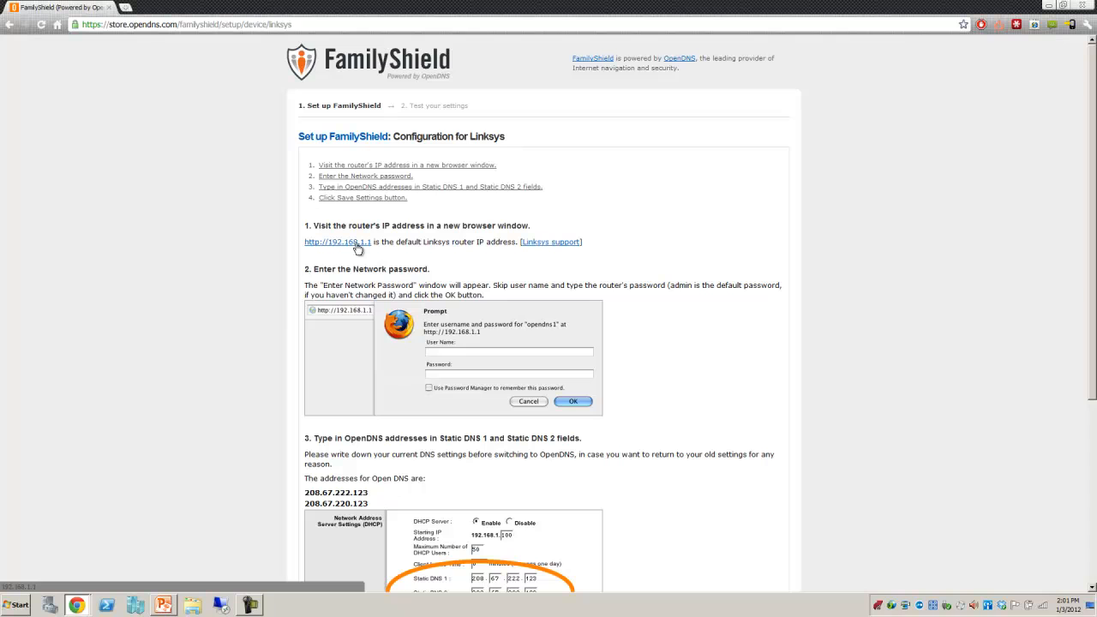
pyautogui.scroll(-3)
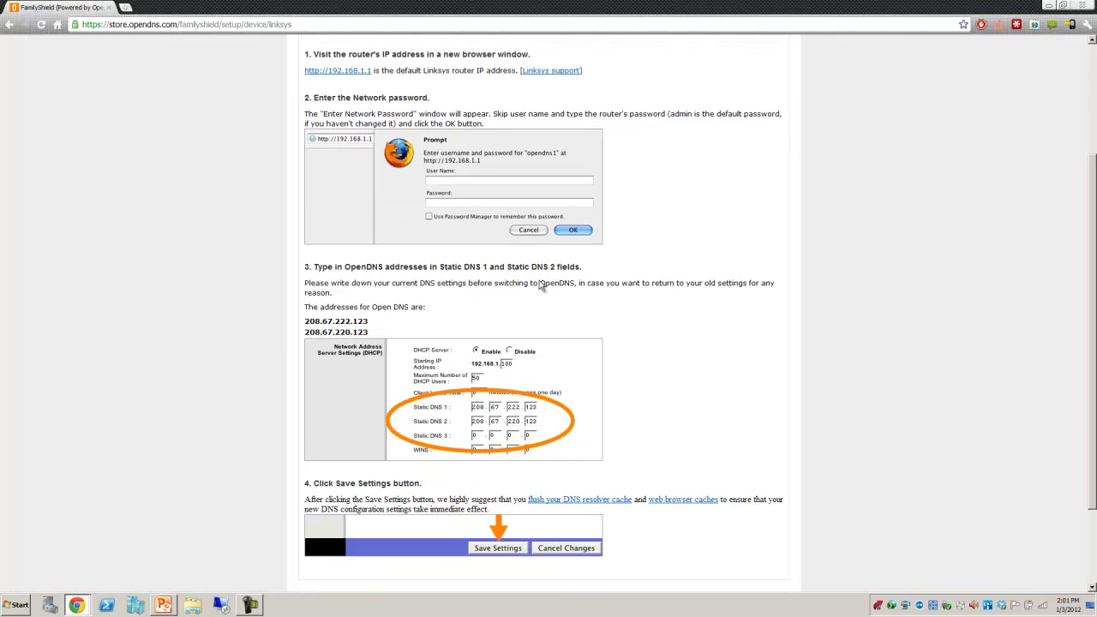
pyautogui.scroll(-3)
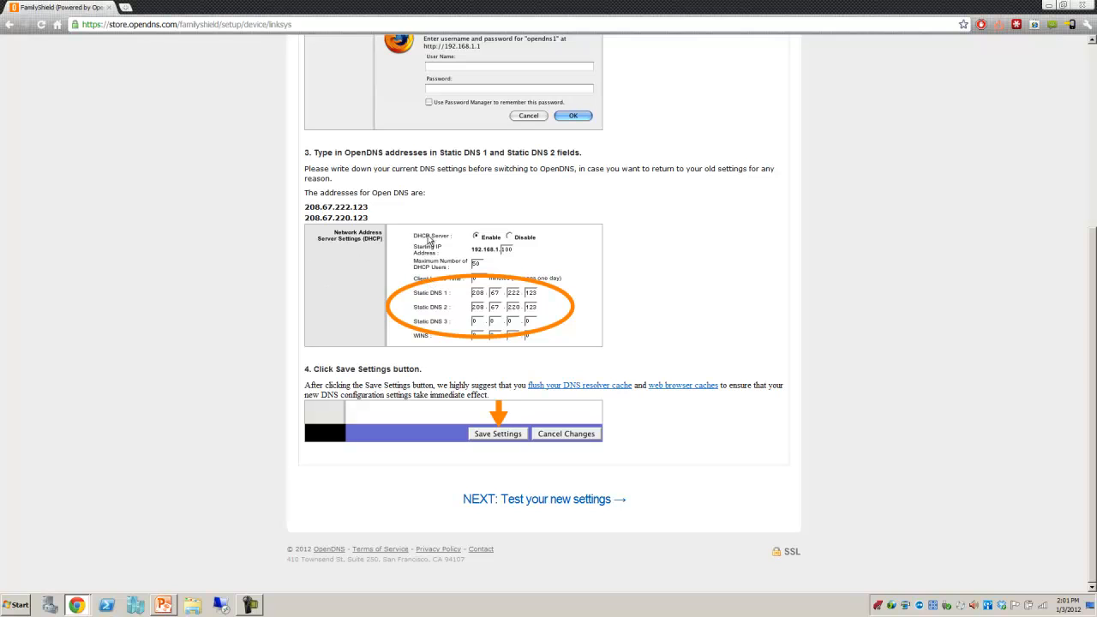
pyautogui.scroll(3)
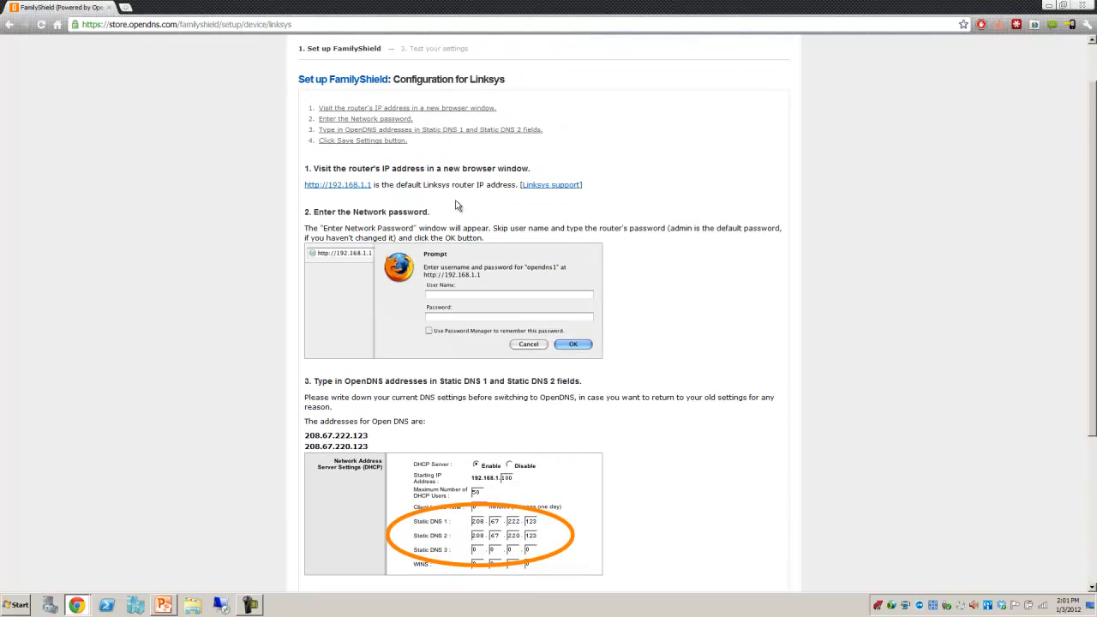
pyautogui.scroll(-3)
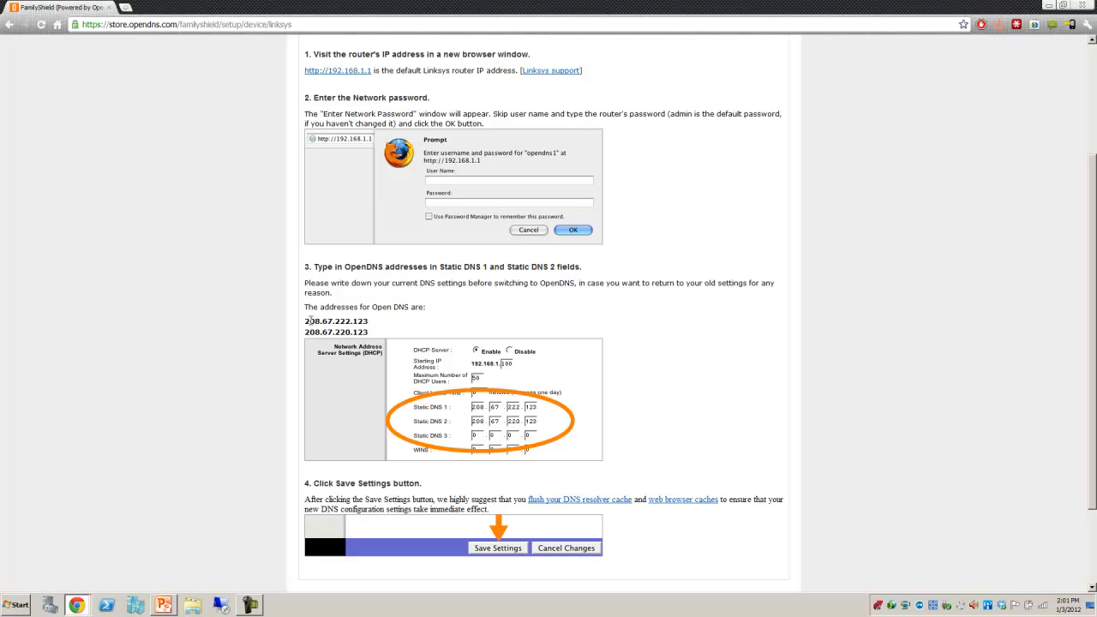
pyautogui.doubleClick(335, 320)
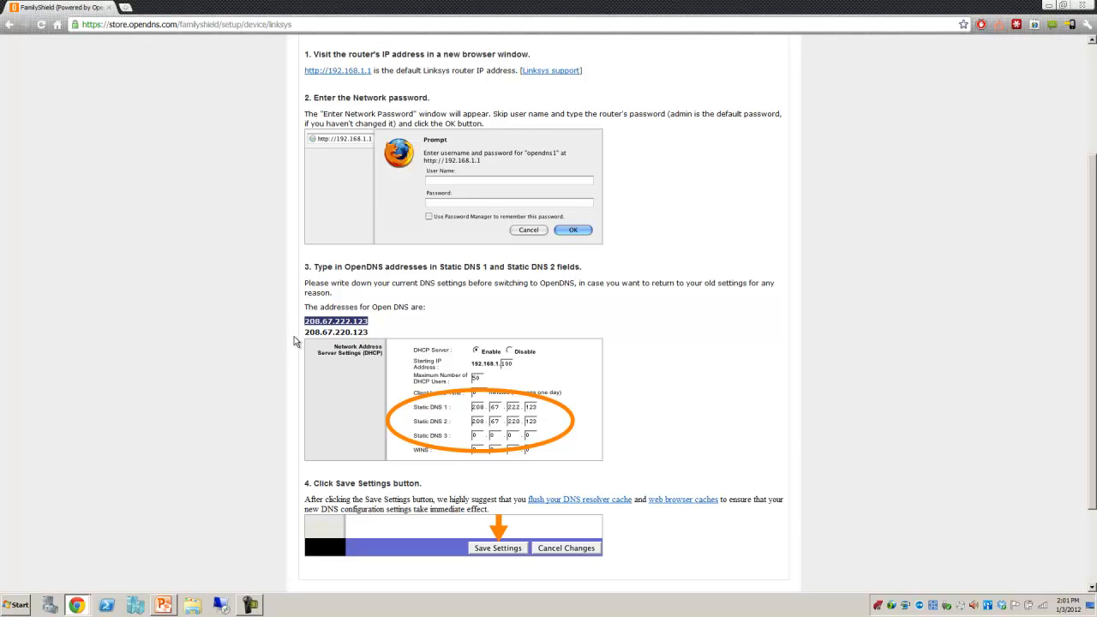
pyautogui.moveTo(362, 341)
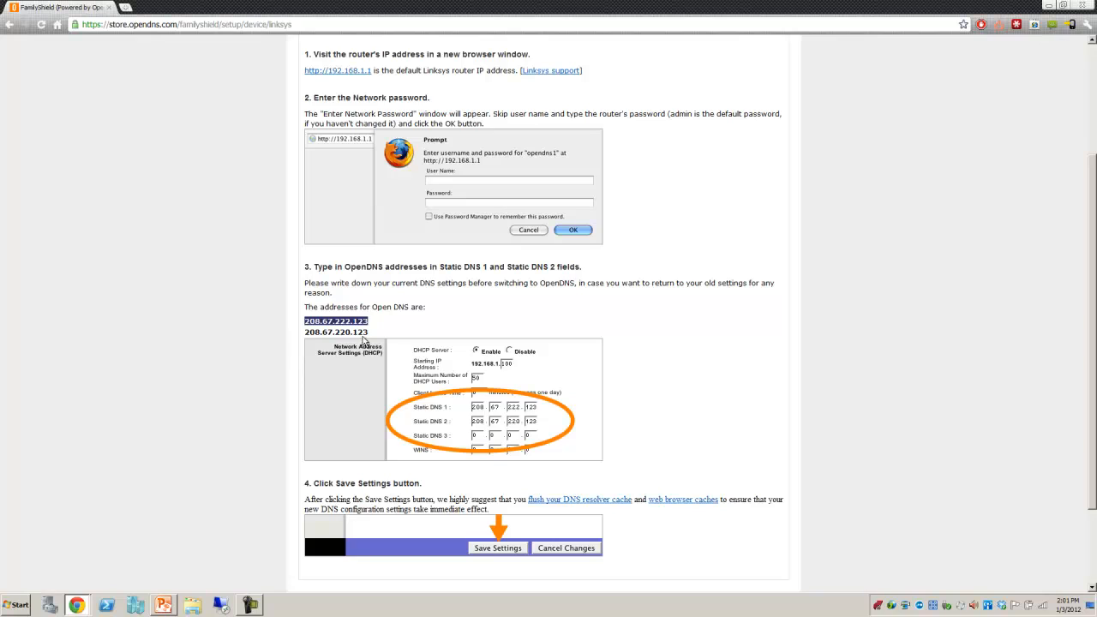
pyautogui.moveTo(368, 338)
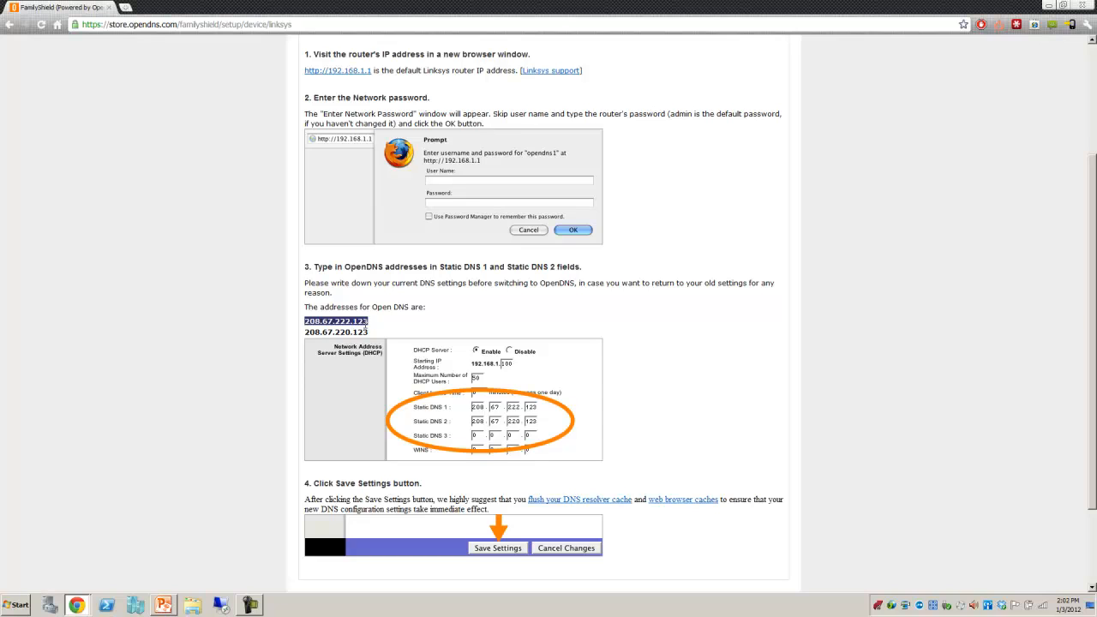
pyautogui.scroll(-3)
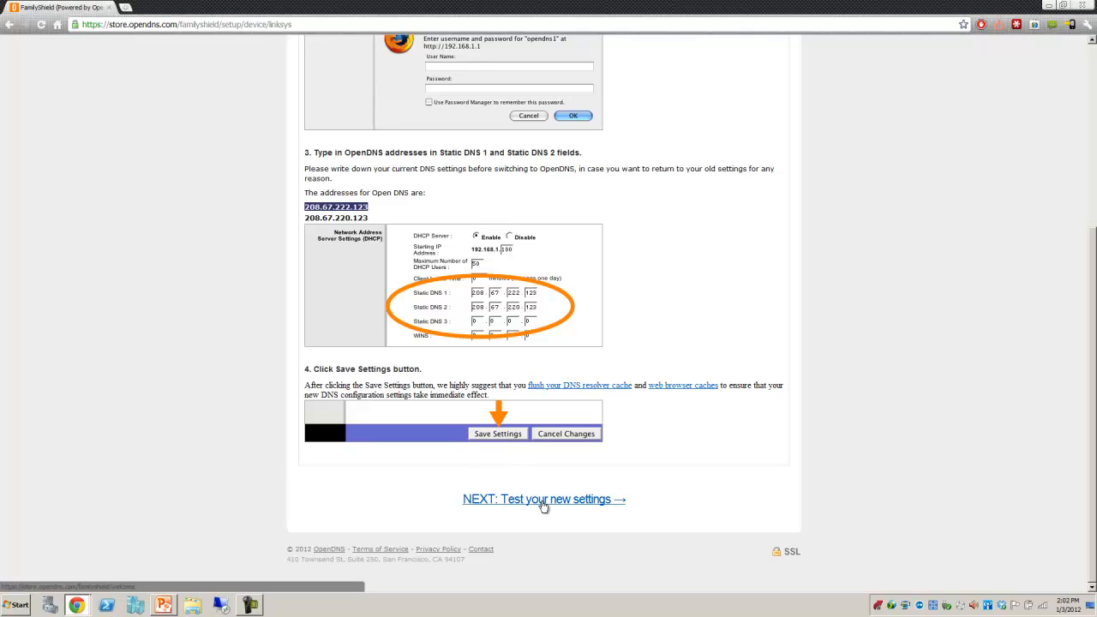
# Proceed to 'NEXT: Test your new settings' to see the family-protected confirmation
pyautogui.click(543, 499)
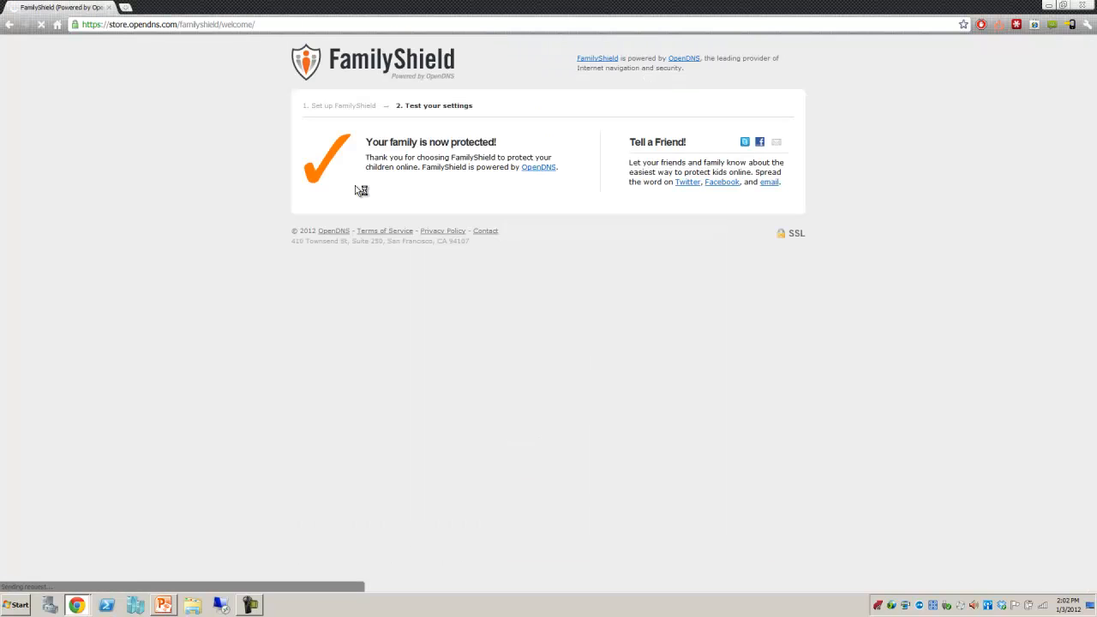
pyautogui.moveTo(429, 218)
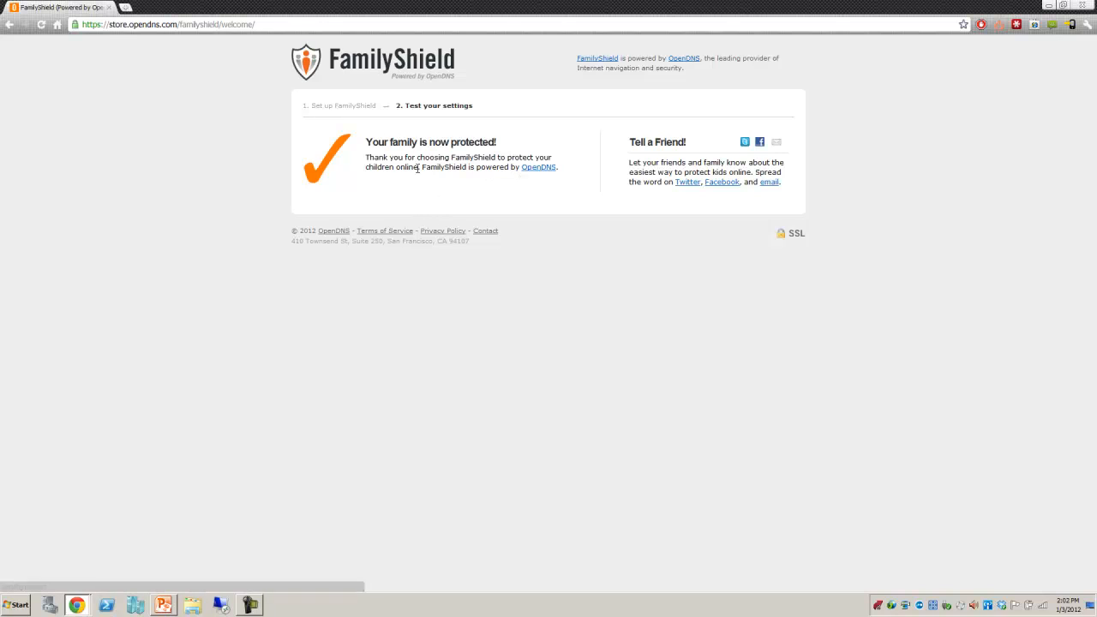
pyautogui.moveTo(481, 167)
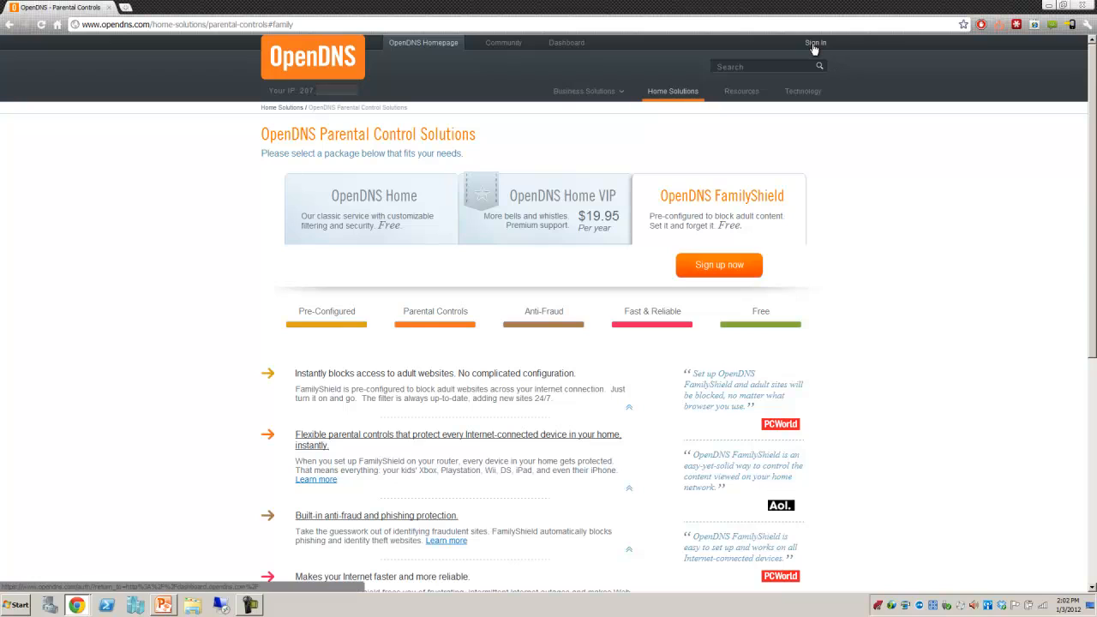
# Sign in with the account email and password to load the Dashboard home
pyautogui.click(814, 43)
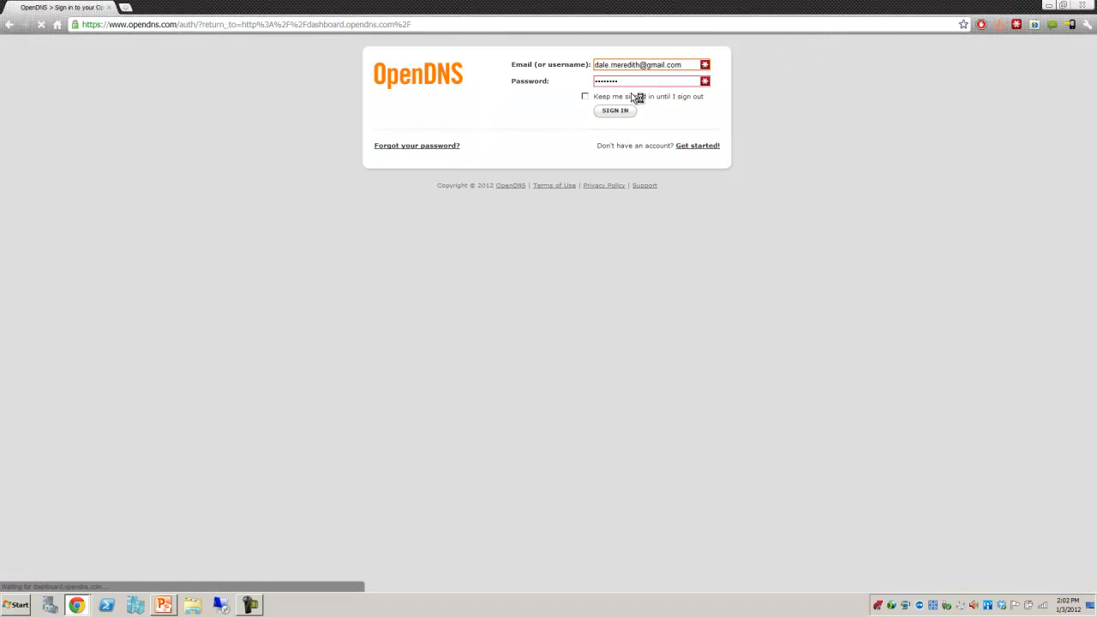
pyautogui.click(614, 111)
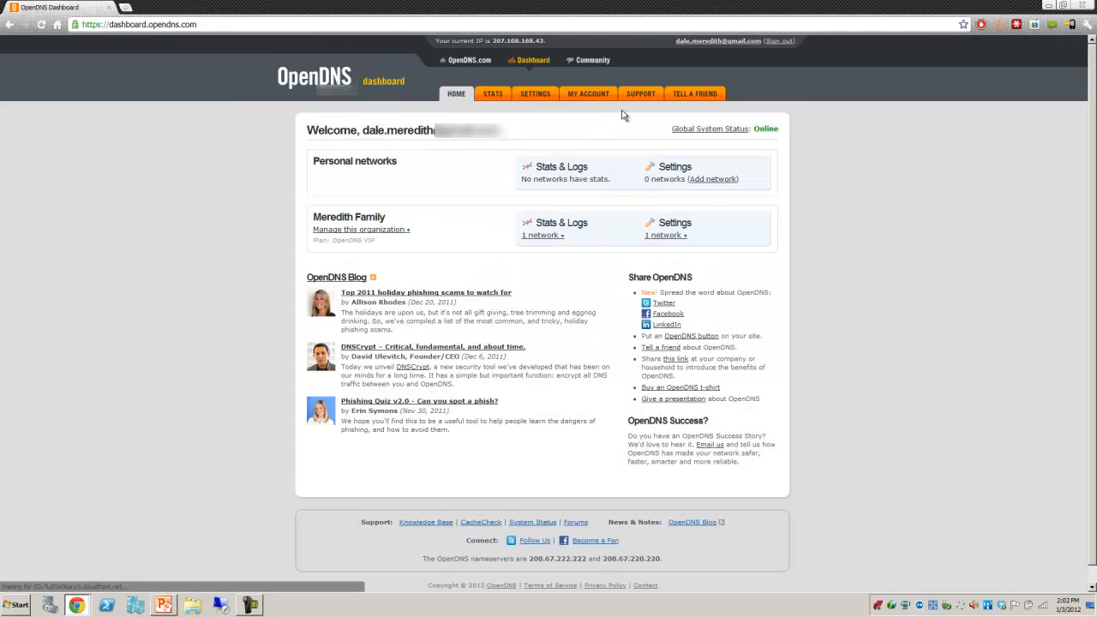
pyautogui.moveTo(493, 109)
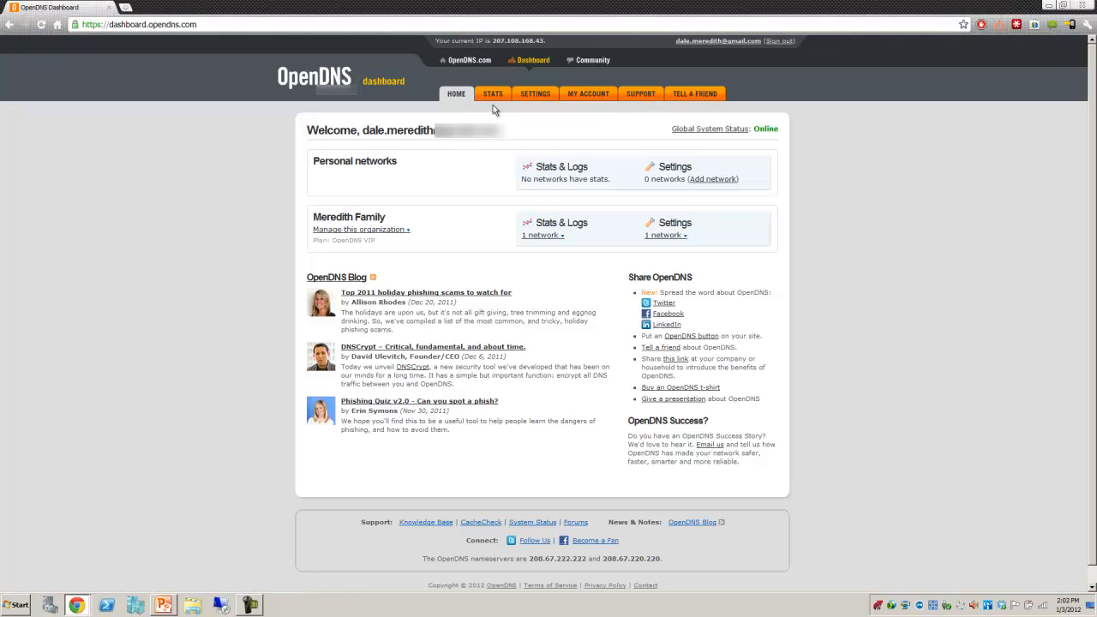
pyautogui.moveTo(494, 110)
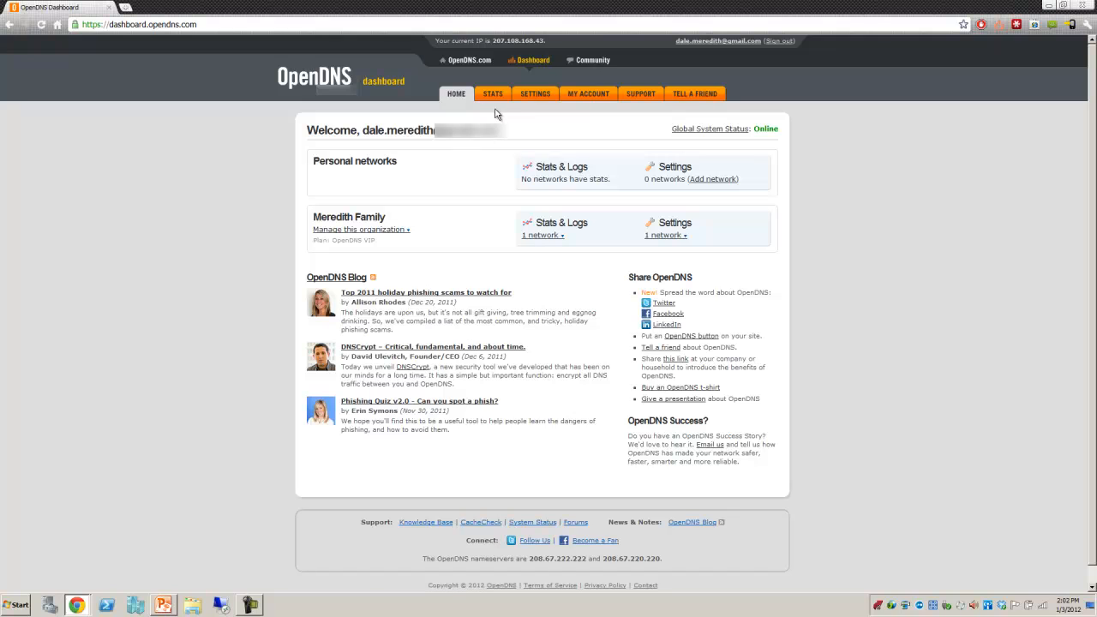
pyautogui.moveTo(458, 60)
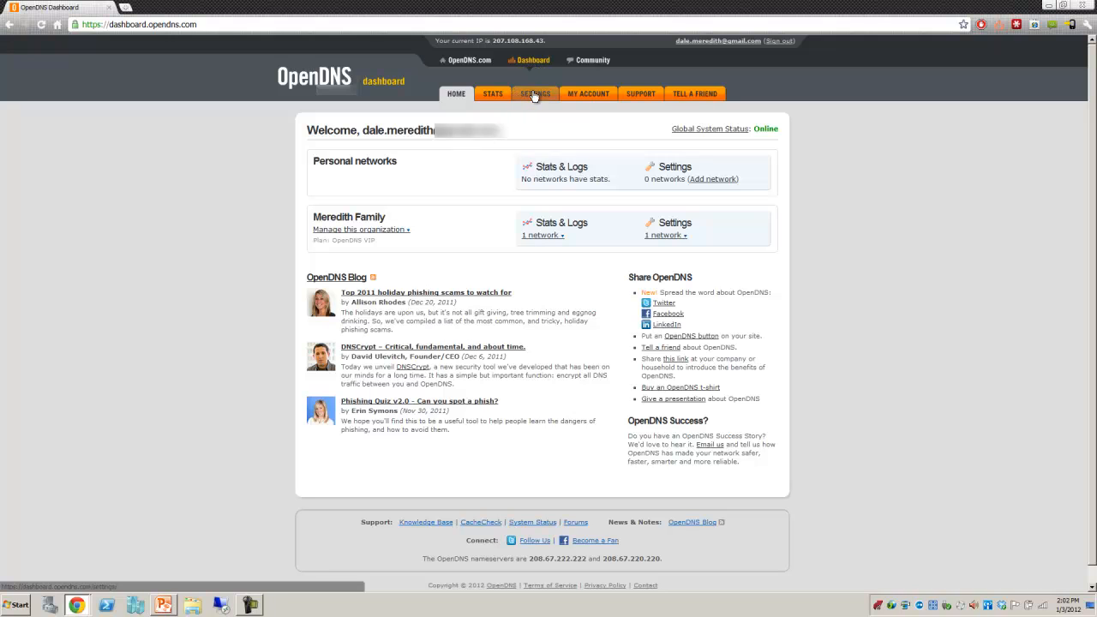
pyautogui.moveTo(539, 98)
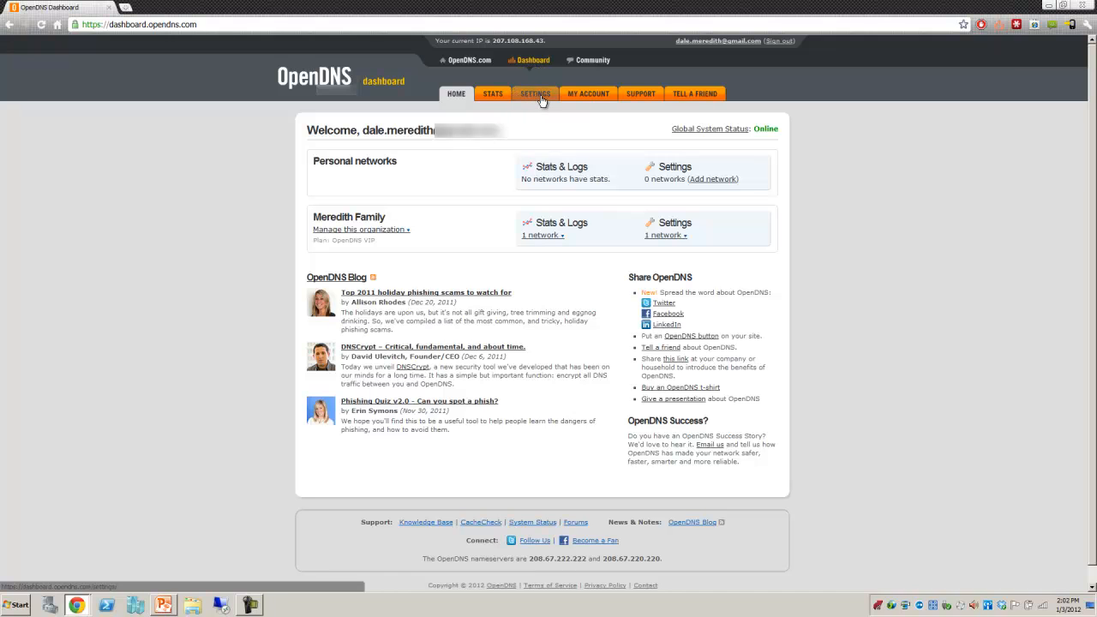
# Switch to the Dashboard SETTINGS tab listing the Meredith Family Qwest network
pyautogui.click(534, 93)
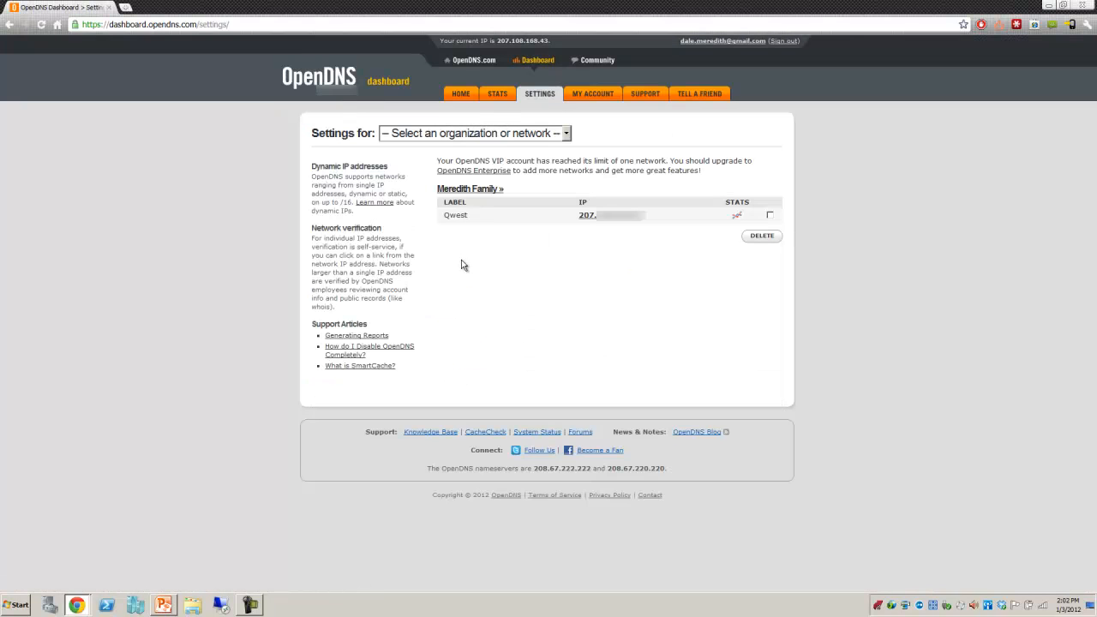
pyautogui.moveTo(620, 235)
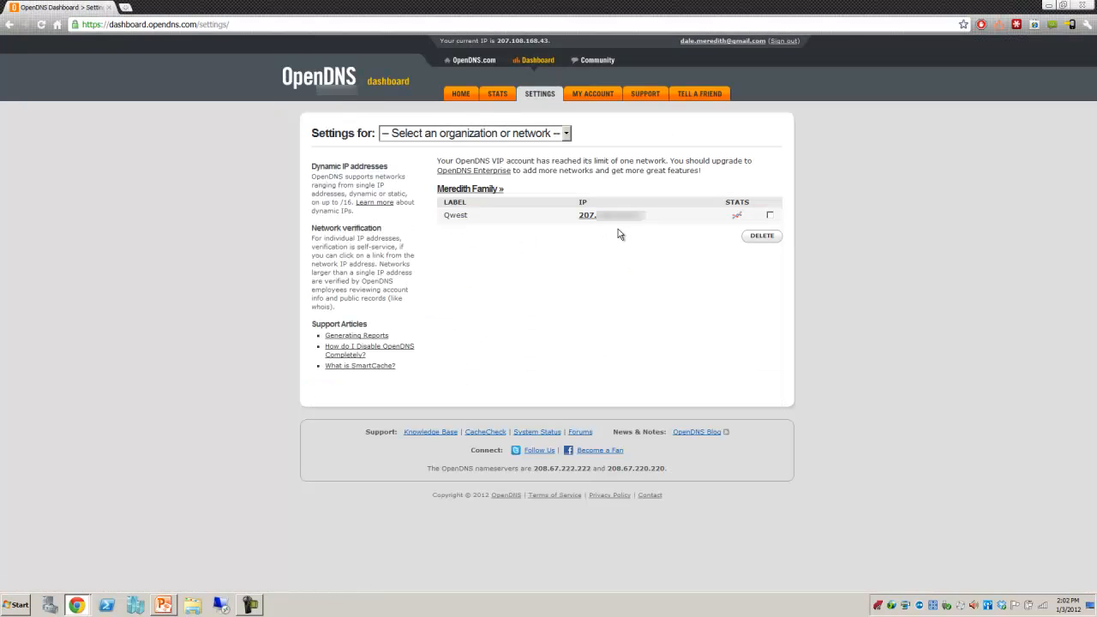
pyautogui.moveTo(600, 214)
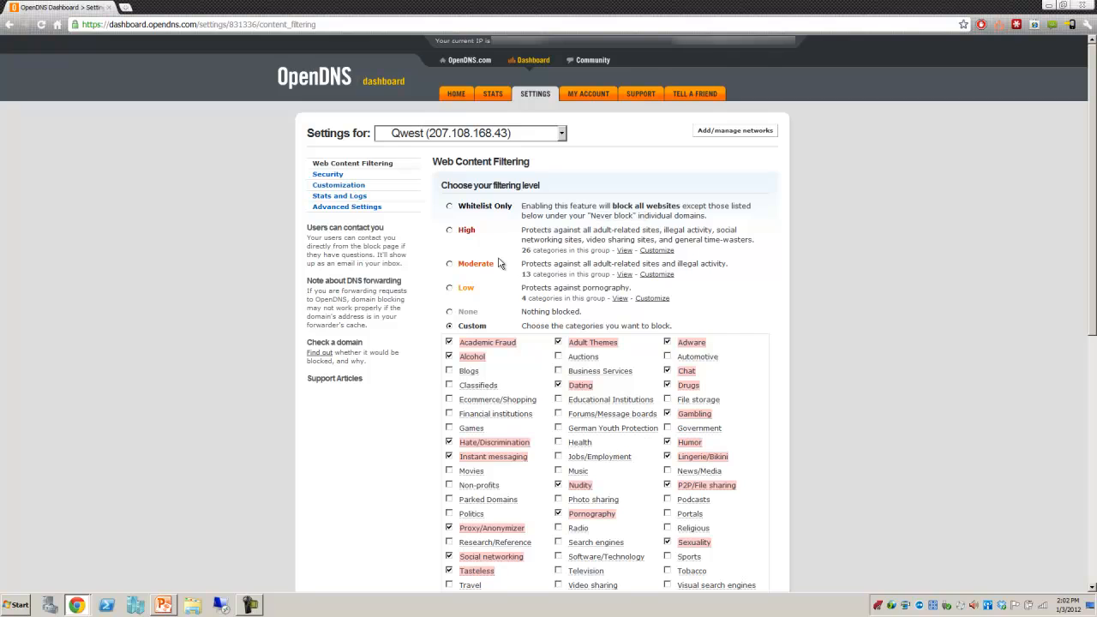
pyautogui.moveTo(454, 215)
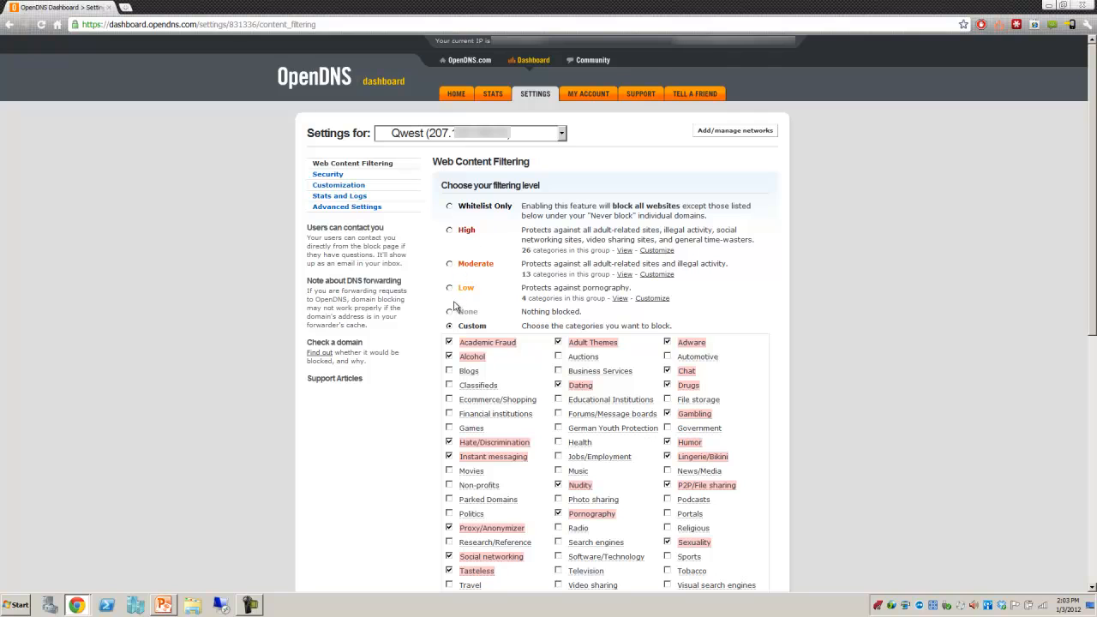
pyautogui.scroll(-3)
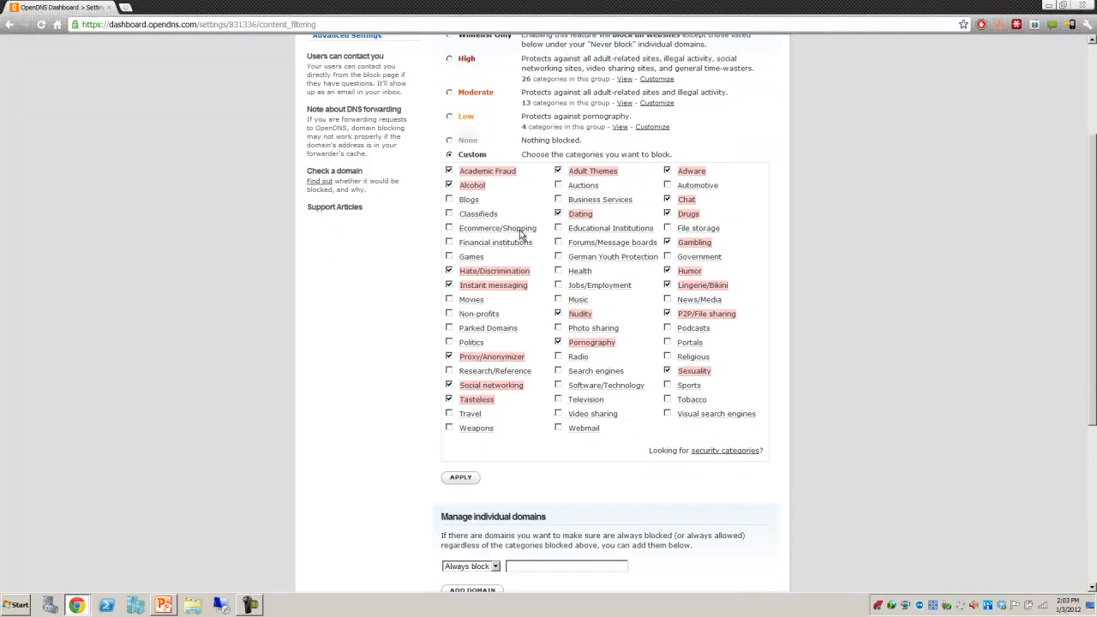
pyautogui.moveTo(592, 171)
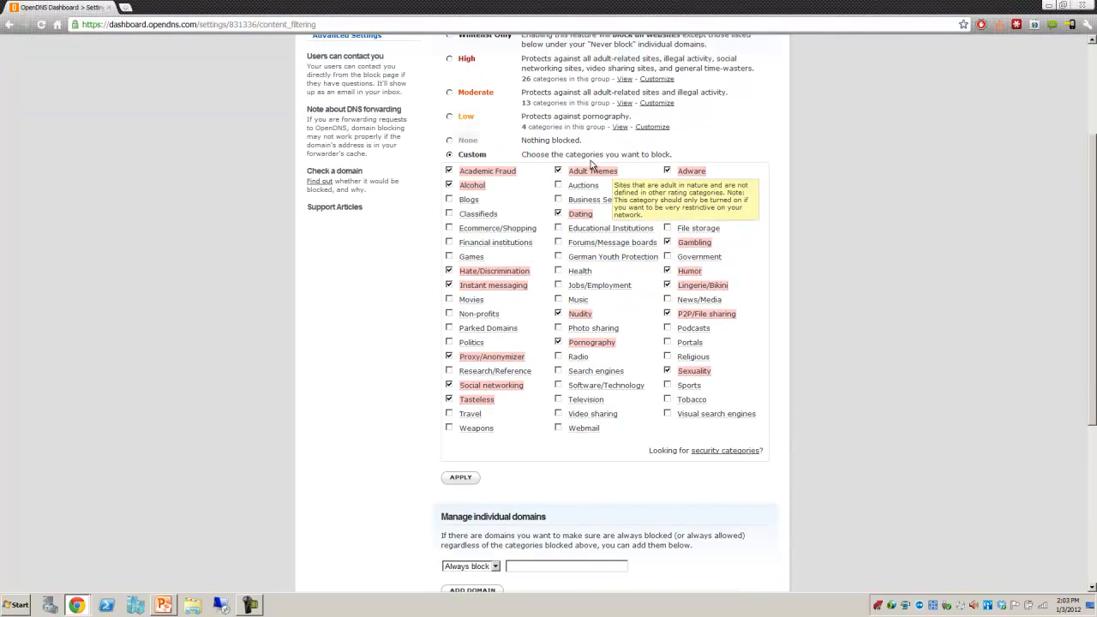
pyautogui.moveTo(716, 237)
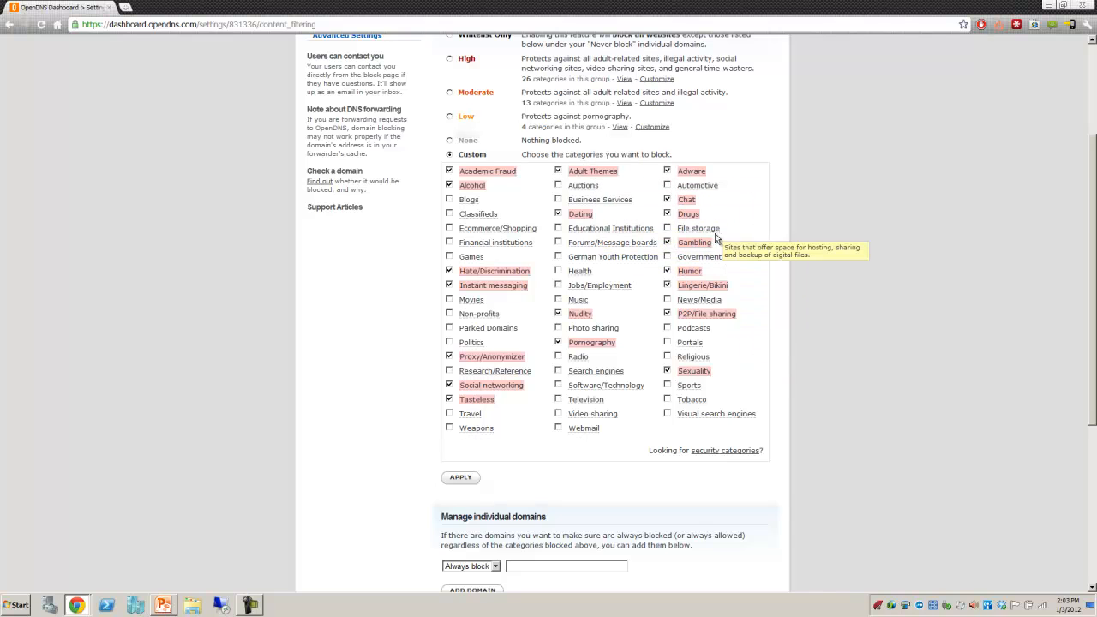
pyautogui.moveTo(865, 318)
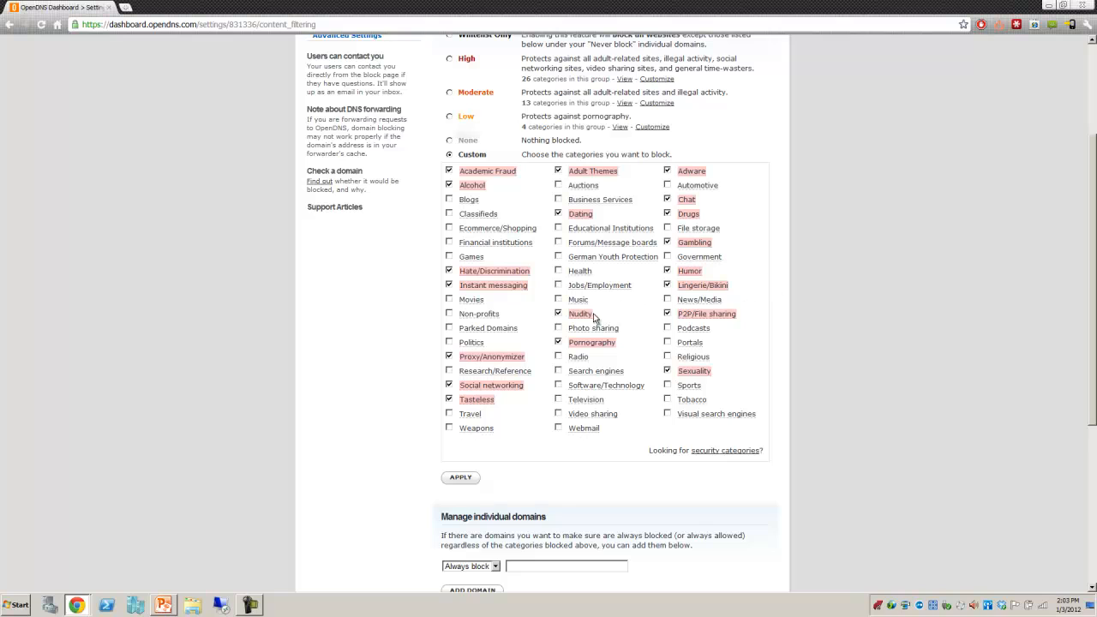
pyautogui.moveTo(696, 318)
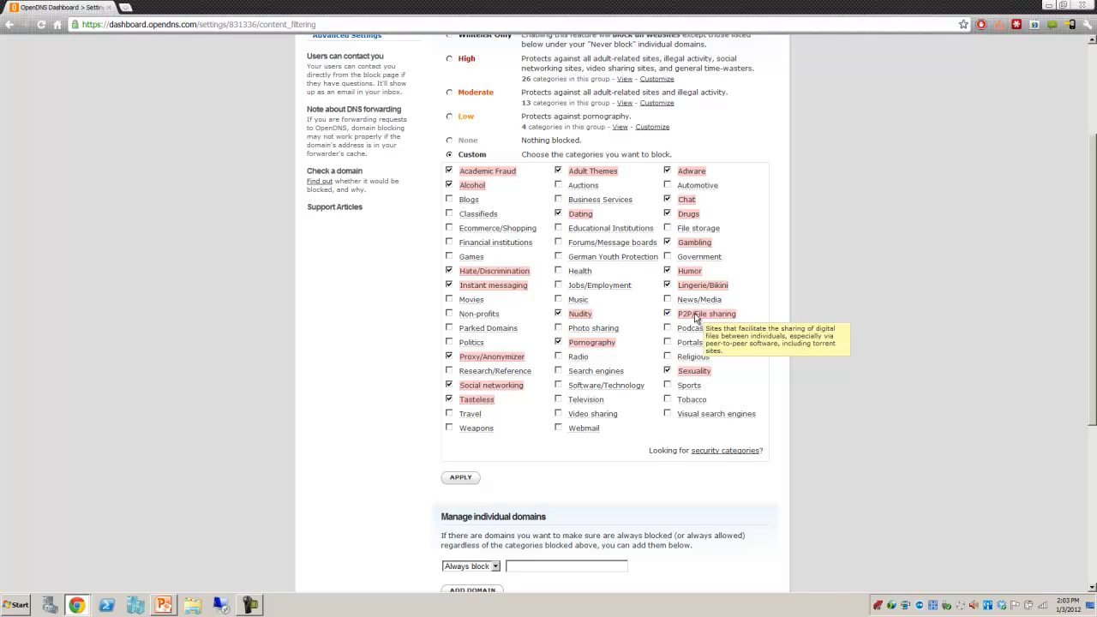
pyautogui.moveTo(733, 317)
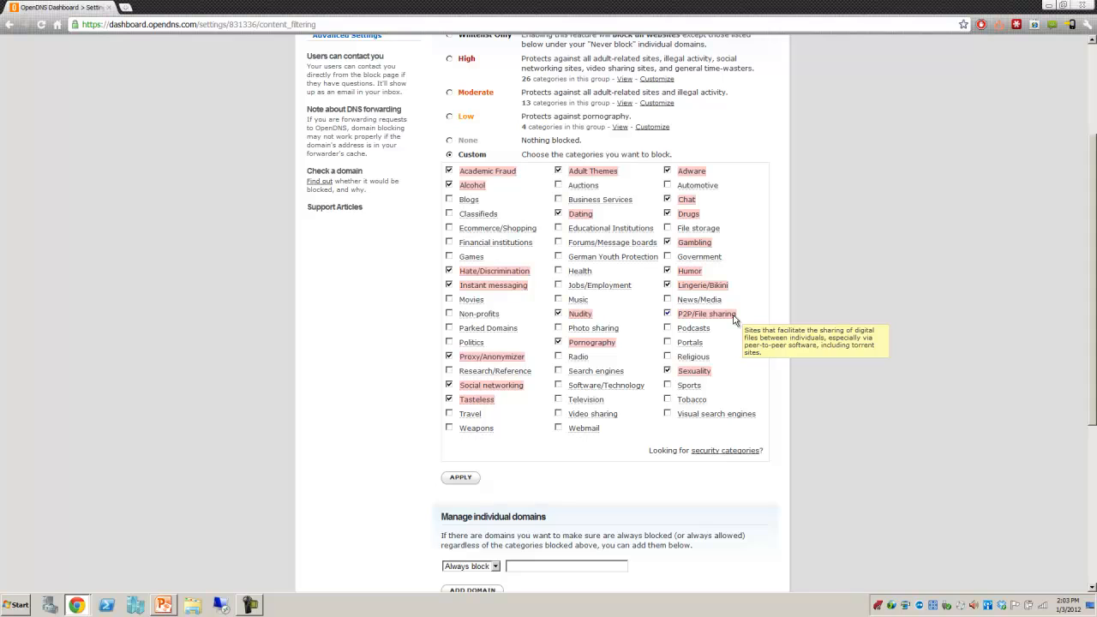
pyautogui.moveTo(608, 420)
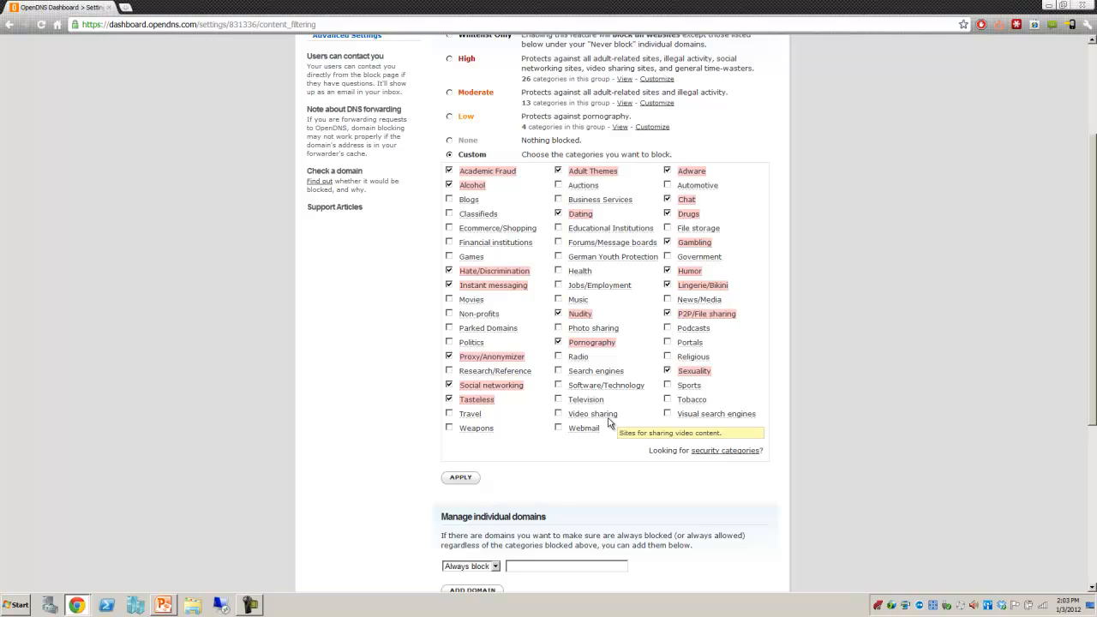
pyautogui.moveTo(633, 452)
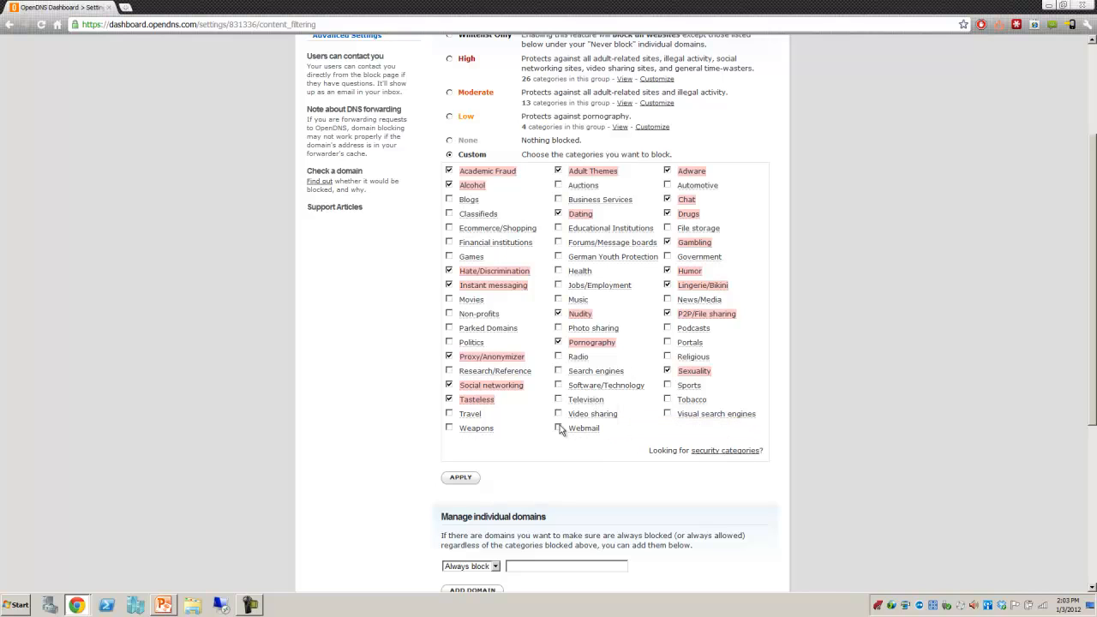
pyautogui.moveTo(491, 384)
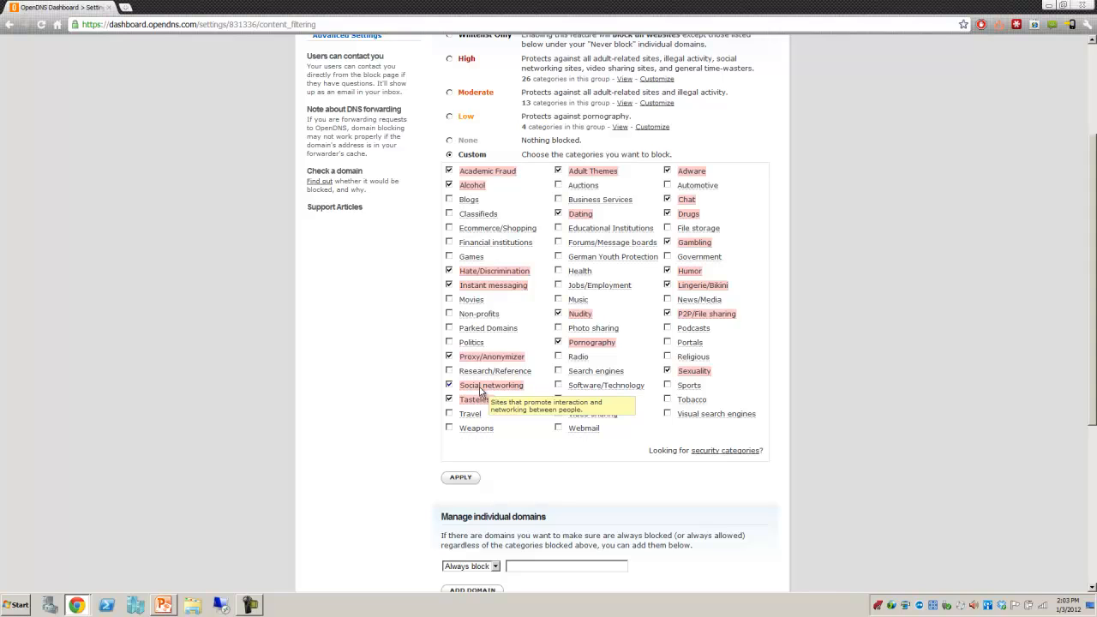
# Scroll to Manage individual domains and open the Always/Never block dropdown
pyautogui.scroll(-3)
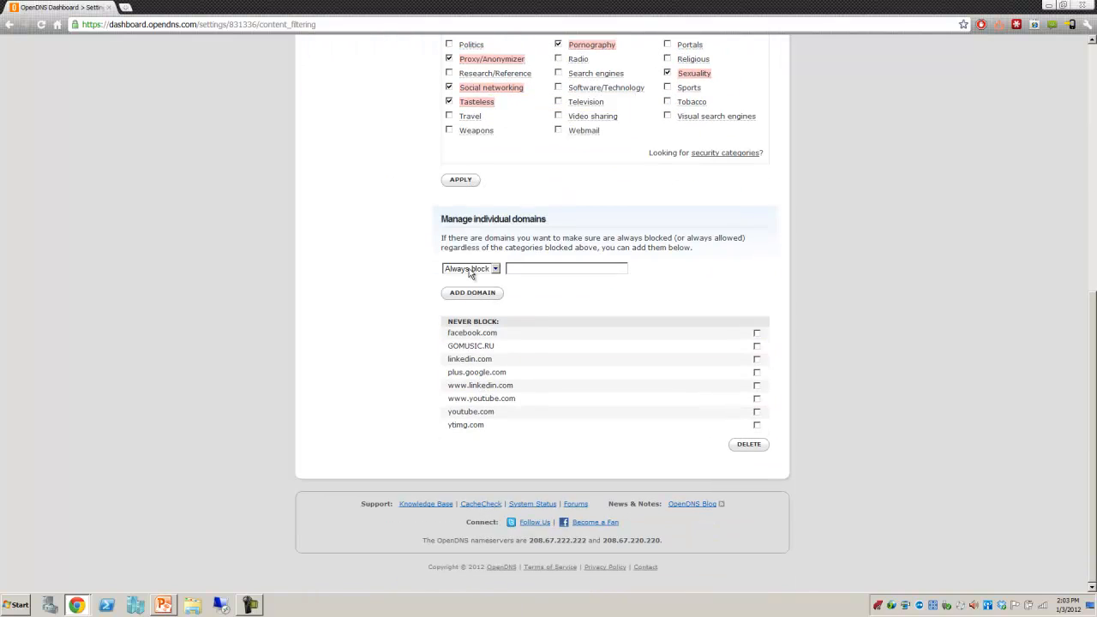
pyautogui.click(470, 268)
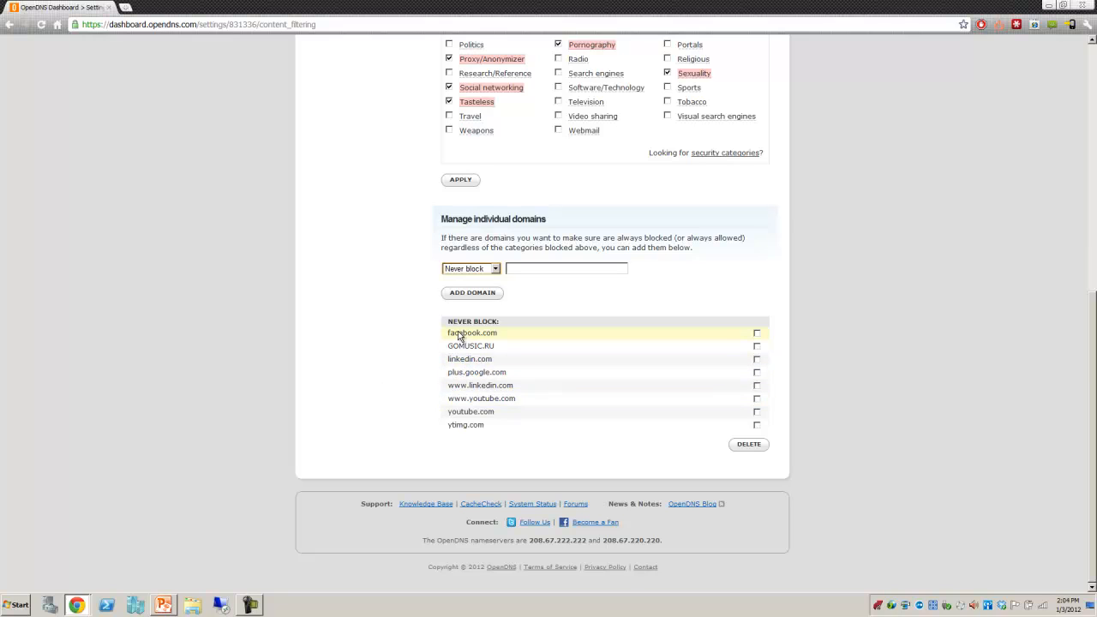
pyautogui.moveTo(489, 342)
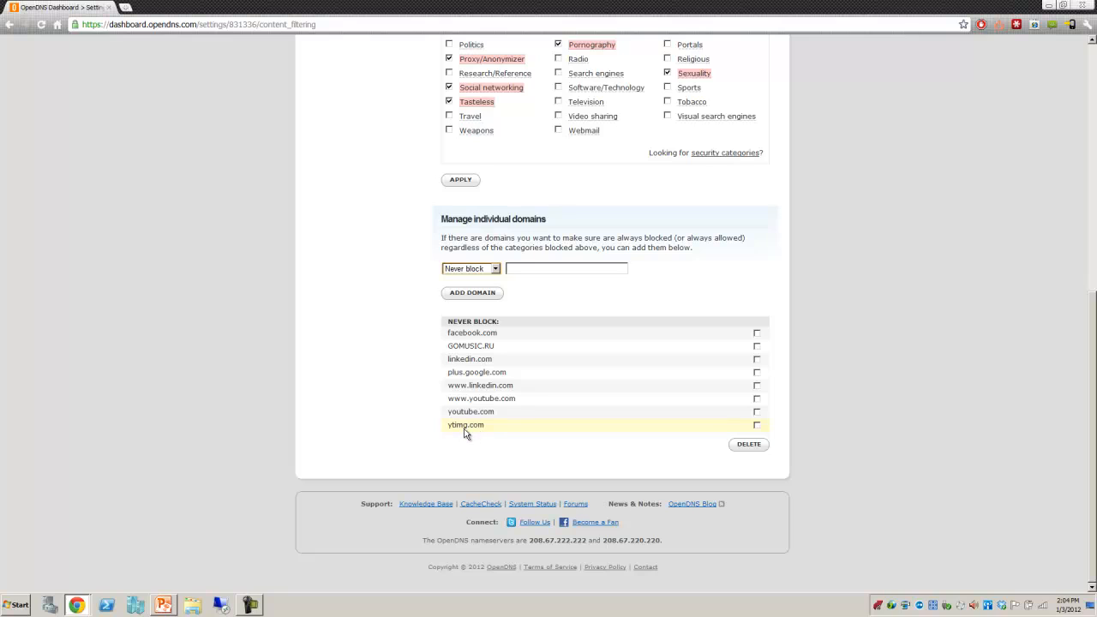
pyautogui.moveTo(477, 433)
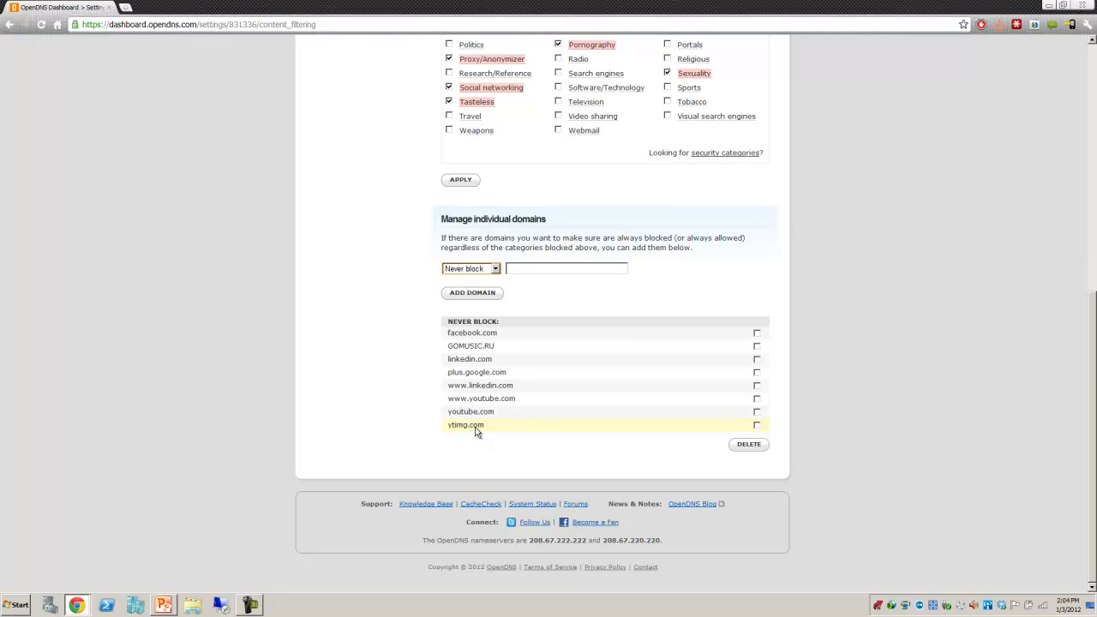
pyautogui.moveTo(420, 328)
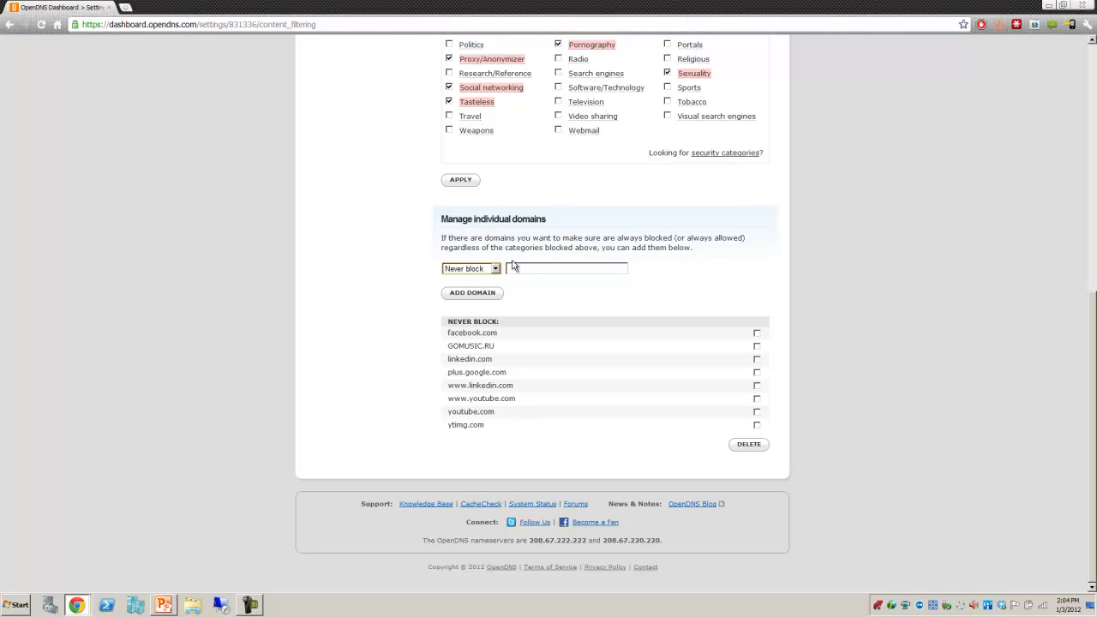
pyautogui.scroll(3)
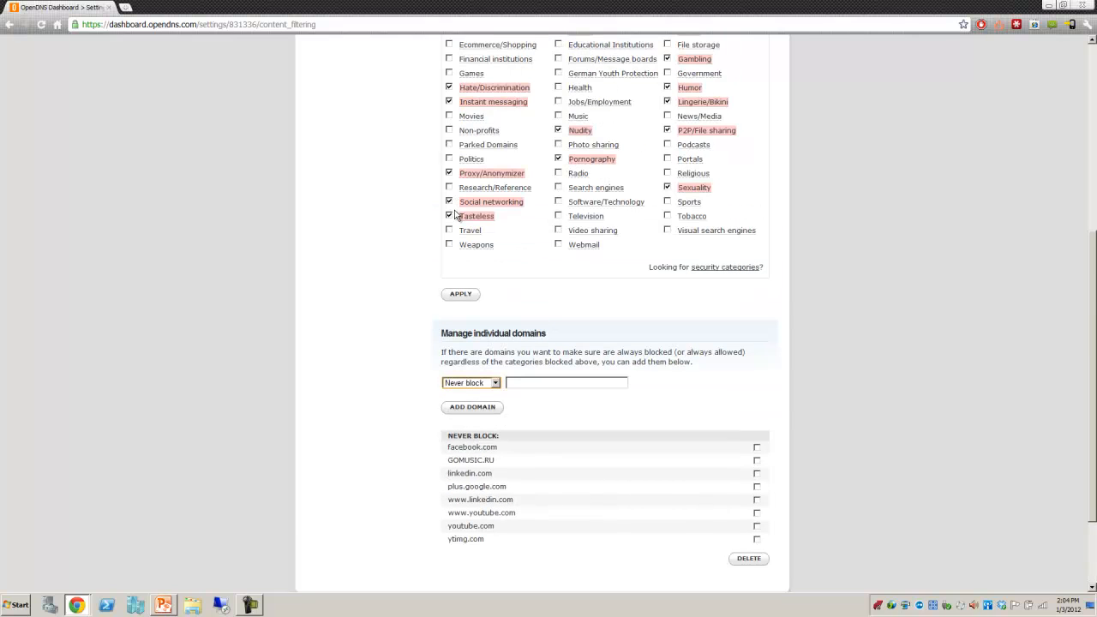
pyautogui.moveTo(564, 249)
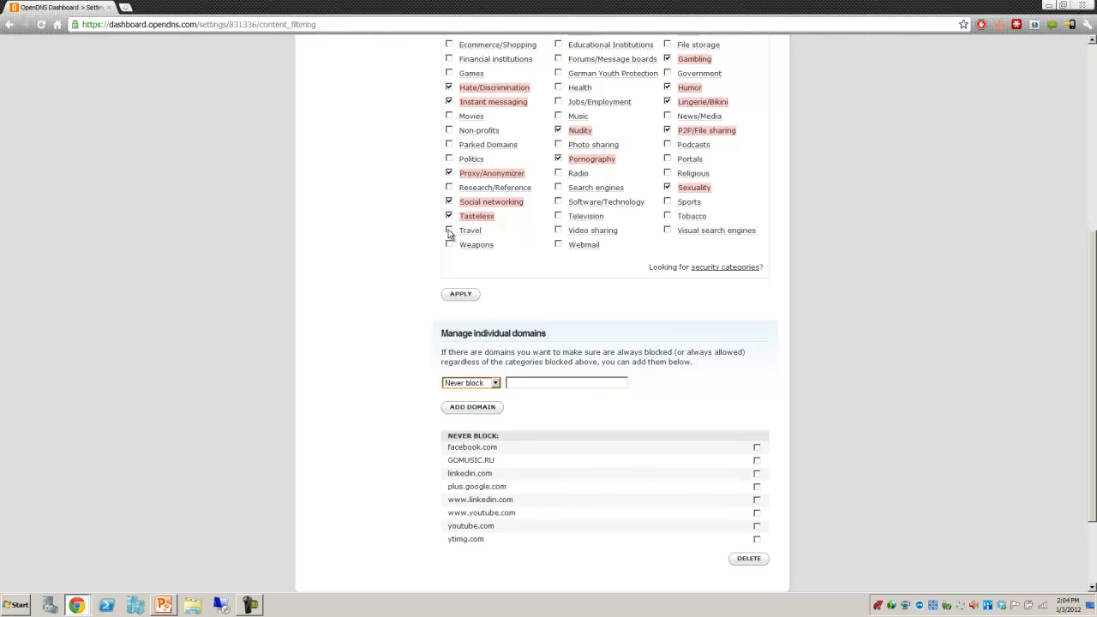
pyautogui.click(470, 383)
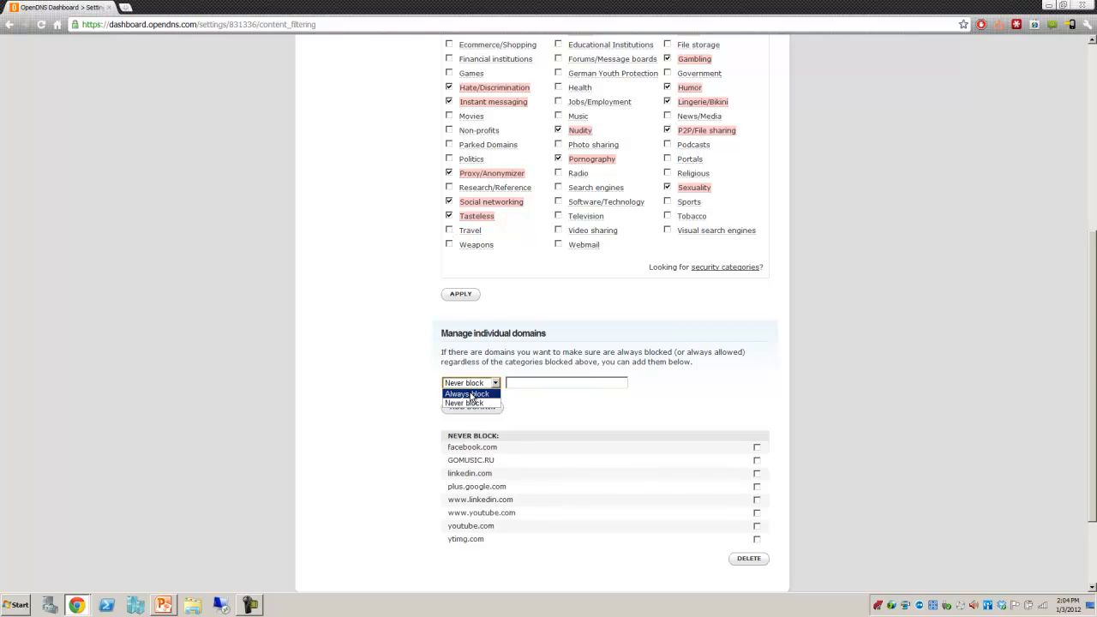
# Choose Always block and enter cheaptickets.com as the domain to block
pyautogui.click(467, 394)
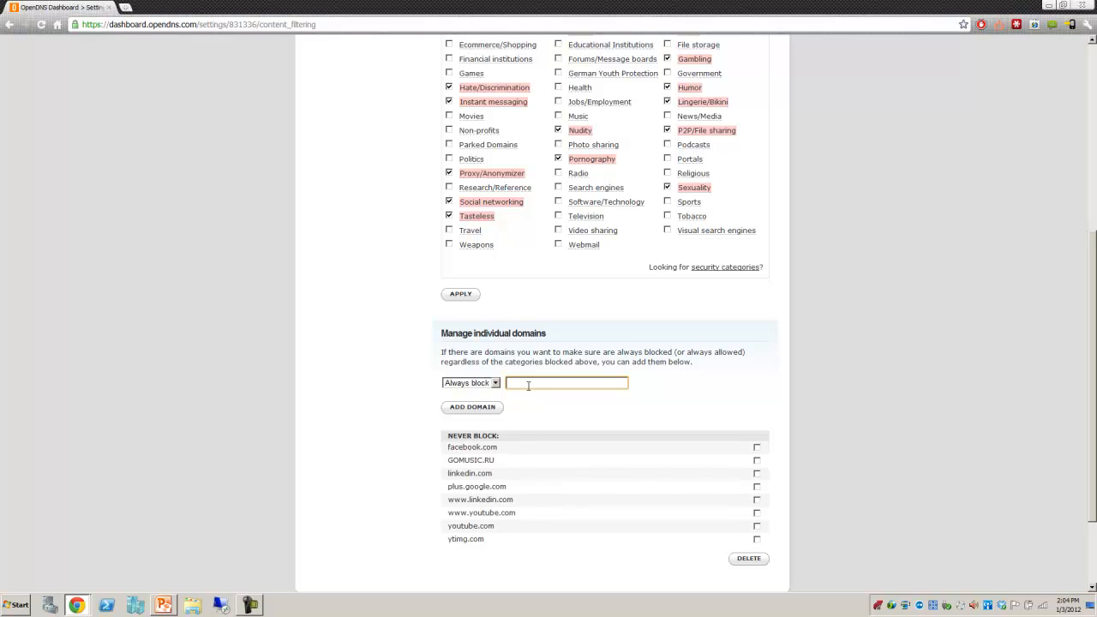
pyautogui.write('cheap')
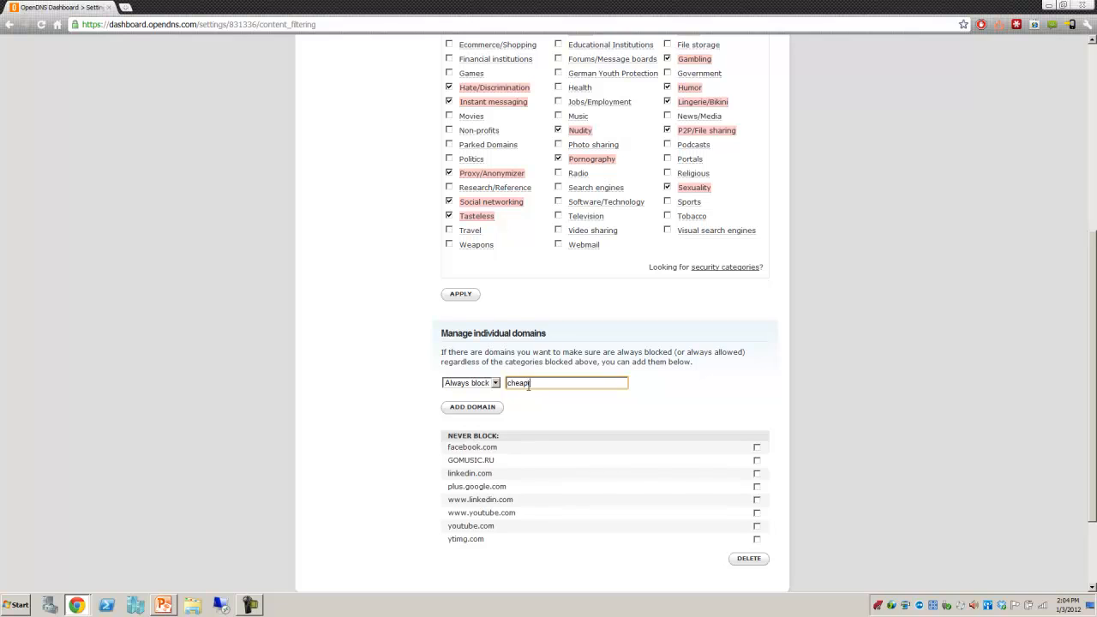
pyautogui.write('tickets.com')
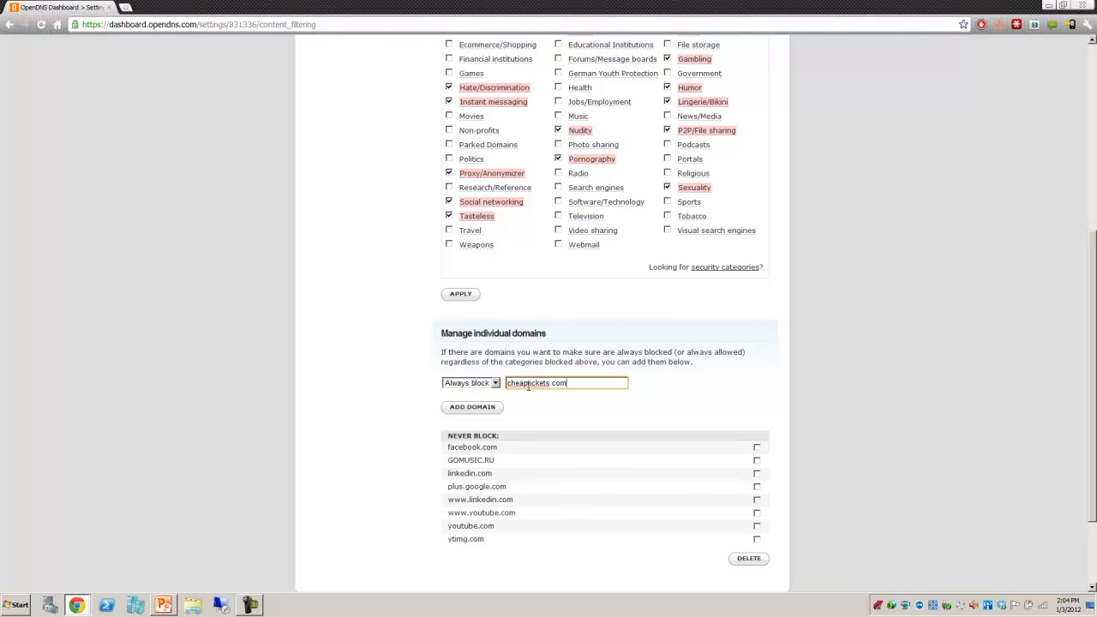
pyautogui.moveTo(589, 414)
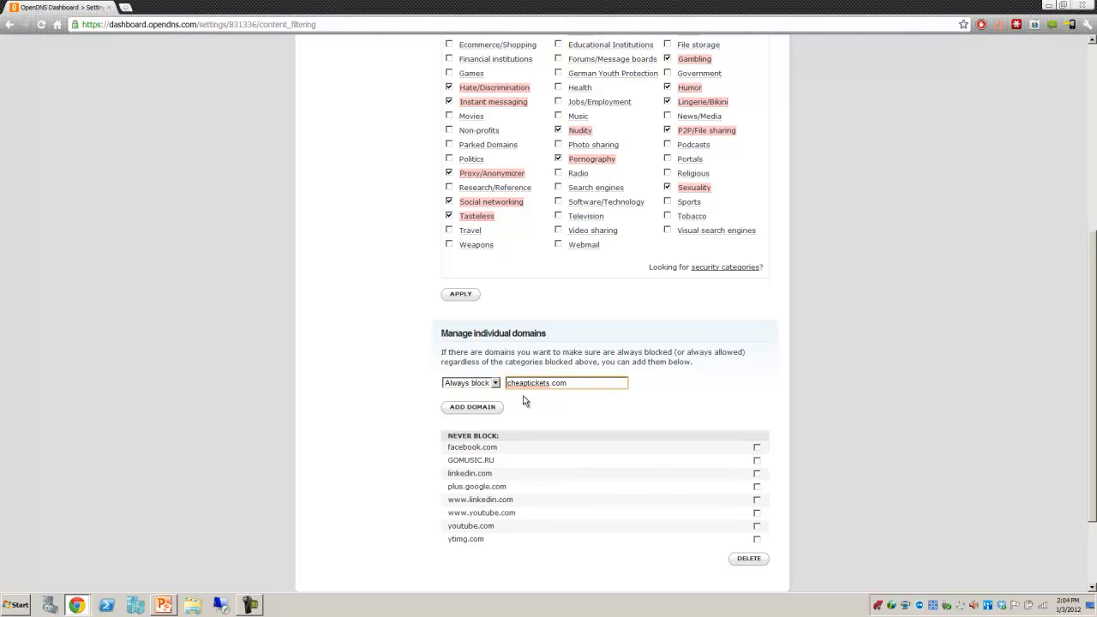
pyautogui.moveTo(582, 375)
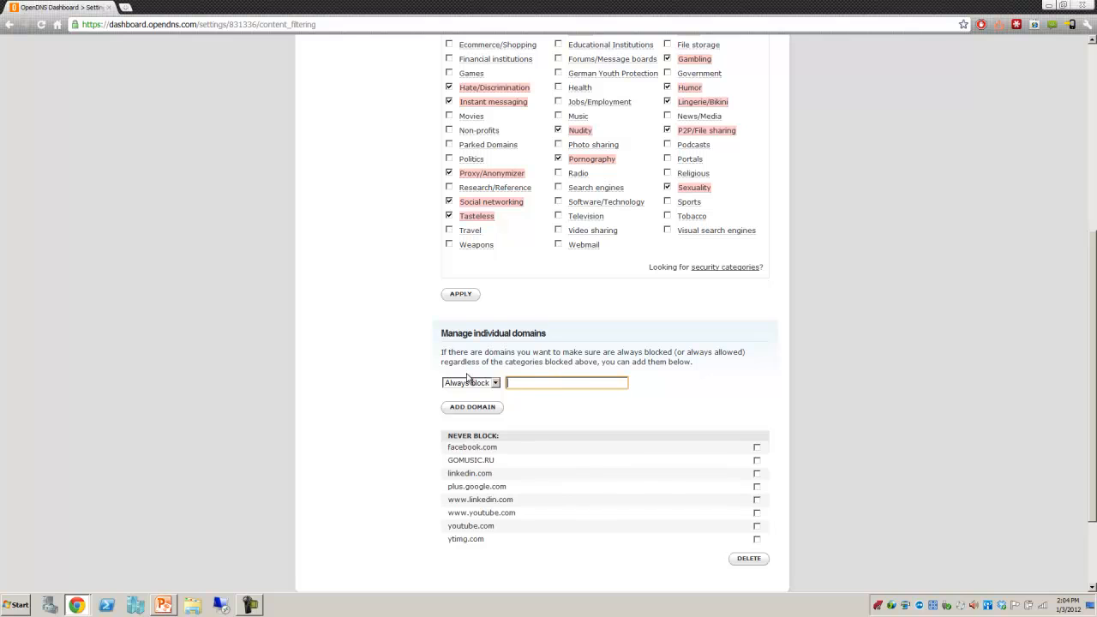
pyautogui.scroll(3)
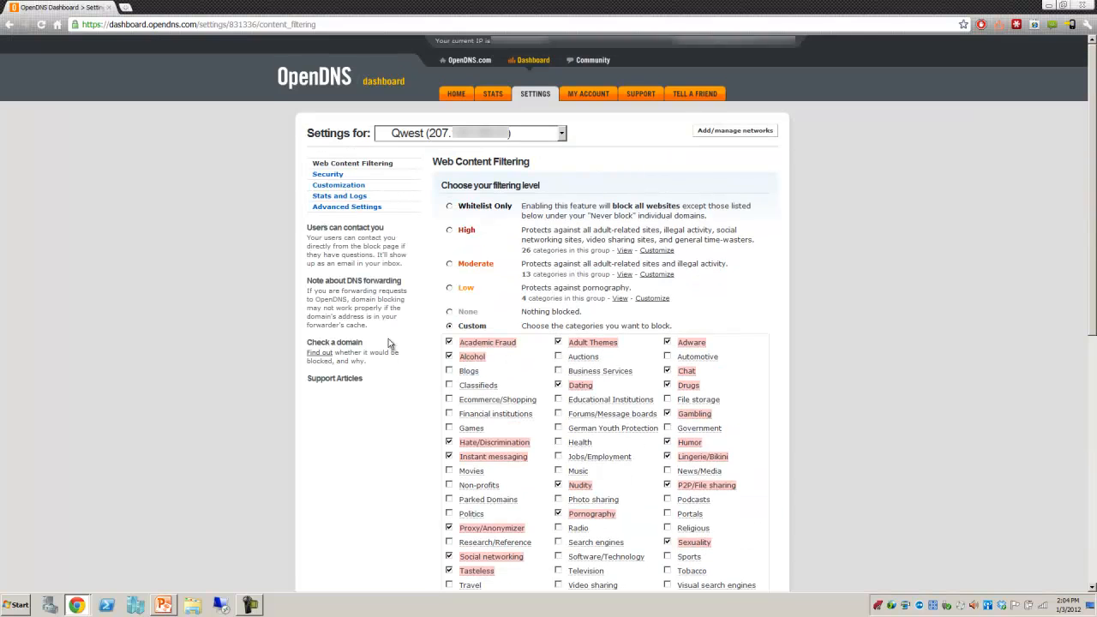
pyautogui.moveTo(425, 358)
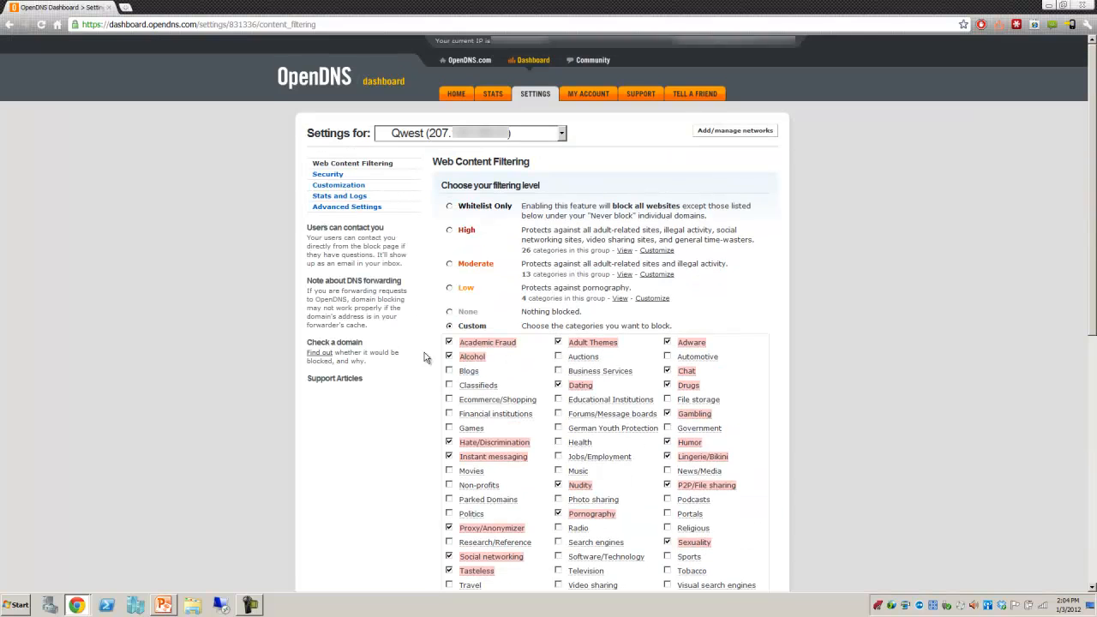
pyautogui.moveTo(434, 222)
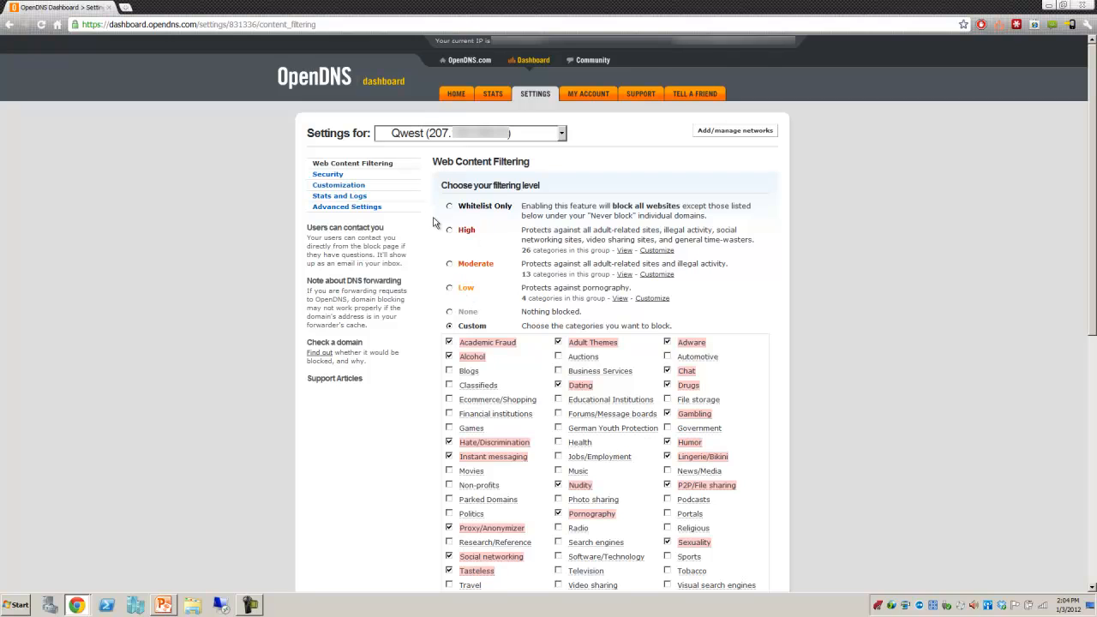
pyautogui.moveTo(492, 93)
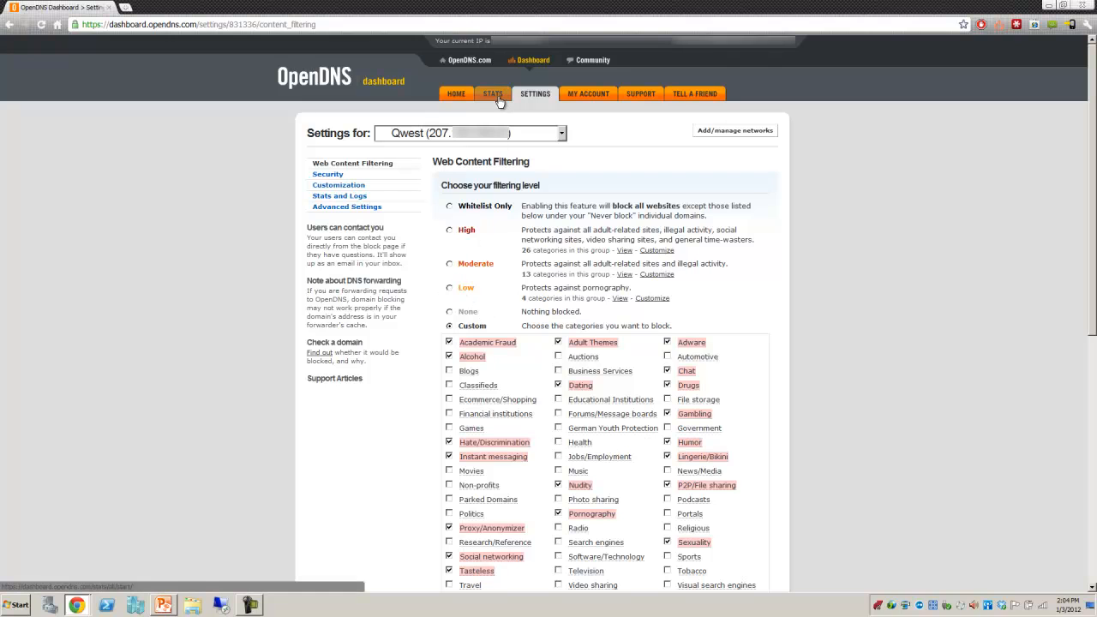
pyautogui.moveTo(480, 108)
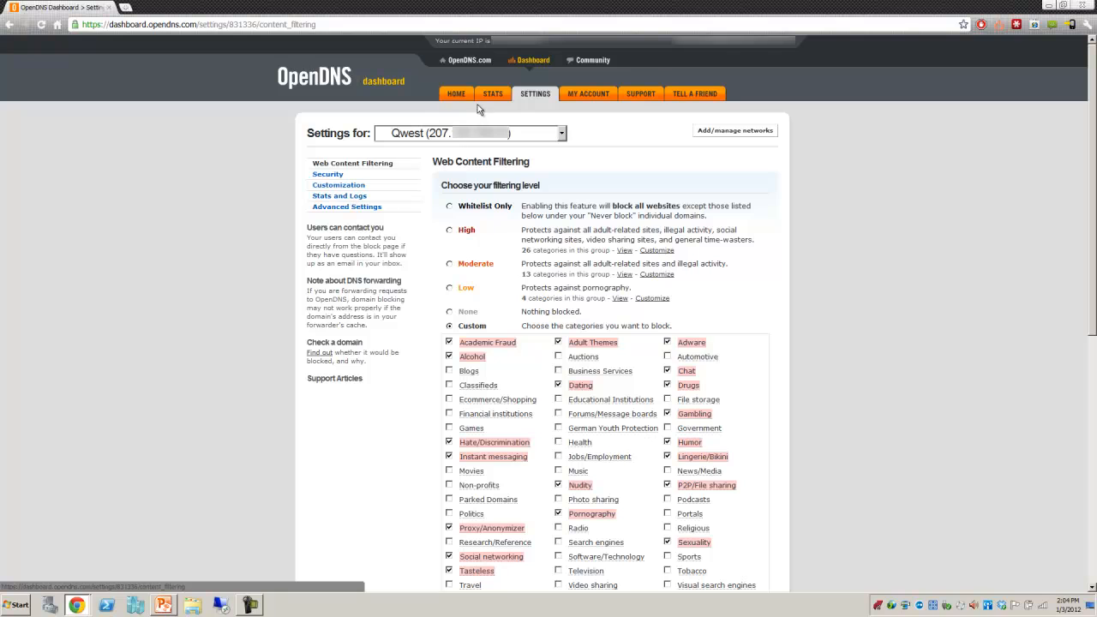
# Open the Stats tab to see recent activity charts for the Meredith Family networks
pyautogui.click(493, 93)
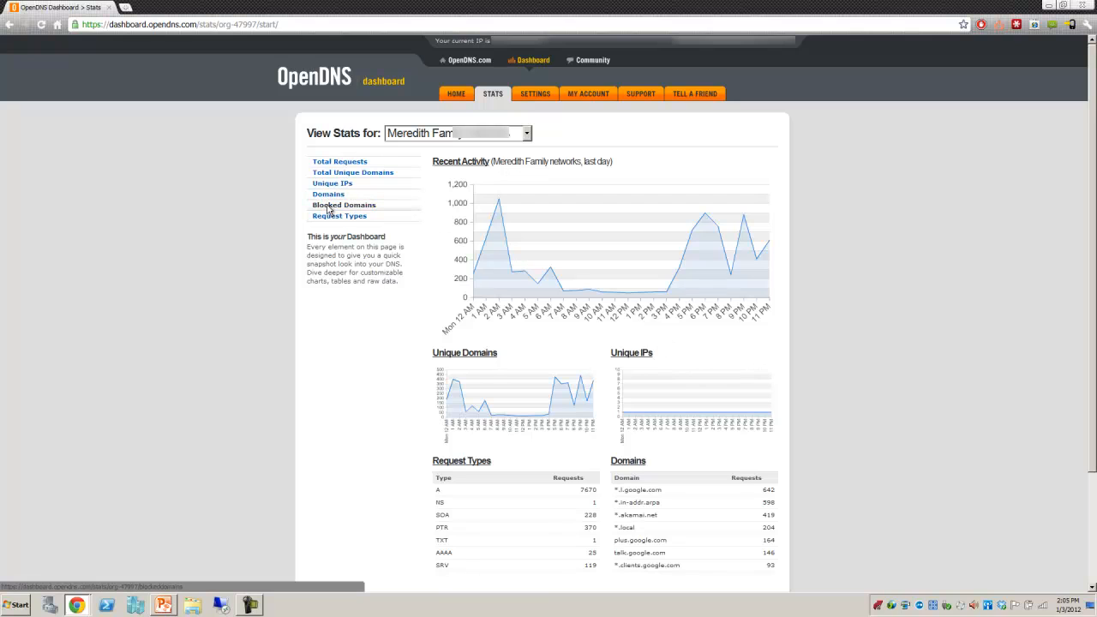
# Review today's Blocked Domains list, then switch to choosing a range of days
pyautogui.click(343, 204)
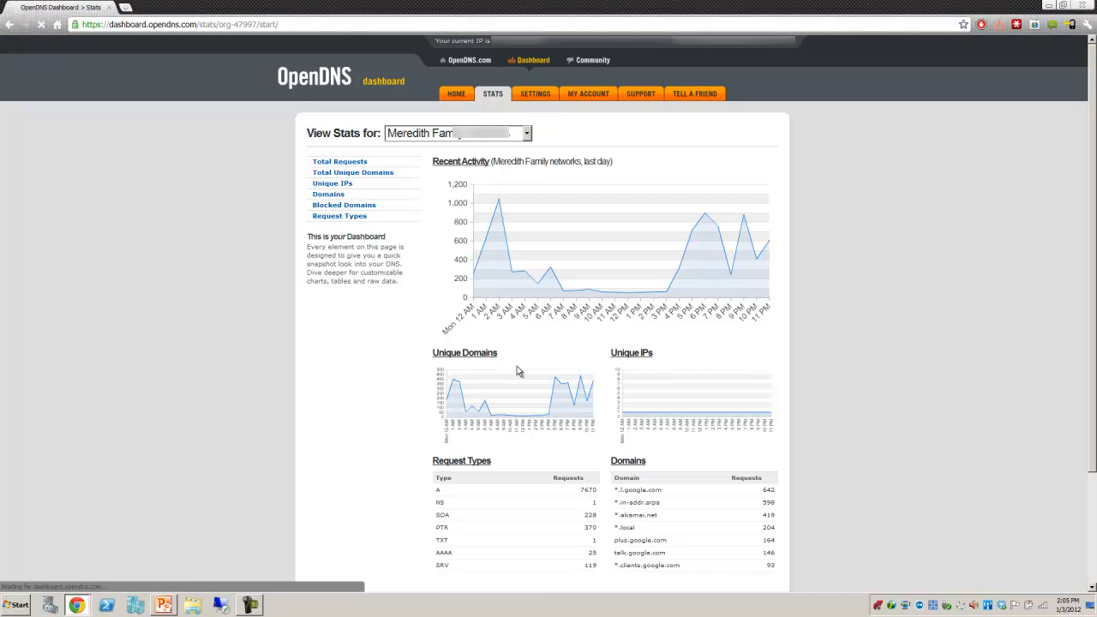
pyautogui.click(344, 204)
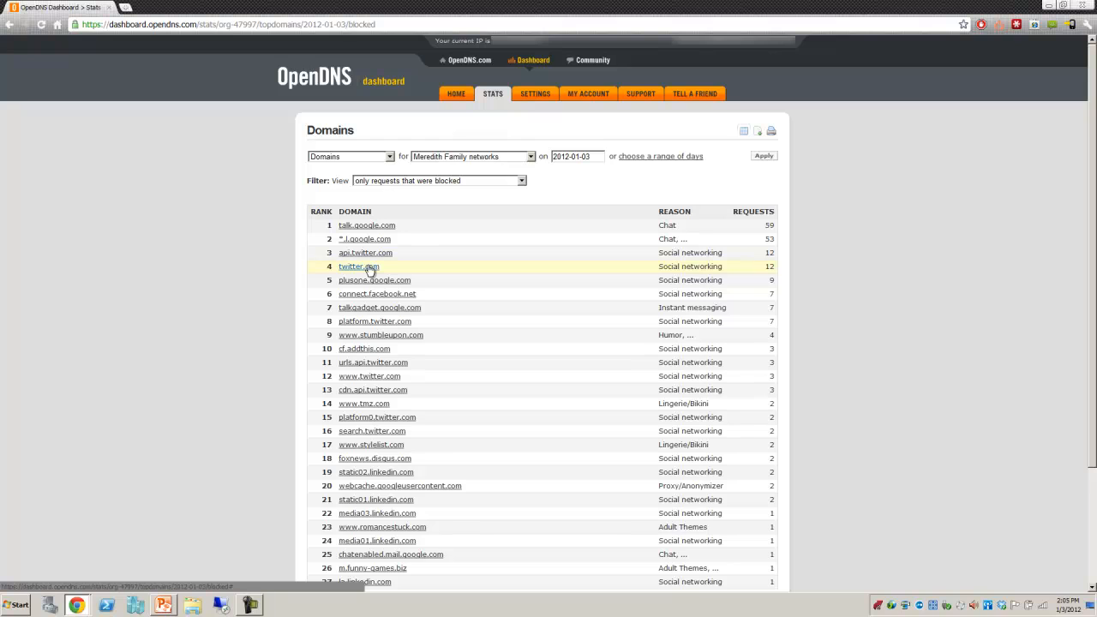
pyautogui.moveTo(398, 335)
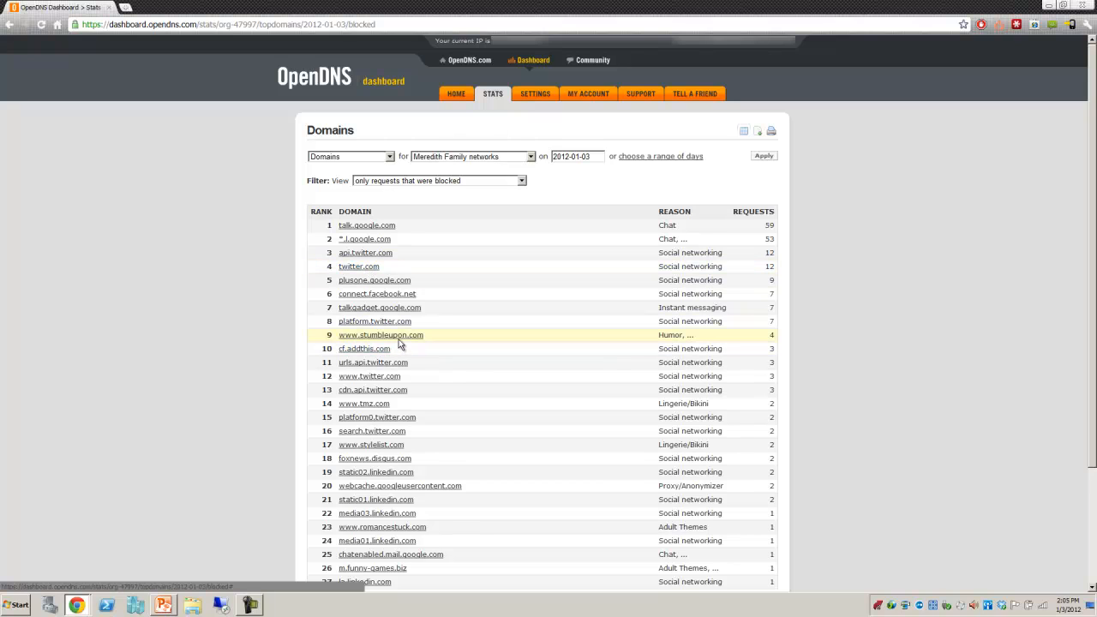
pyautogui.moveTo(463, 389)
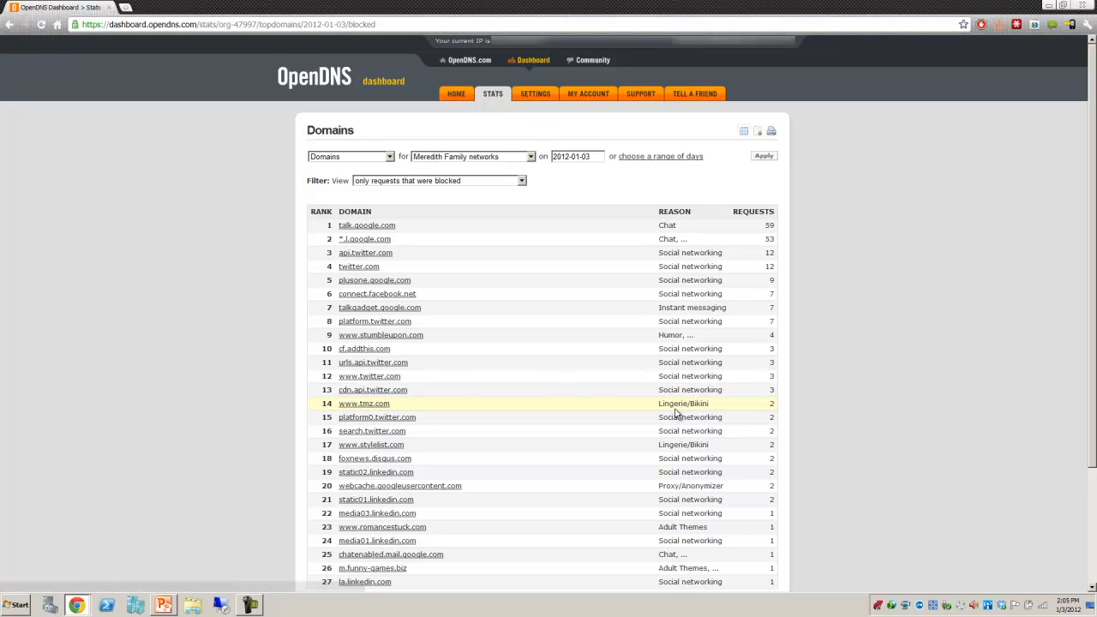
pyautogui.moveTo(637, 405)
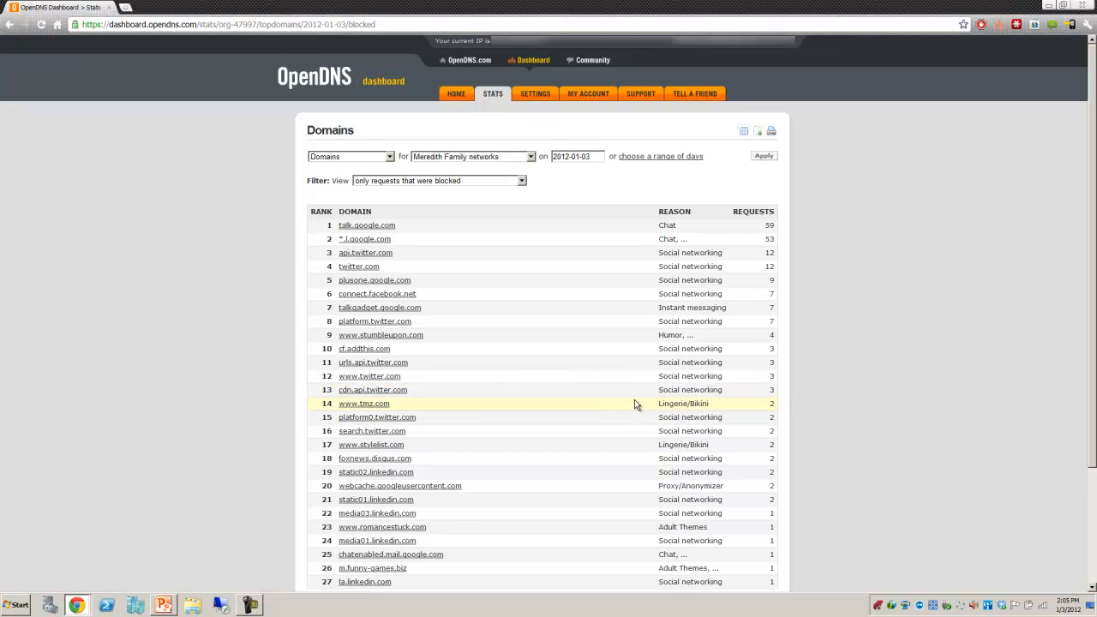
pyautogui.scroll(-3)
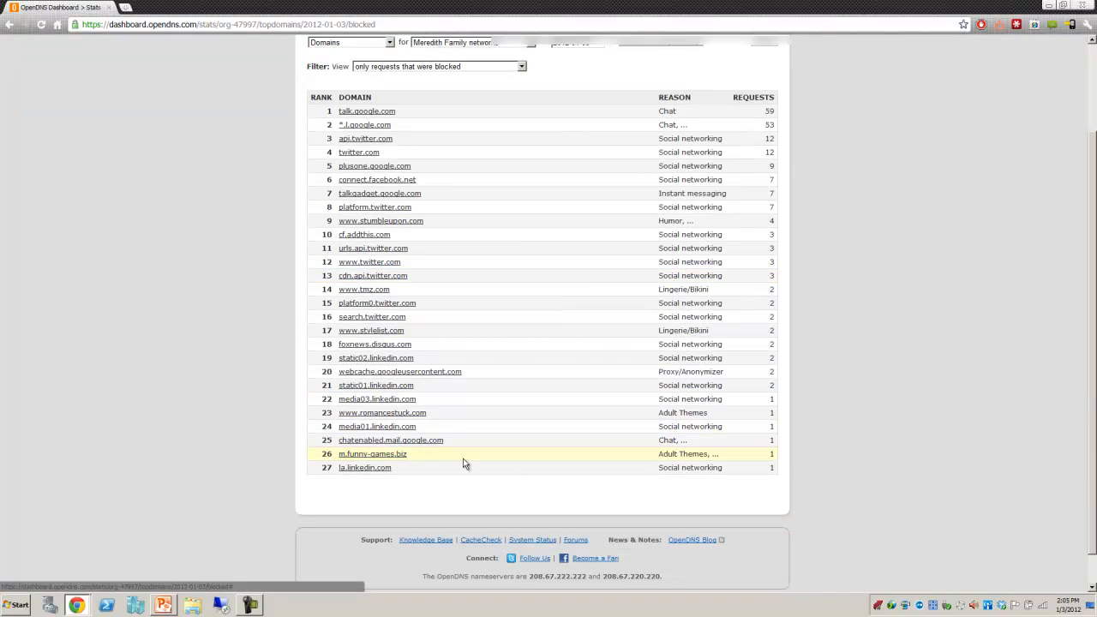
pyautogui.moveTo(683, 467)
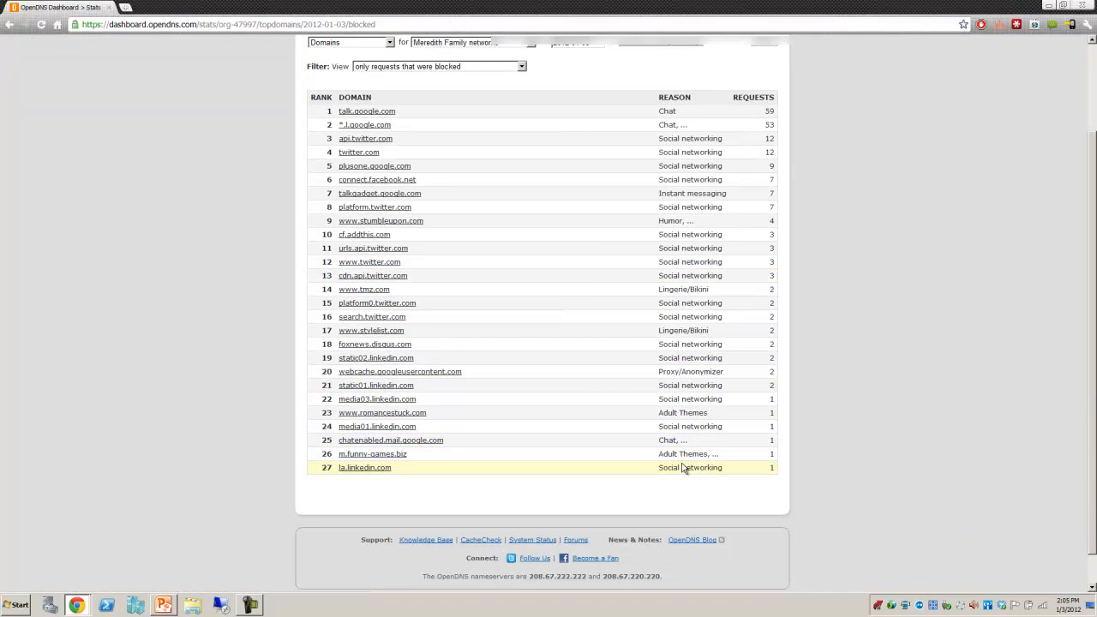
pyautogui.scroll(3)
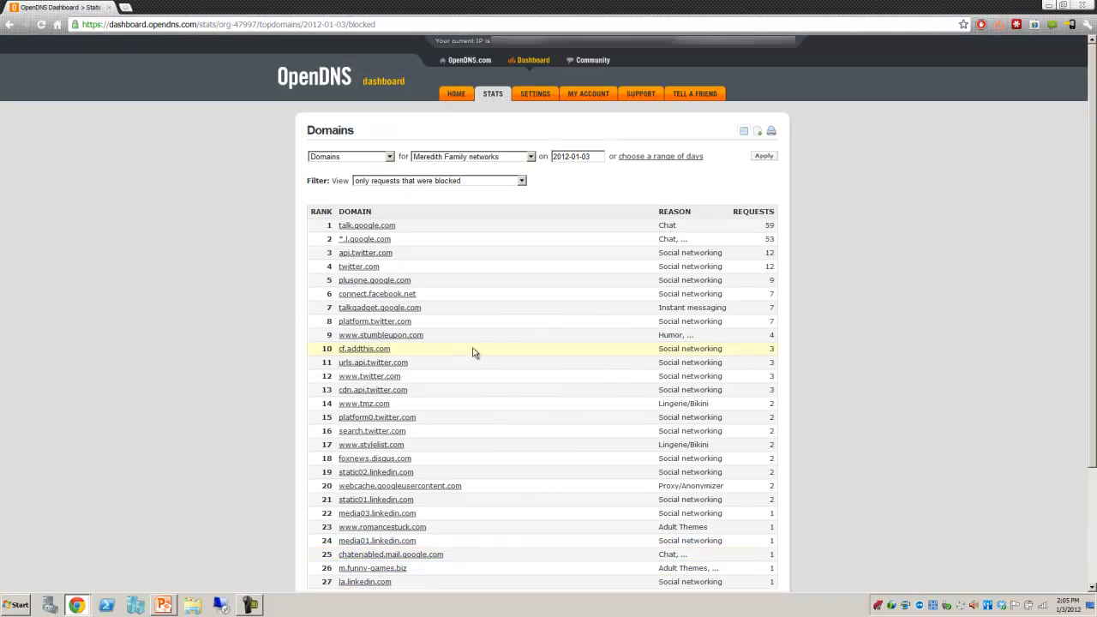
pyautogui.moveTo(338, 157)
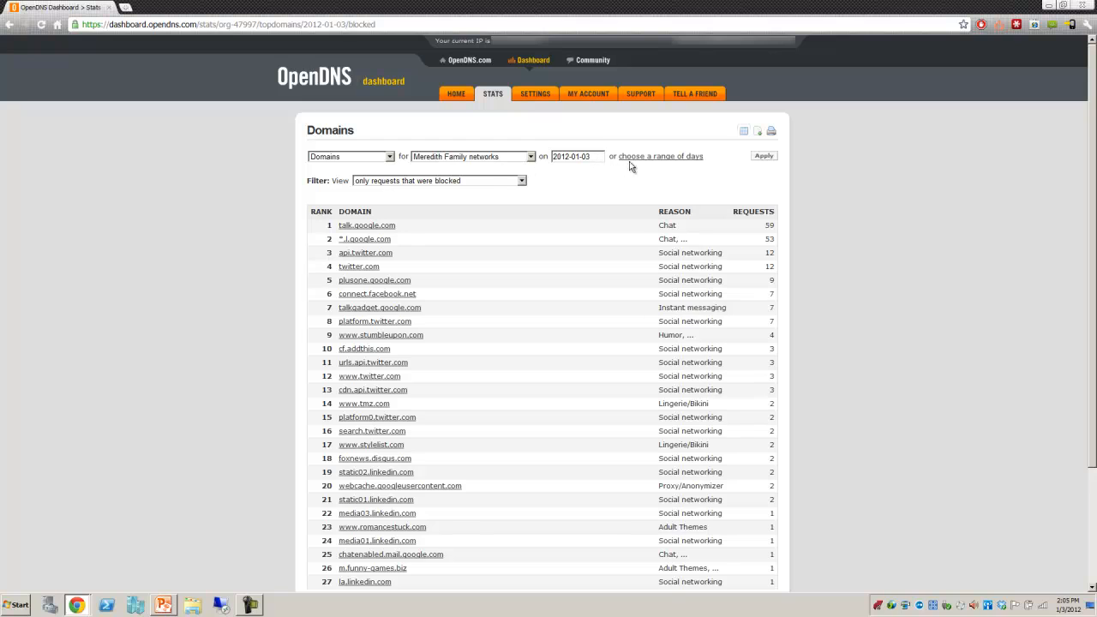
pyautogui.moveTo(659, 156)
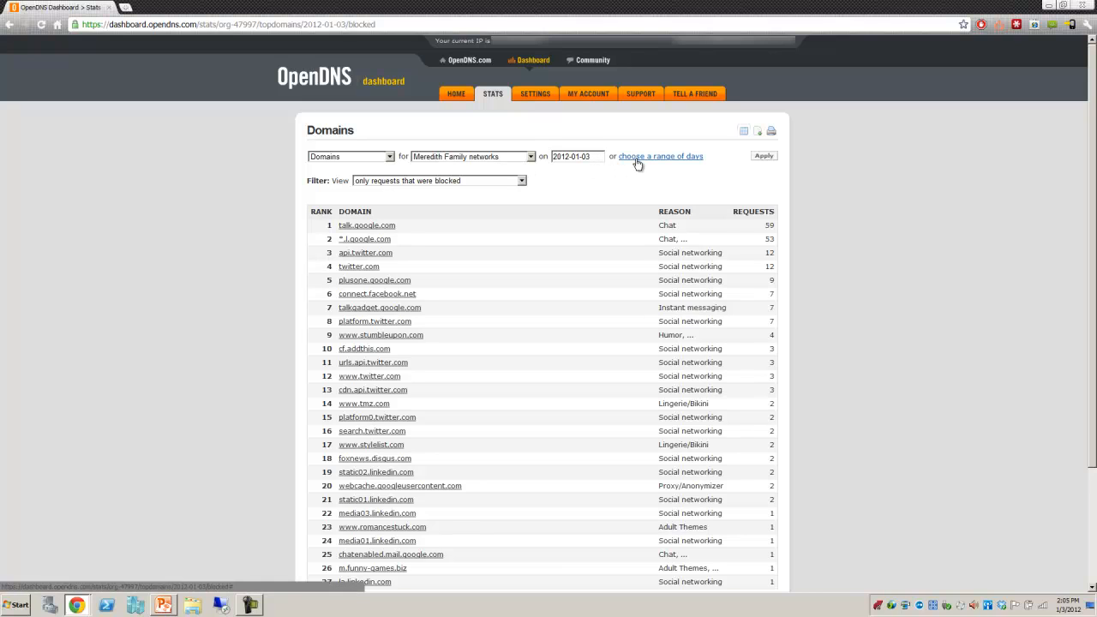
pyautogui.click(660, 156)
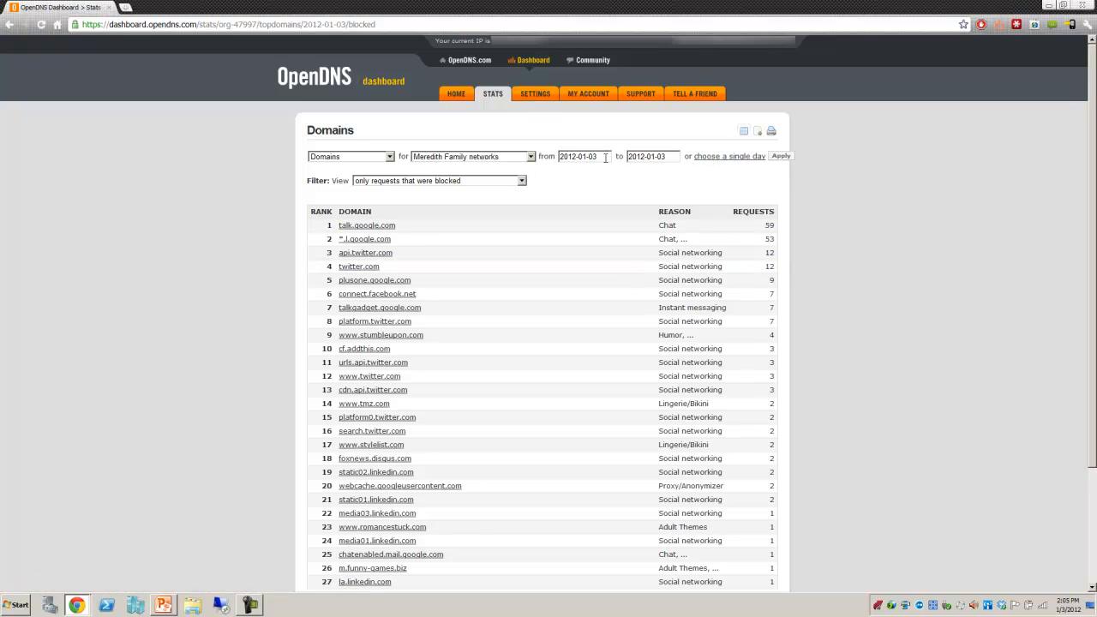
# Set the date range from 2012-01-01 to 2012-01-03 and apply it
pyautogui.click(582, 156)
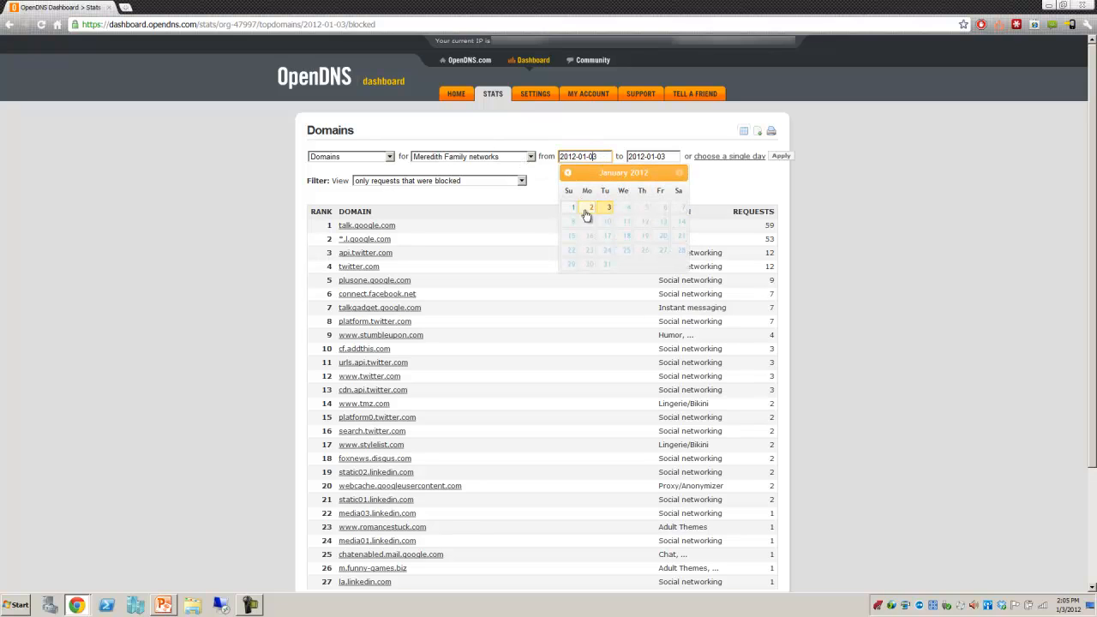
pyautogui.click(572, 207)
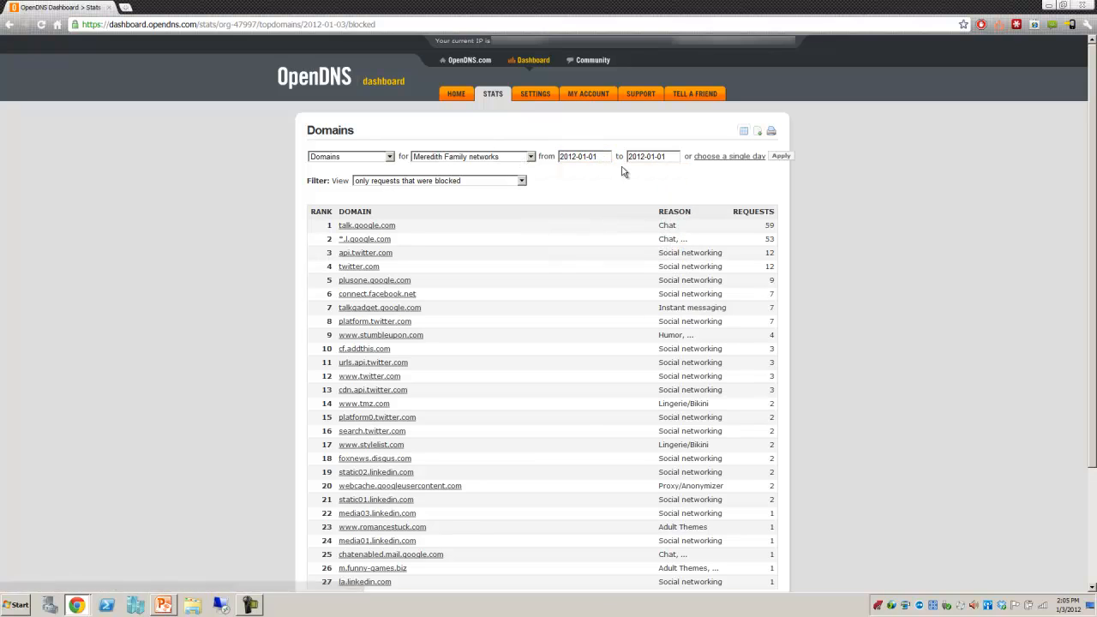
pyautogui.click(651, 156)
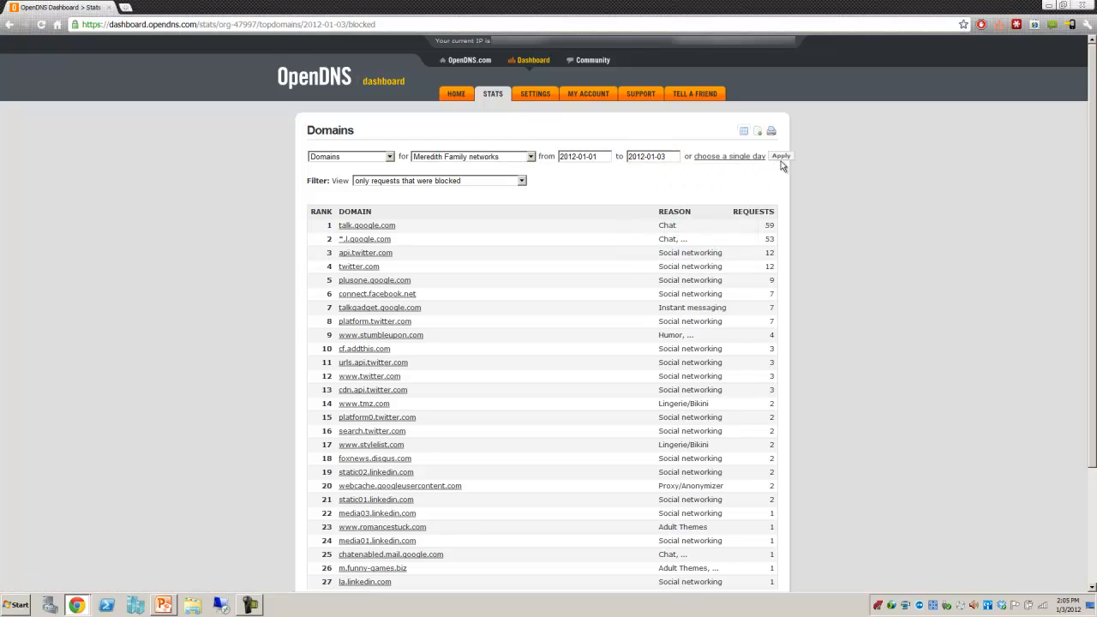
pyautogui.click(779, 156)
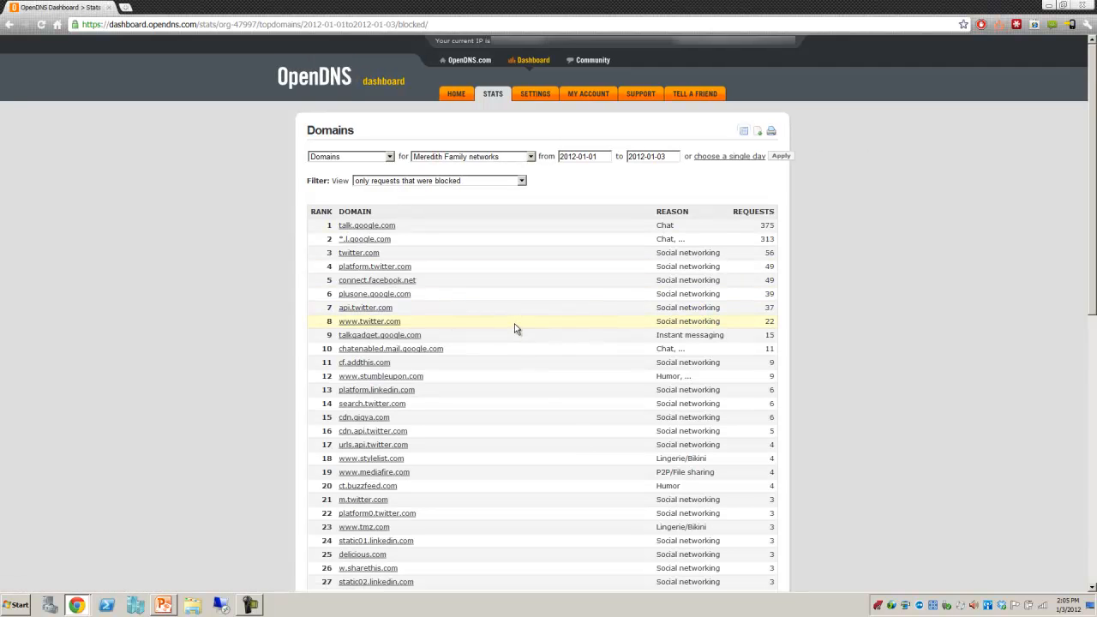
# Change the Filter View dropdown to 'everything'
pyautogui.click(521, 179)
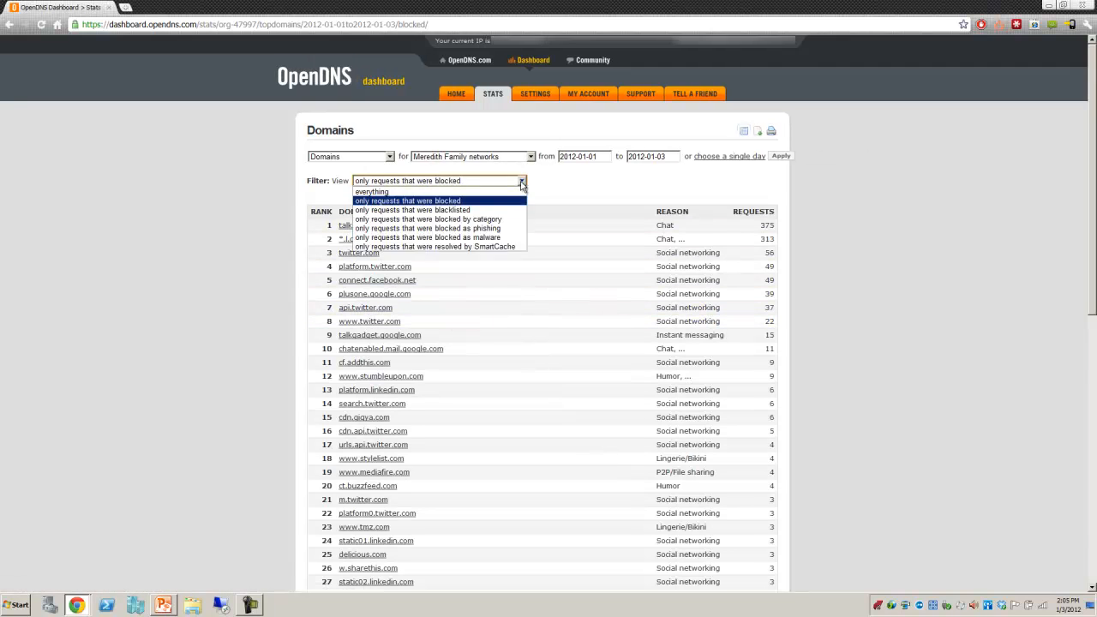
pyautogui.moveTo(411, 209)
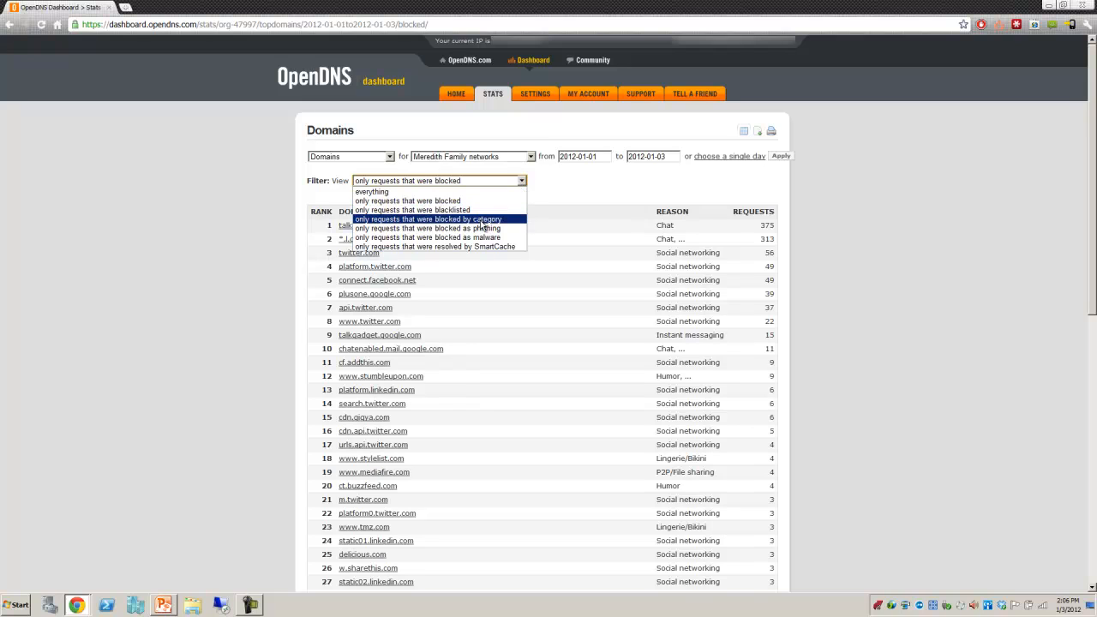
pyautogui.moveTo(437, 247)
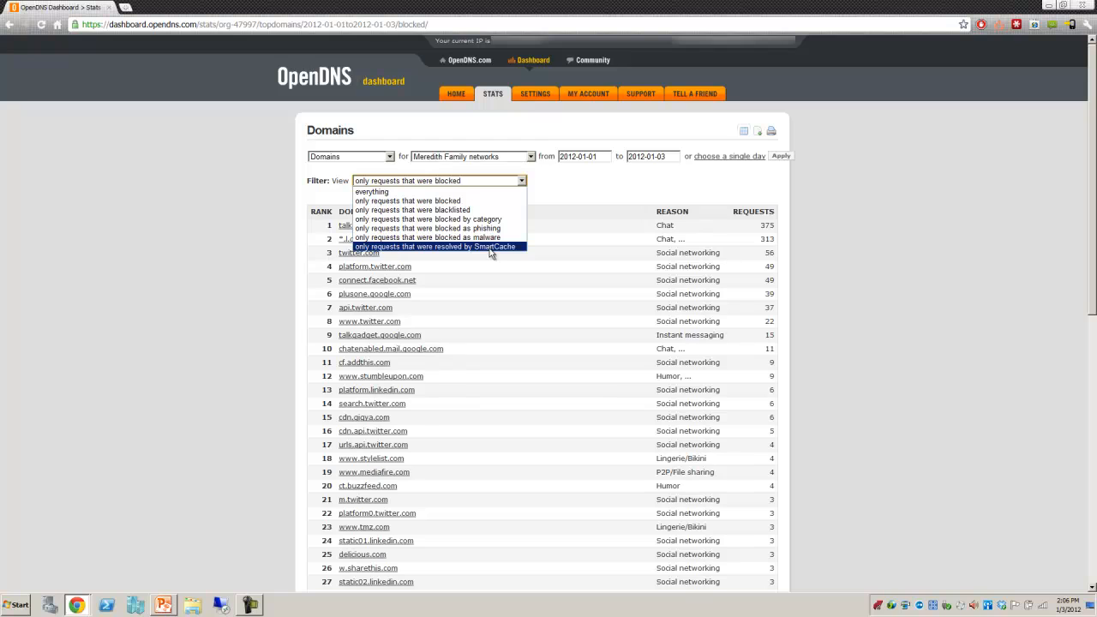
pyautogui.moveTo(429, 191)
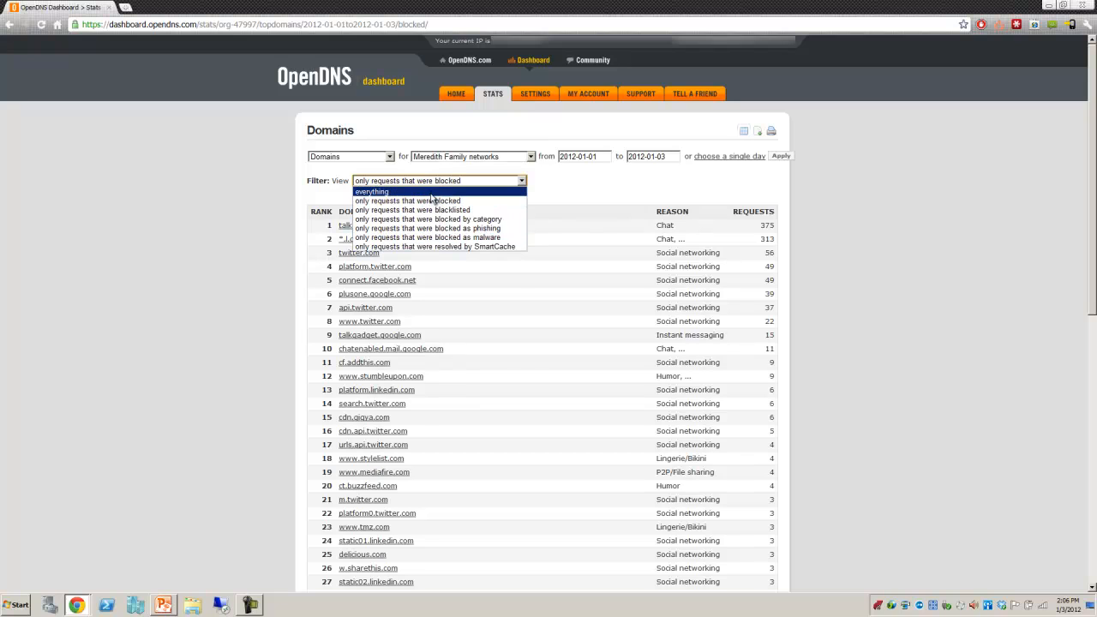
pyautogui.click(371, 191)
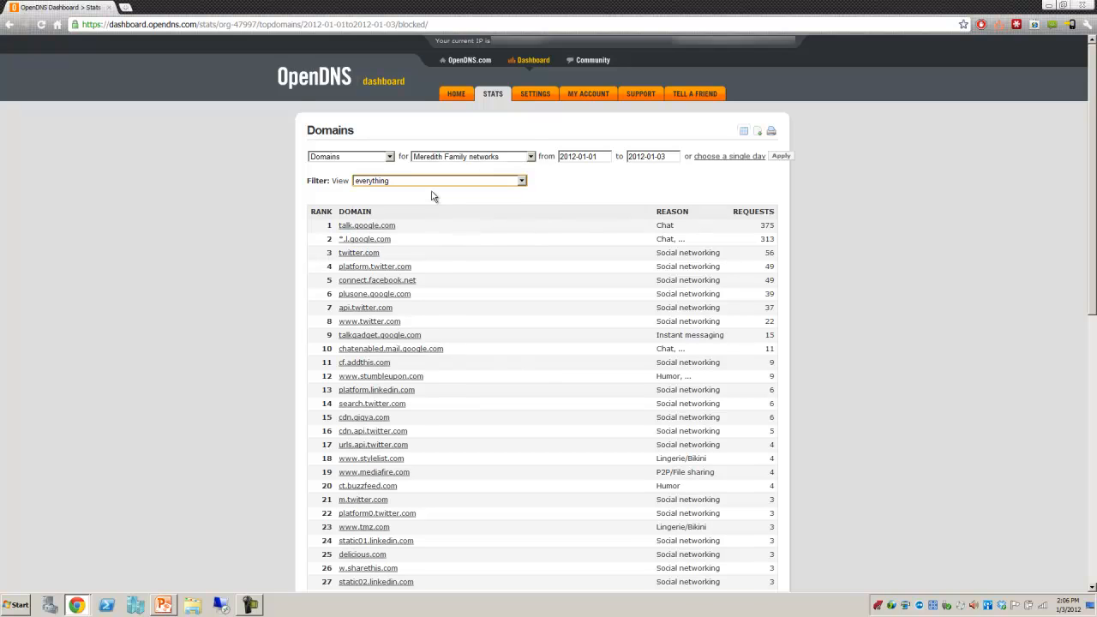
pyautogui.moveTo(443, 321)
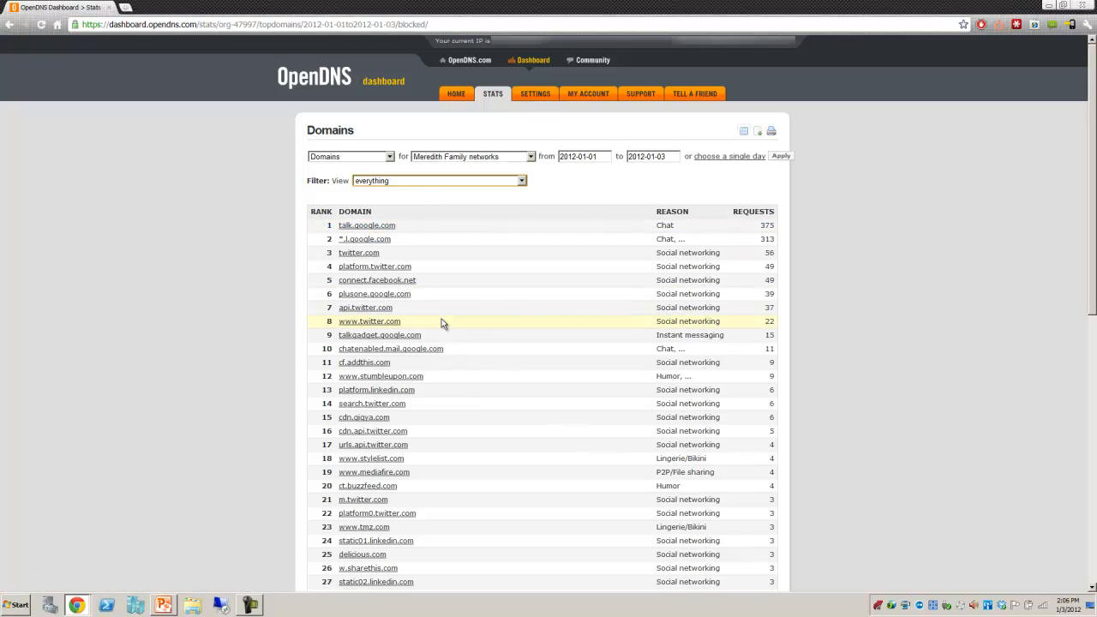
pyautogui.moveTo(767, 156)
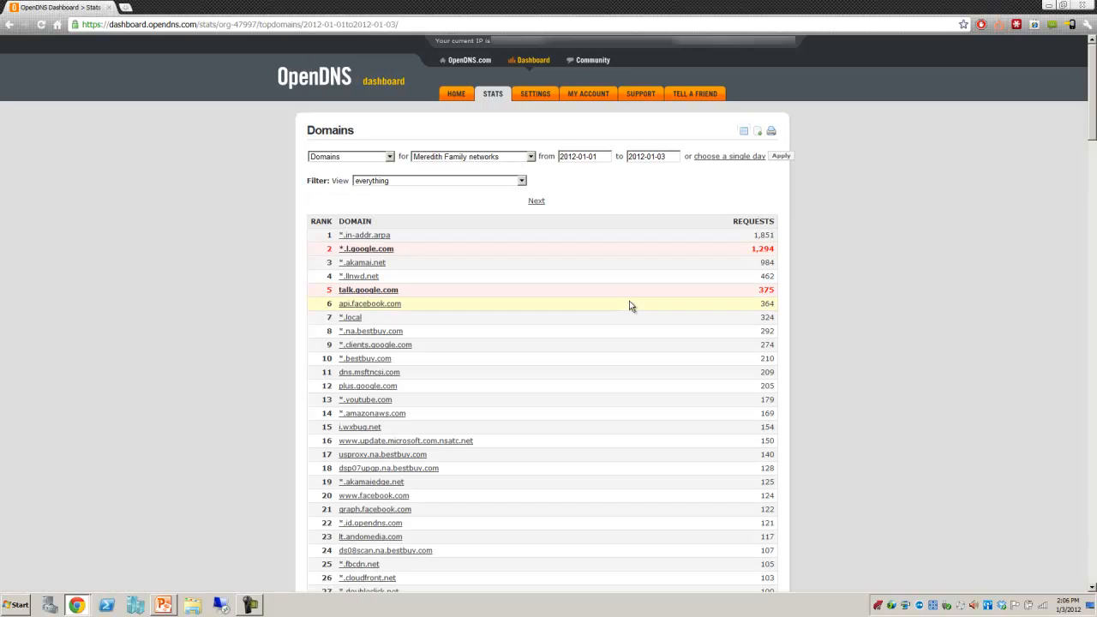
pyautogui.moveTo(389, 259)
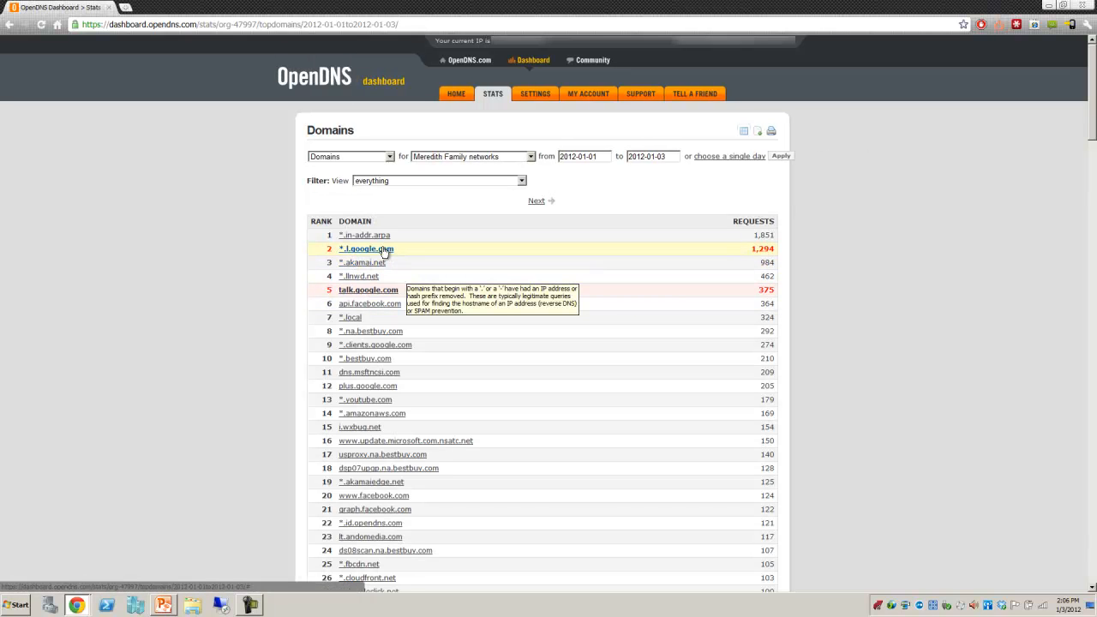
pyautogui.moveTo(364, 235)
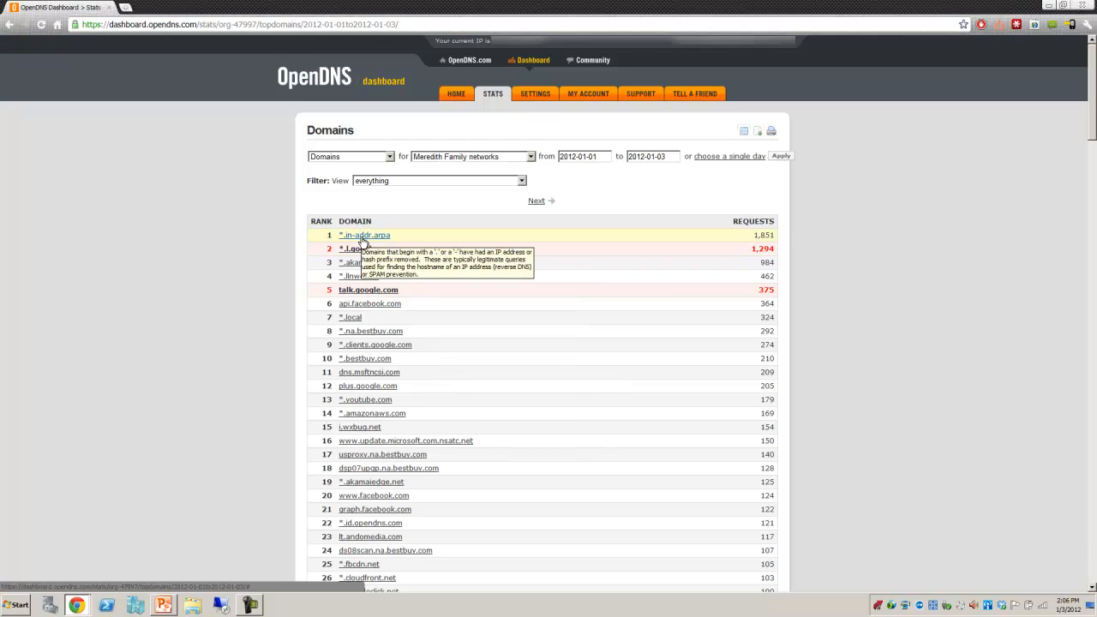
pyautogui.moveTo(651, 415)
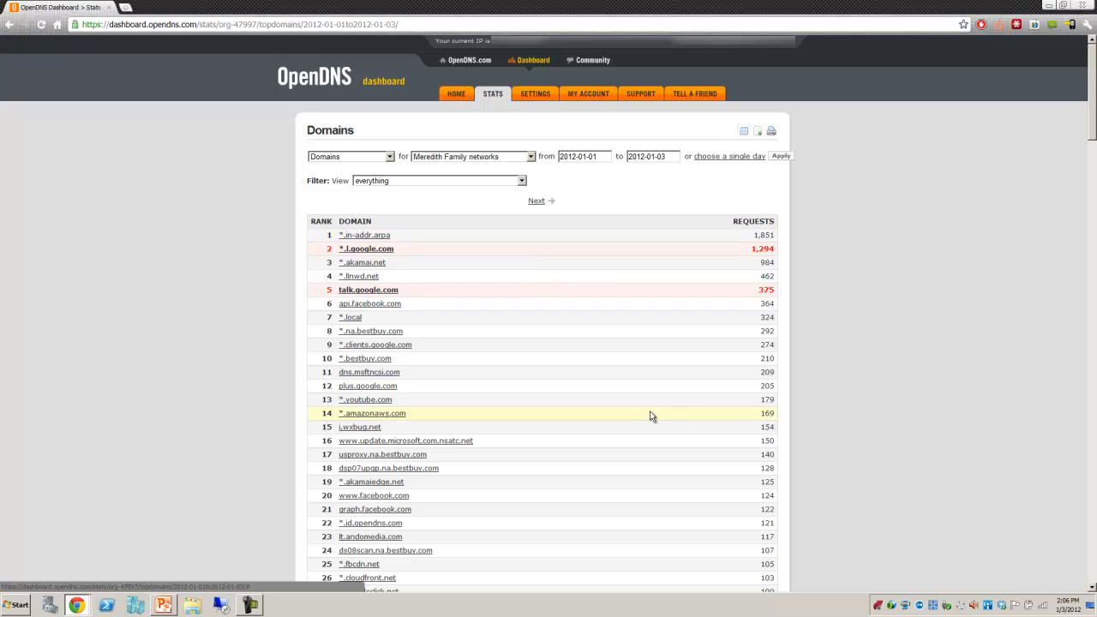
pyautogui.moveTo(364, 235)
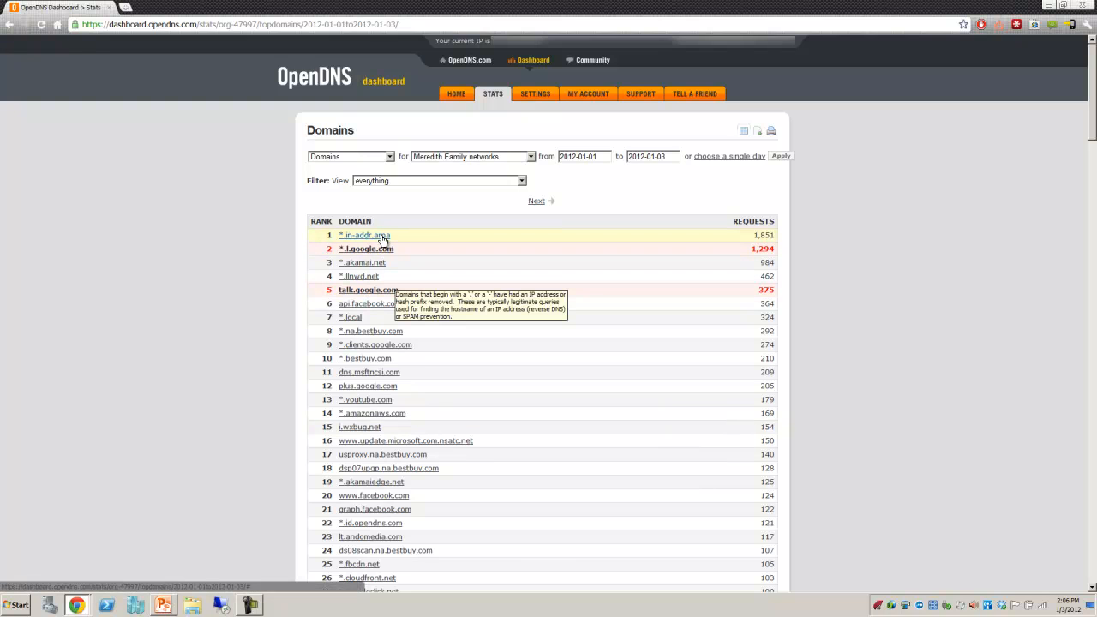
pyautogui.scroll(-3)
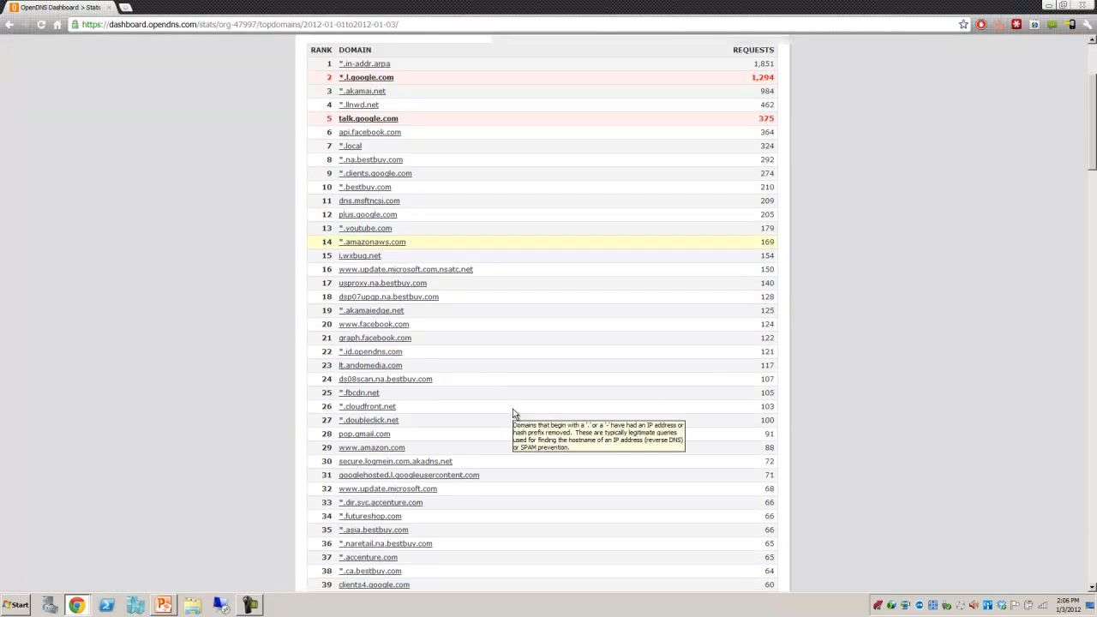
pyautogui.scroll(-3)
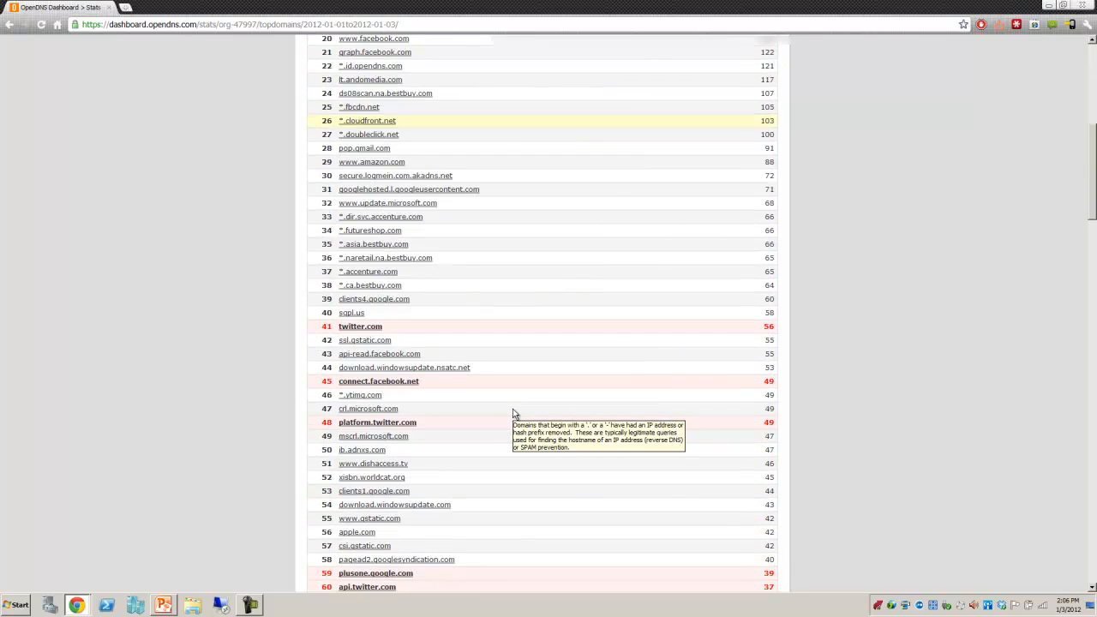
pyautogui.scroll(3)
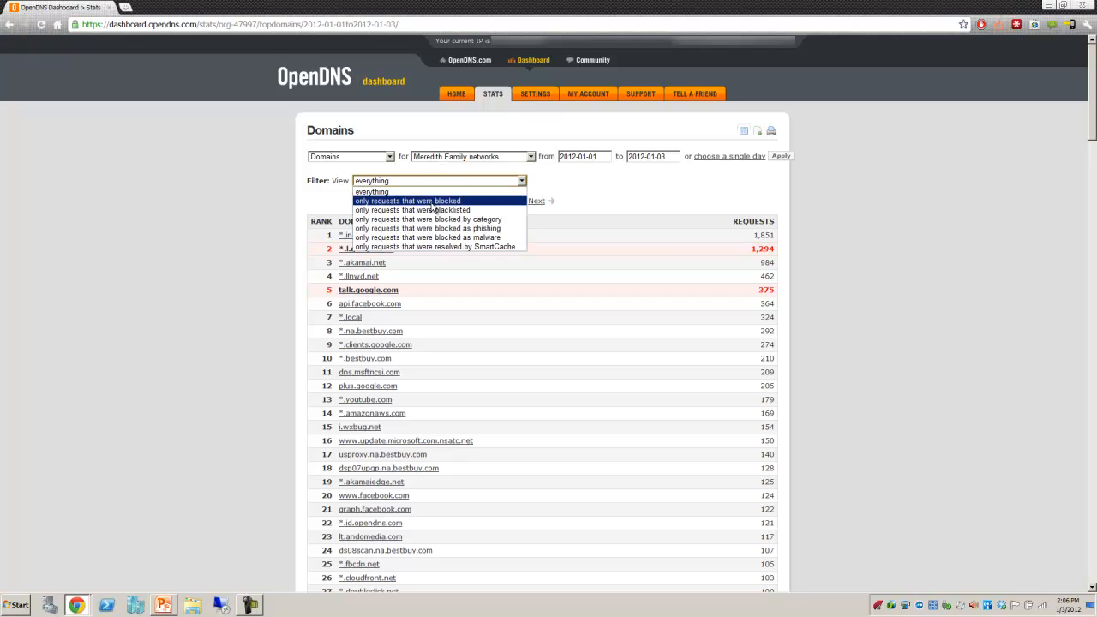
# Filter to only blocked requests and expand twitter.com's block explanation
pyautogui.click(407, 201)
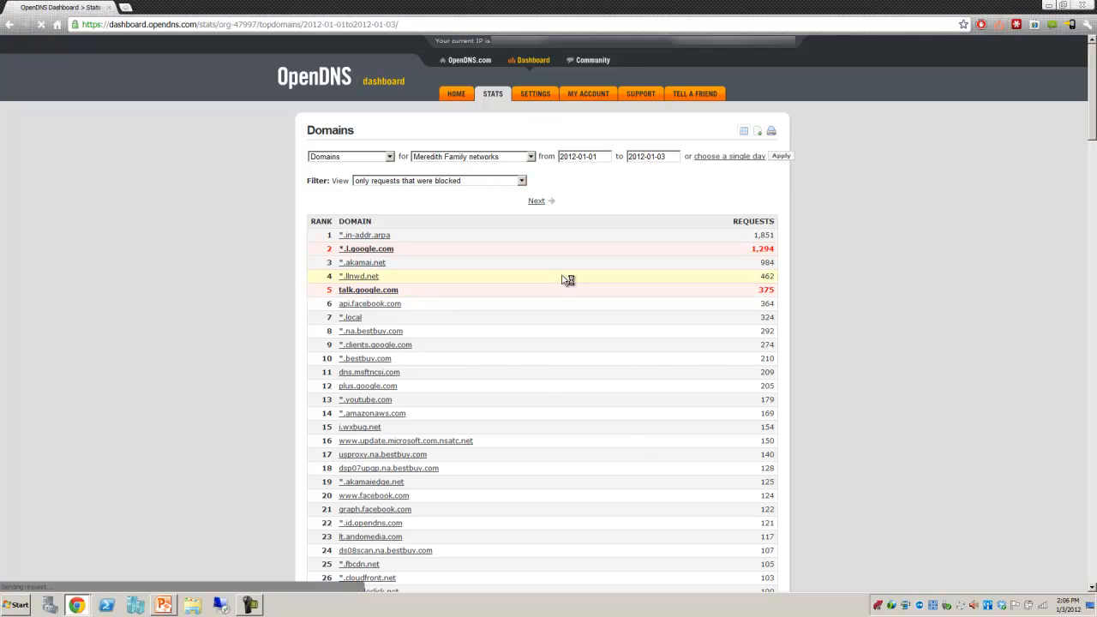
pyautogui.moveTo(567, 278)
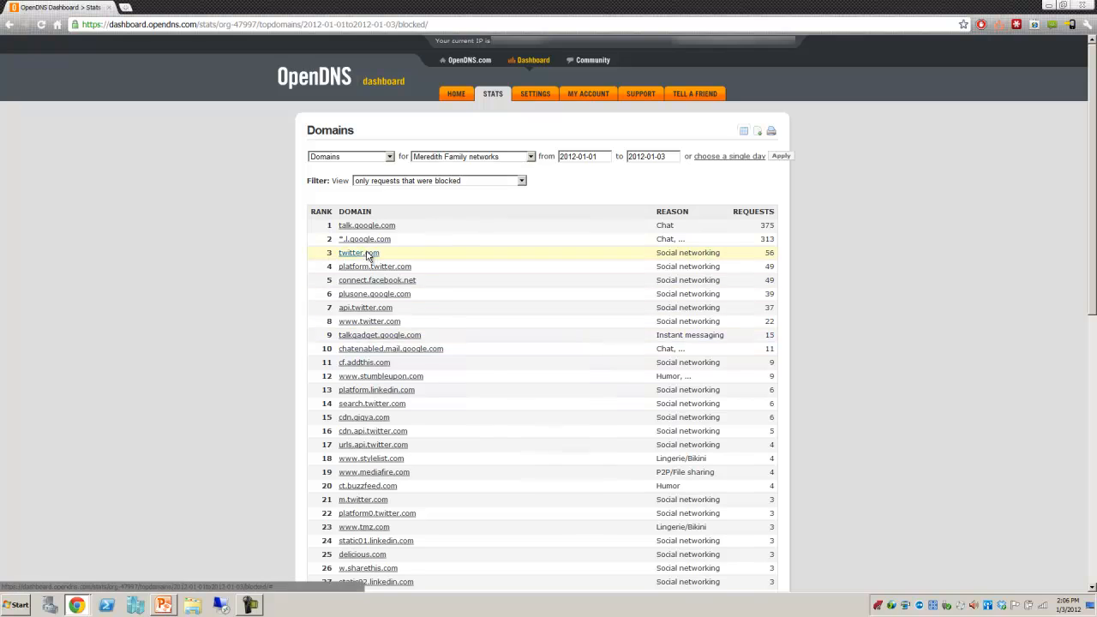
pyautogui.click(358, 253)
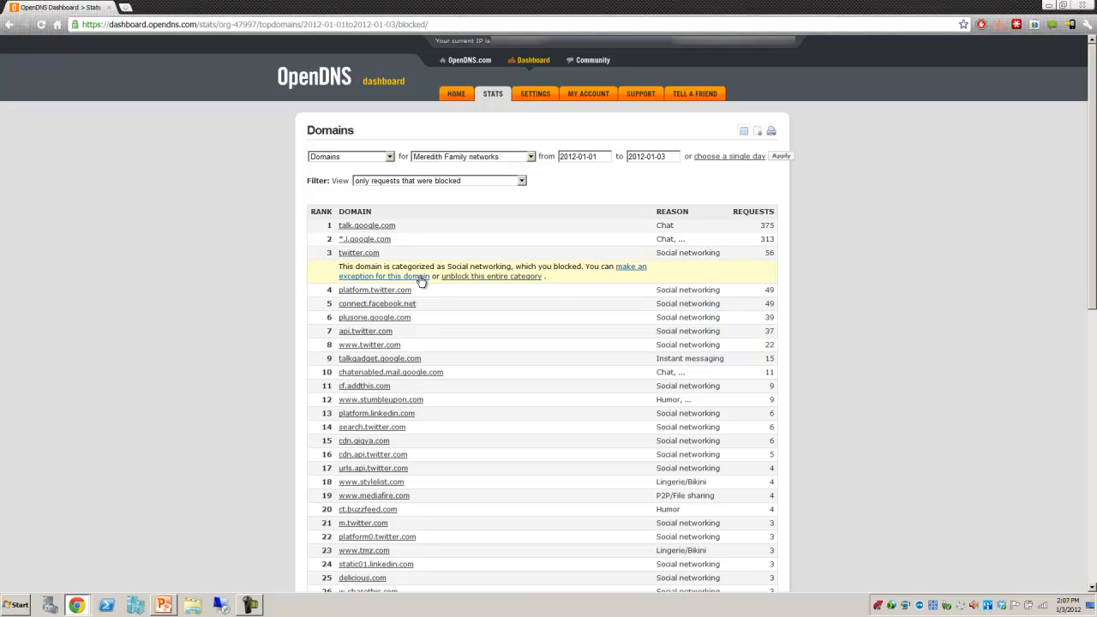
pyautogui.moveTo(497, 282)
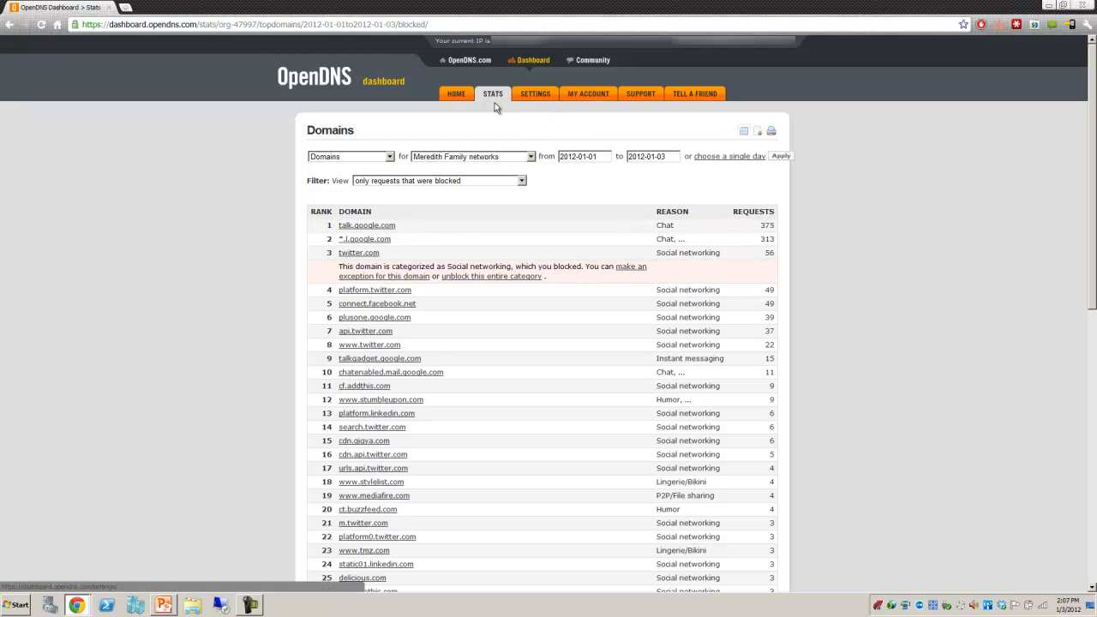
# Browse Settings, My Account and Stats, then return to Settings for the home network
pyautogui.click(538, 94)
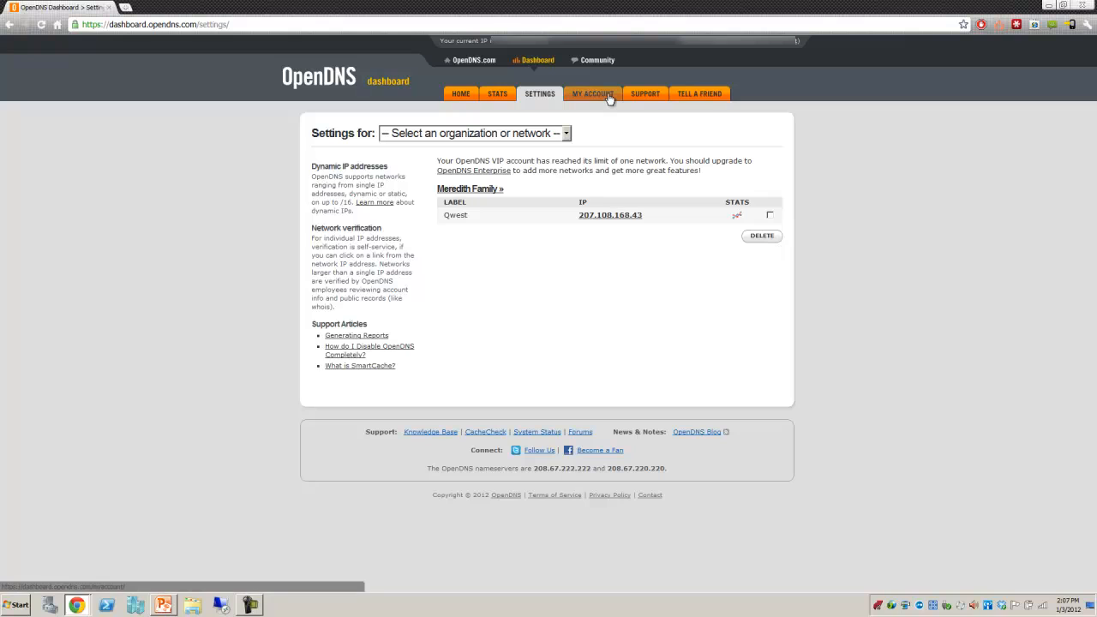
pyautogui.click(592, 94)
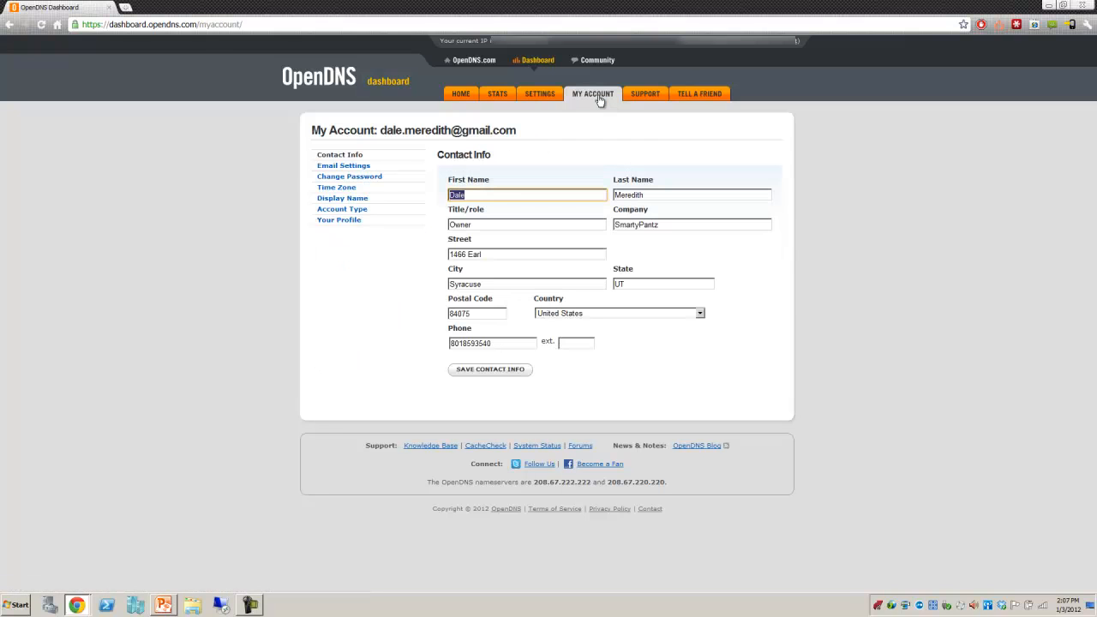
pyautogui.moveTo(342, 198)
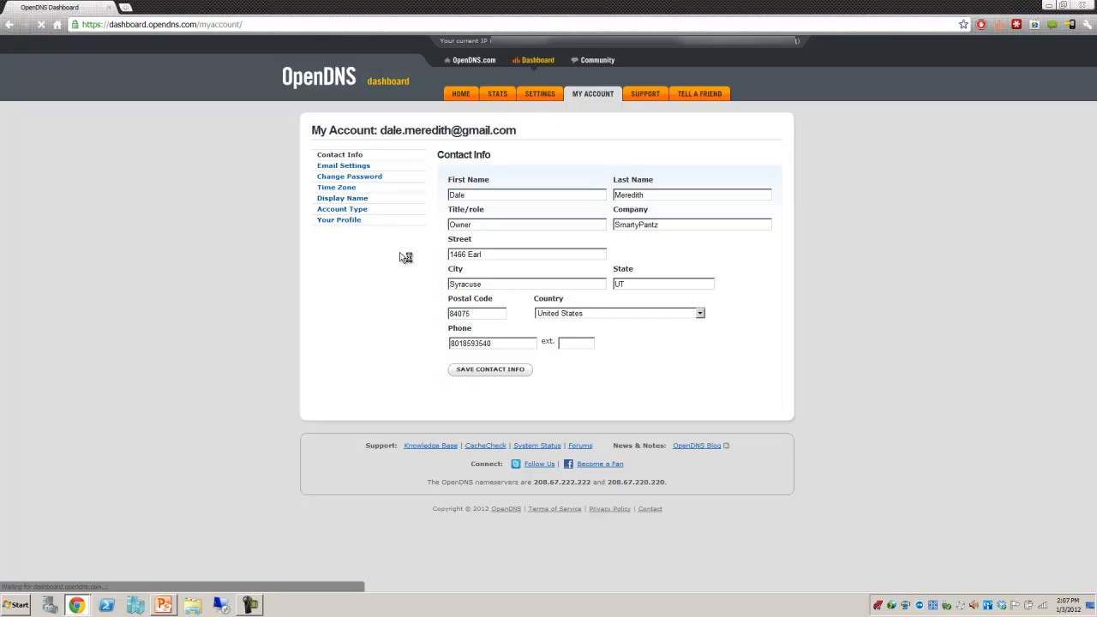
pyautogui.click(492, 93)
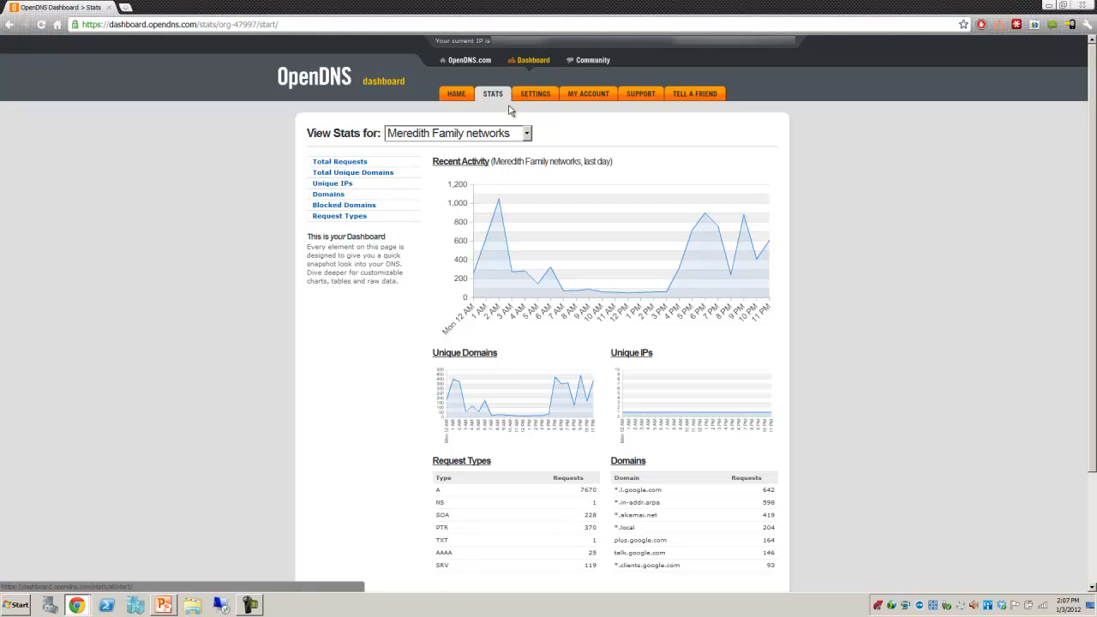
pyautogui.moveTo(494, 131)
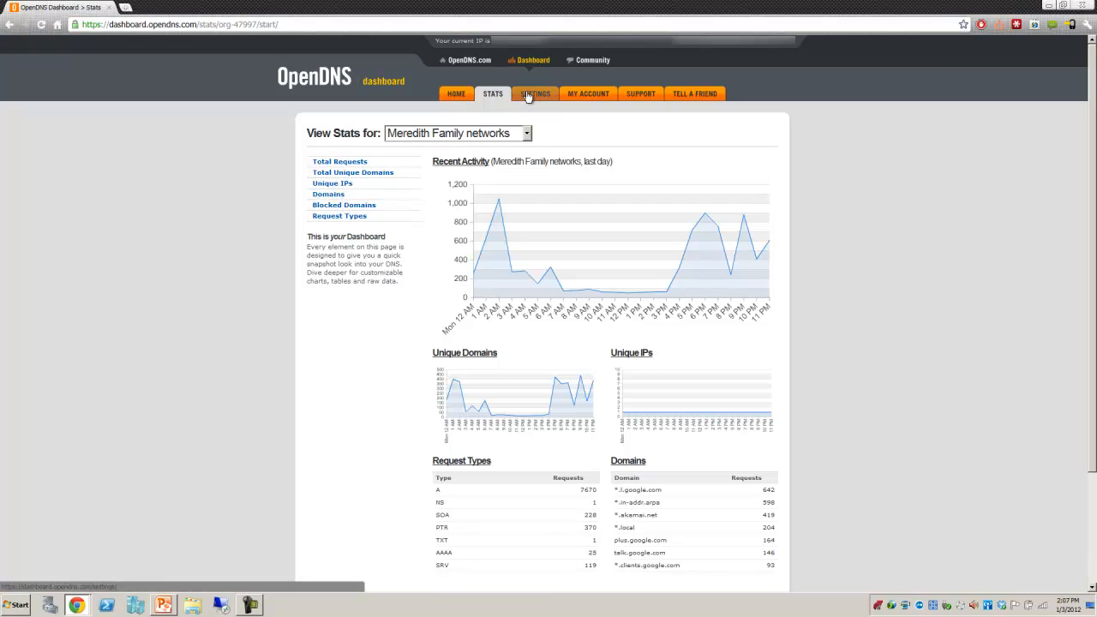
pyautogui.moveTo(419, 241)
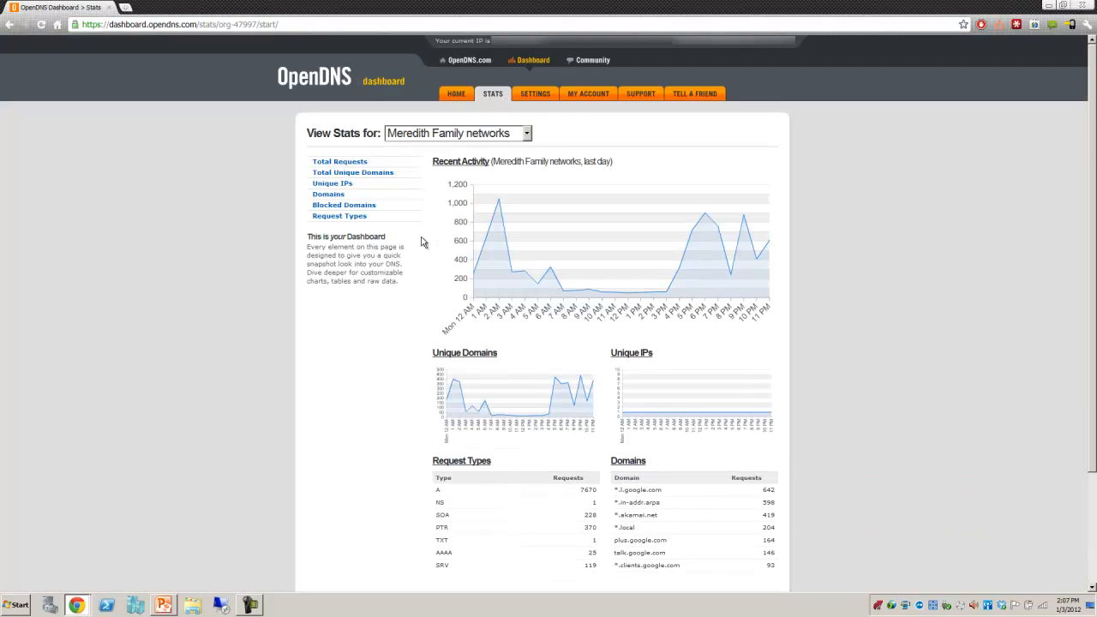
pyautogui.click(535, 94)
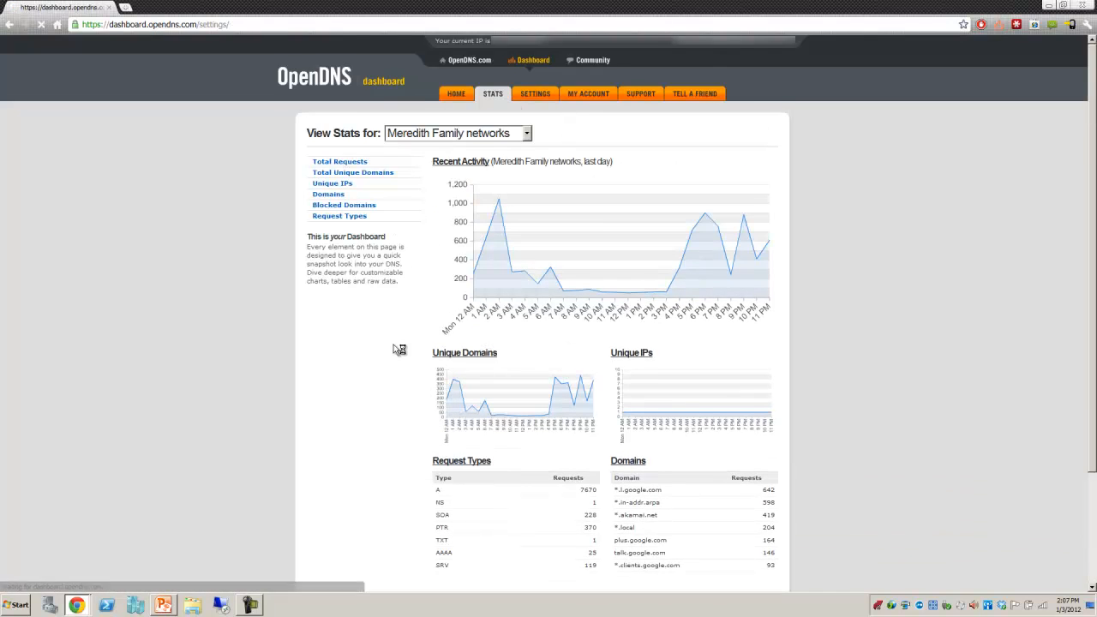
pyautogui.click(535, 94)
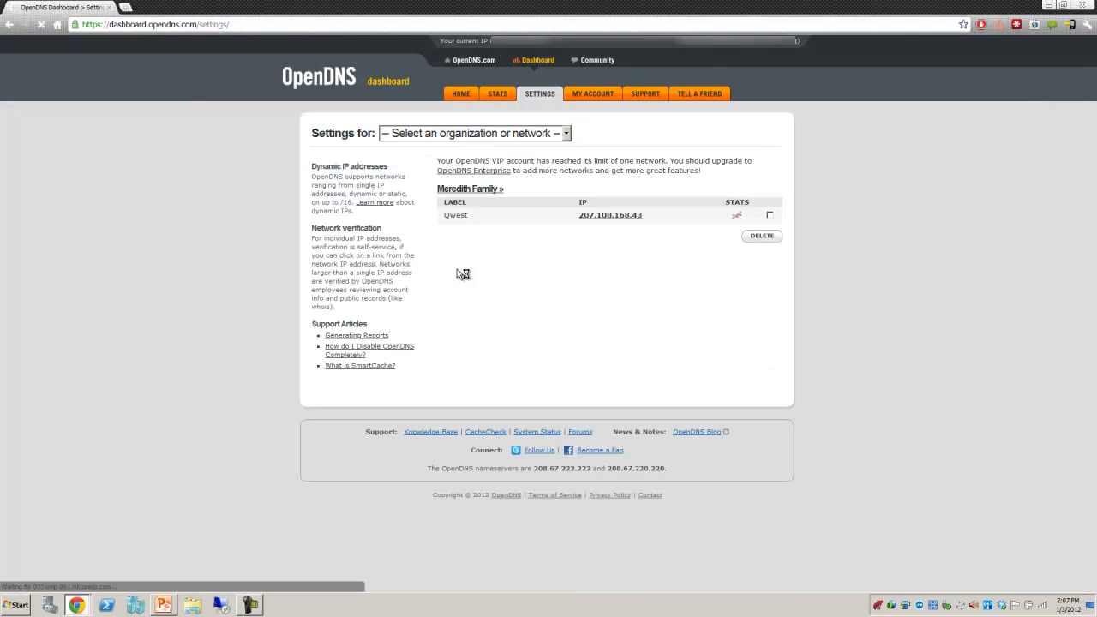
pyautogui.moveTo(557, 341)
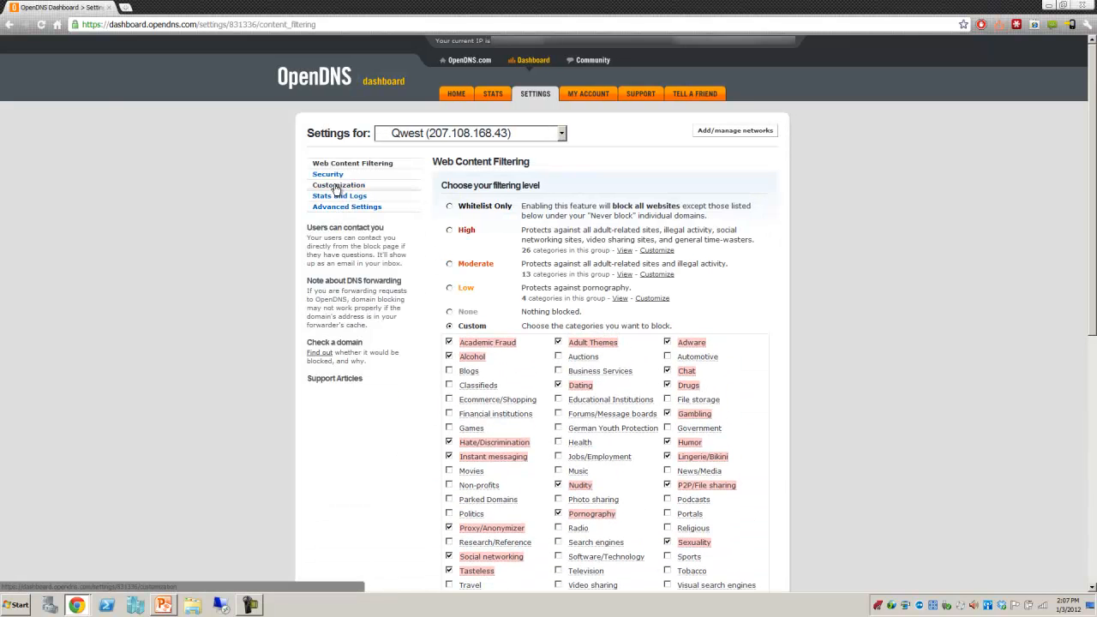
pyautogui.click(337, 185)
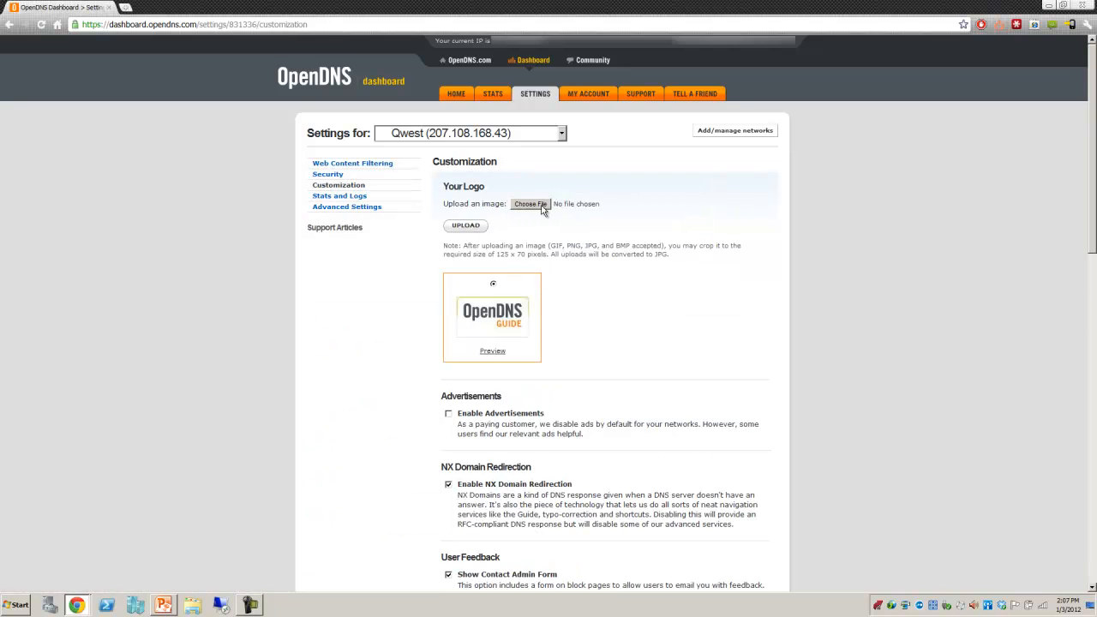
pyautogui.scroll(-3)
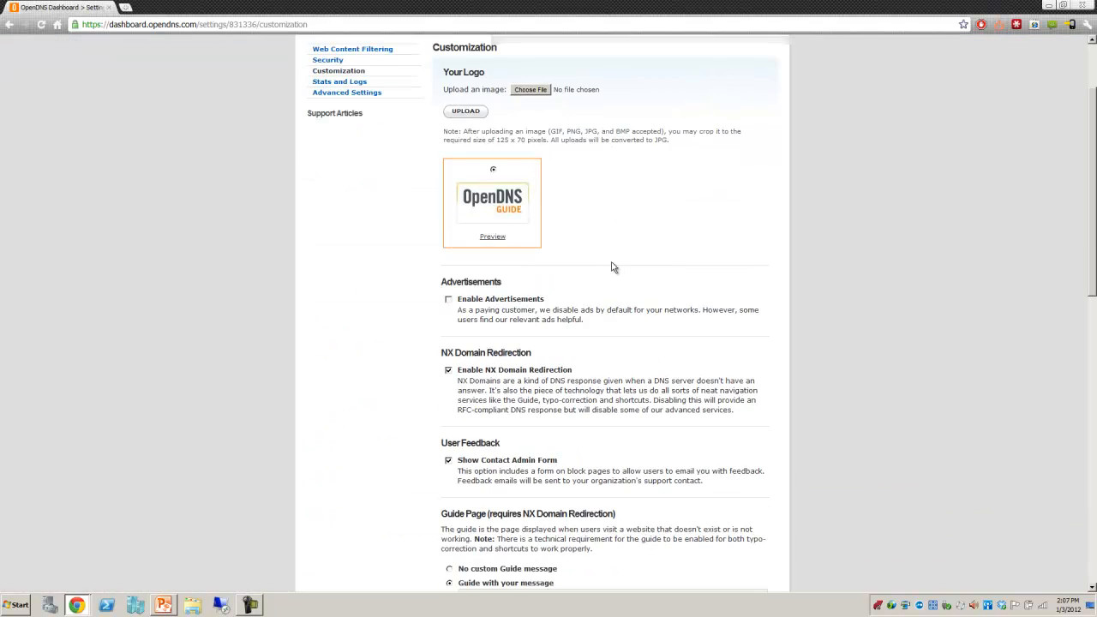
pyautogui.scroll(-3)
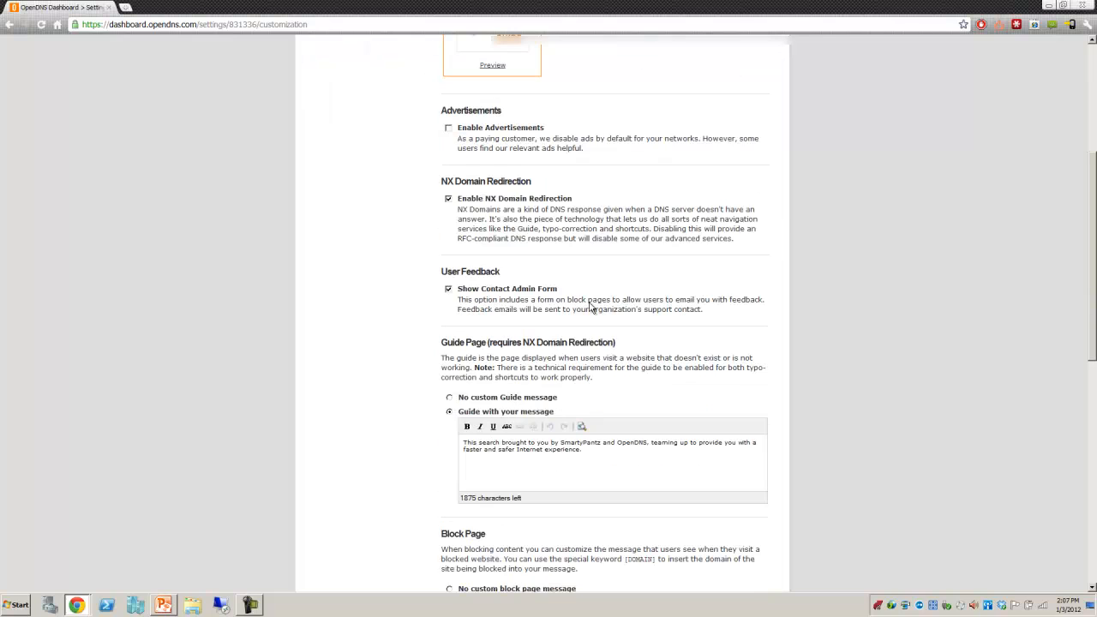
pyautogui.scroll(-3)
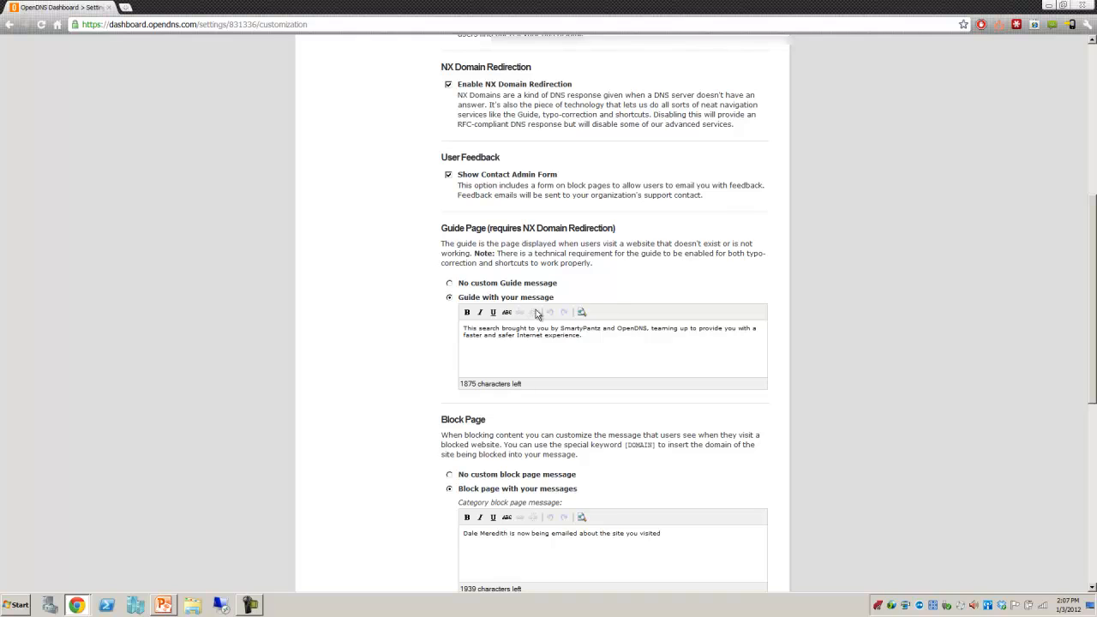
pyautogui.moveTo(470, 328); pyautogui.dragTo(600, 329)
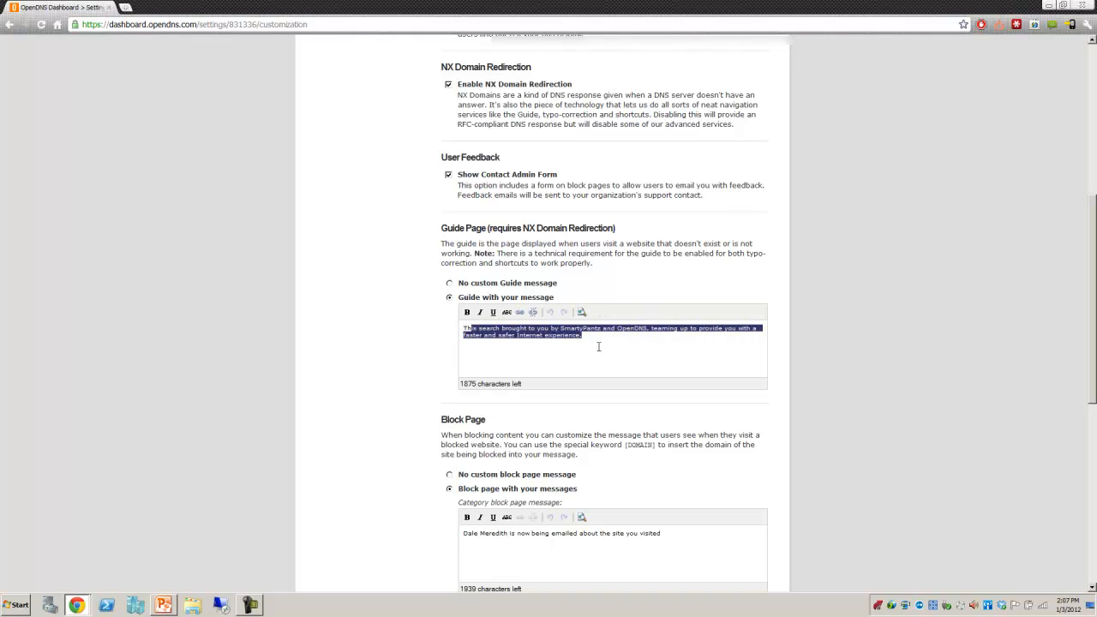
pyautogui.scroll(-3)
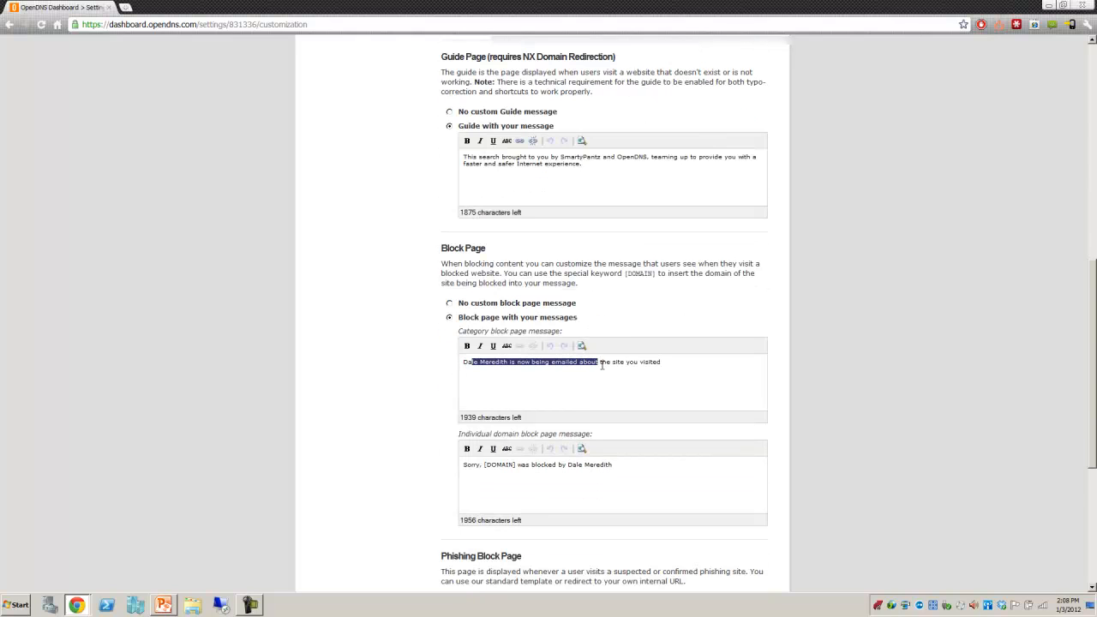
pyautogui.scroll(-3)
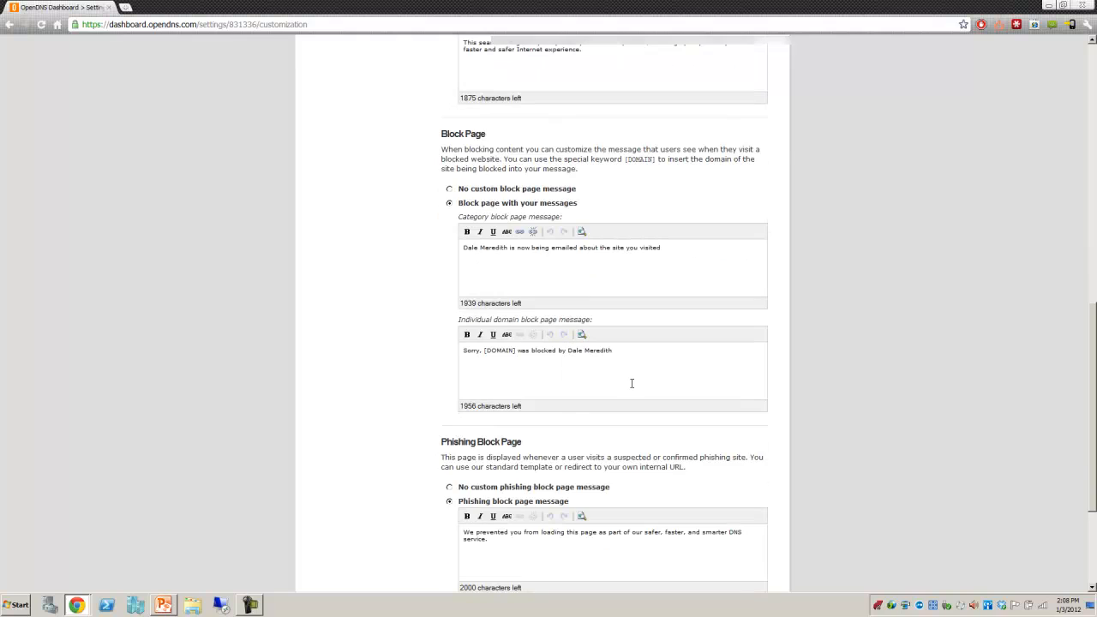
pyautogui.tripleClick(536, 350)
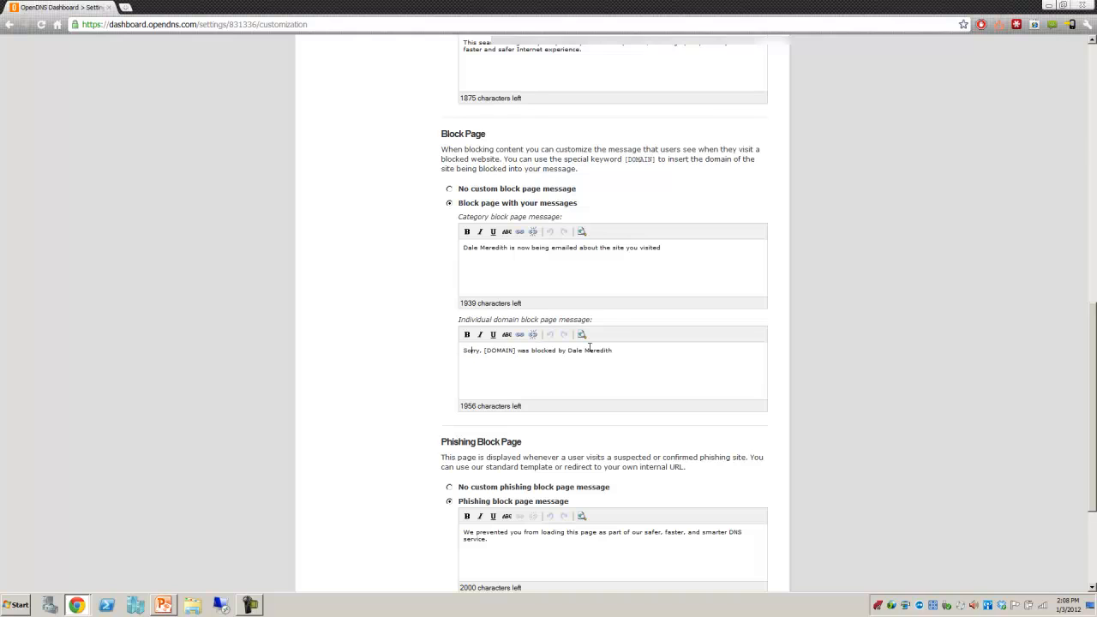
pyautogui.scroll(-3)
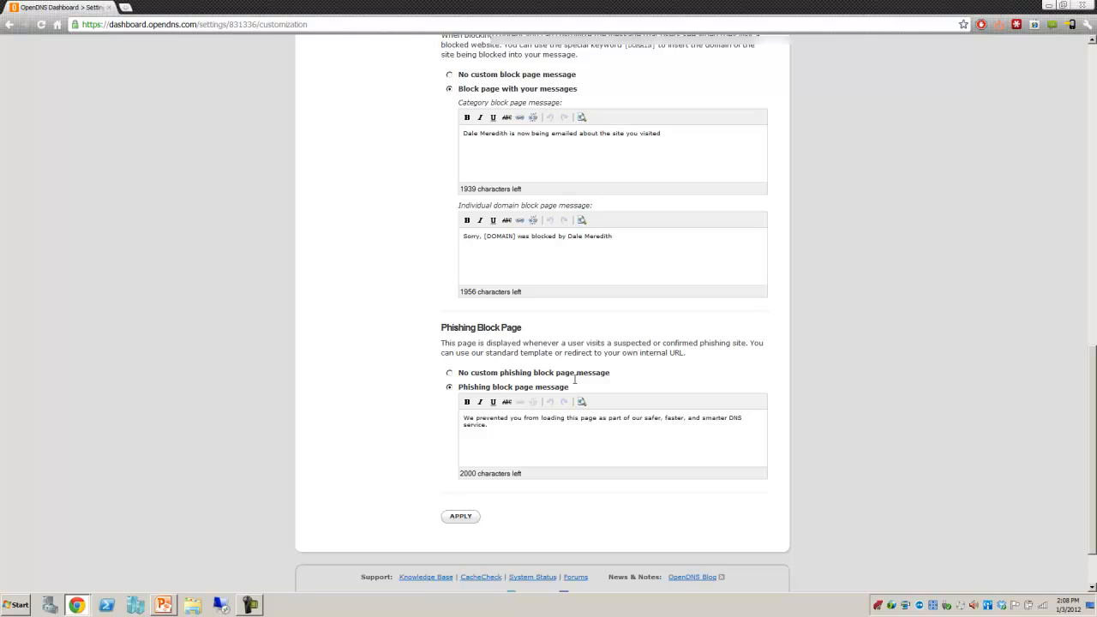
pyautogui.scroll(3)
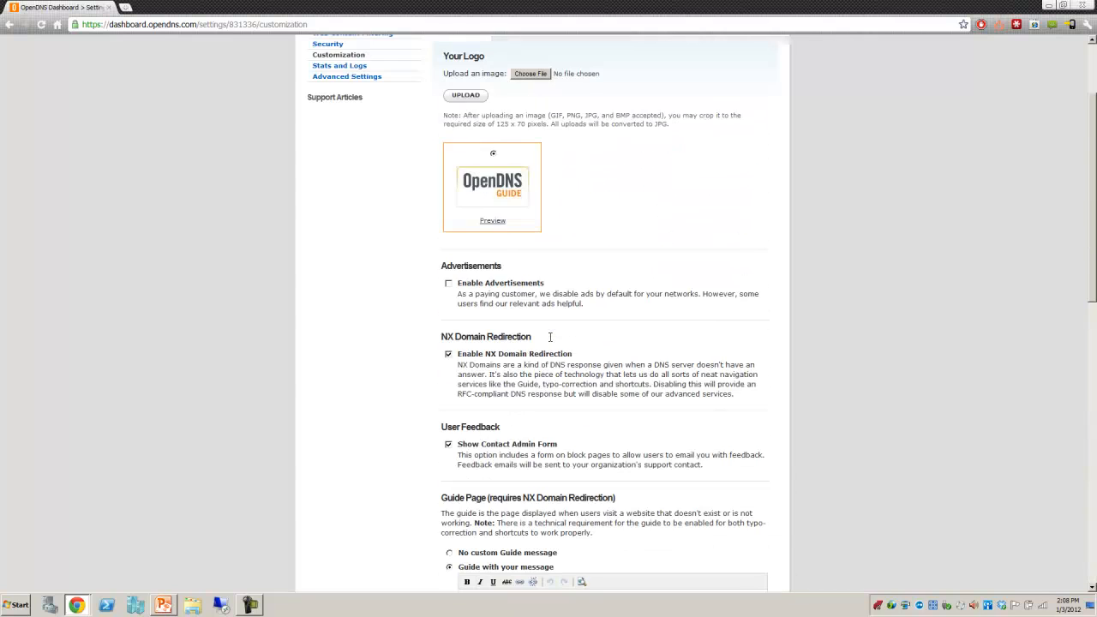
pyautogui.scroll(3)
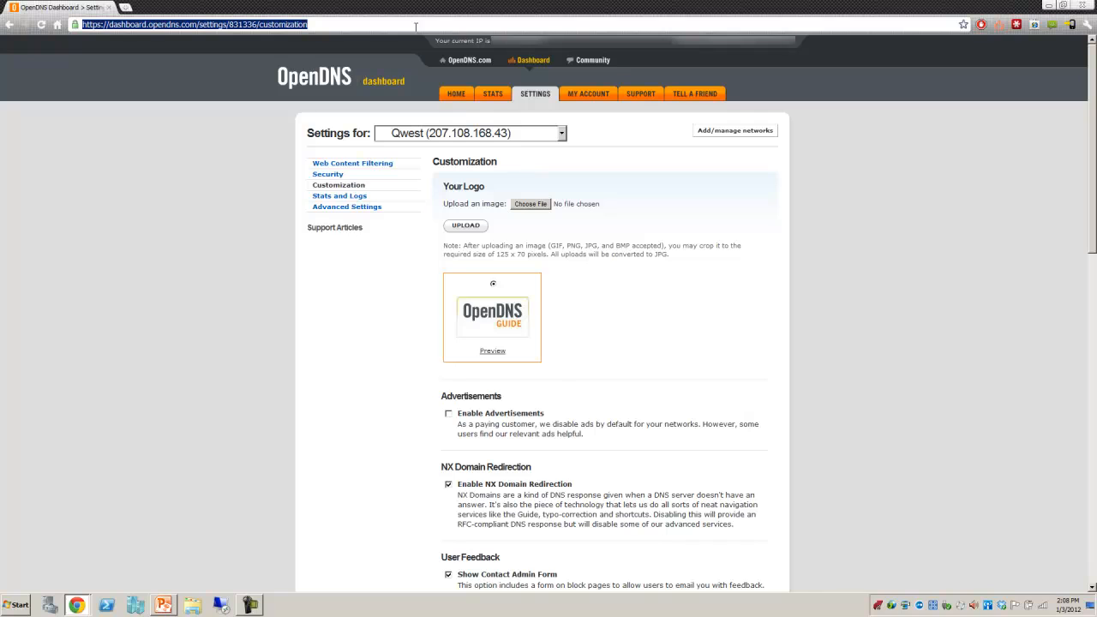
# Log into the D-Link router and view DNS servers 208.67.222.222 and 208.67.220.220
pyautogui.write('10.10.1')
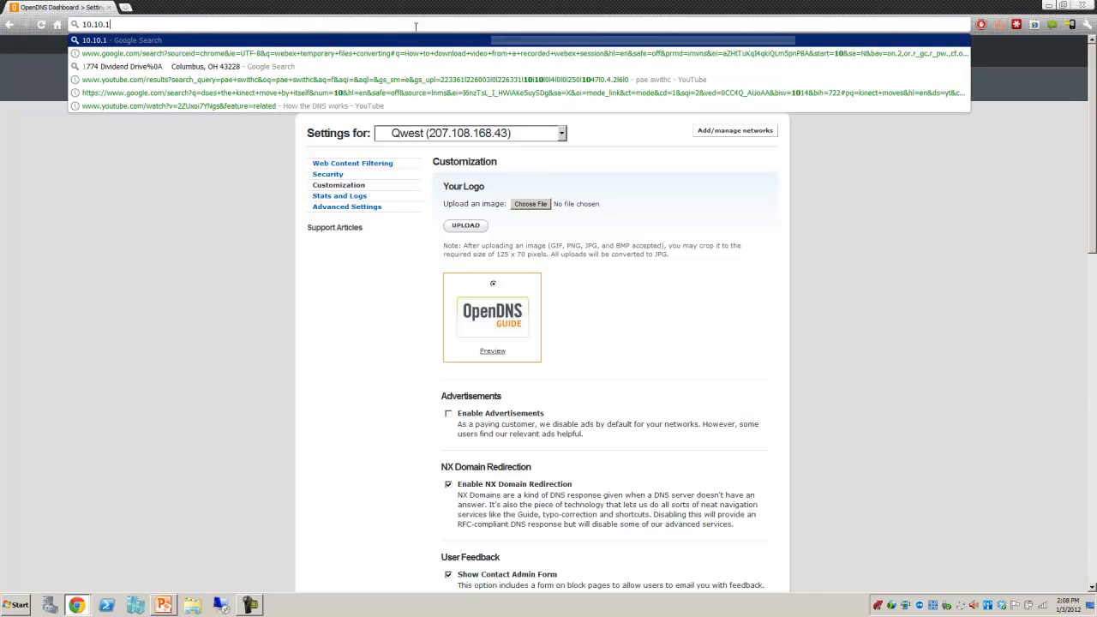
pyautogui.press('Return')
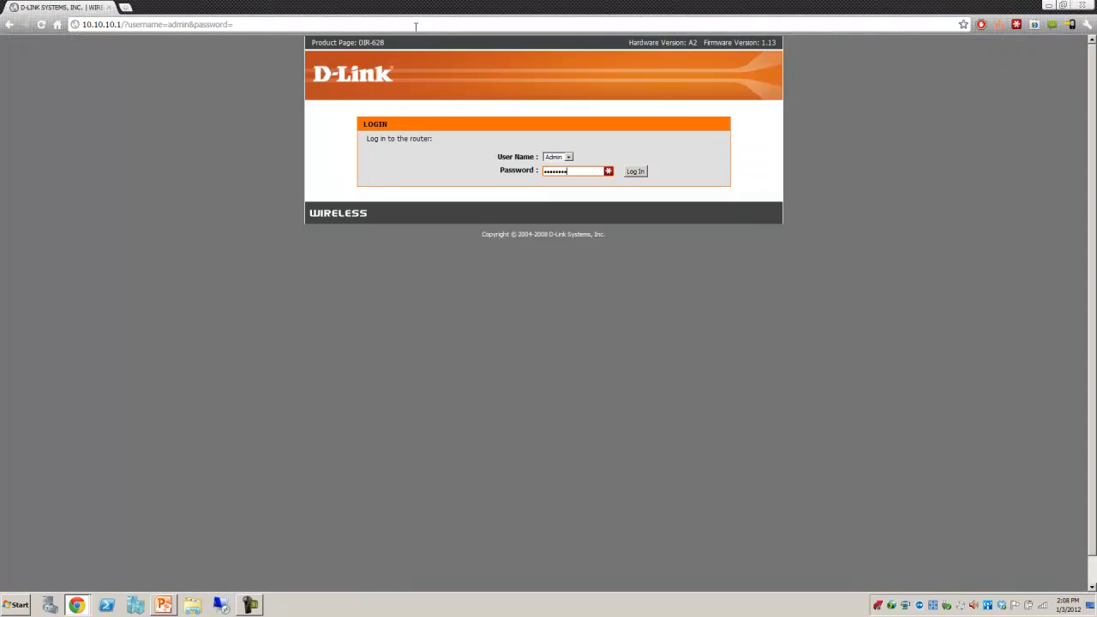
pyautogui.click(634, 170)
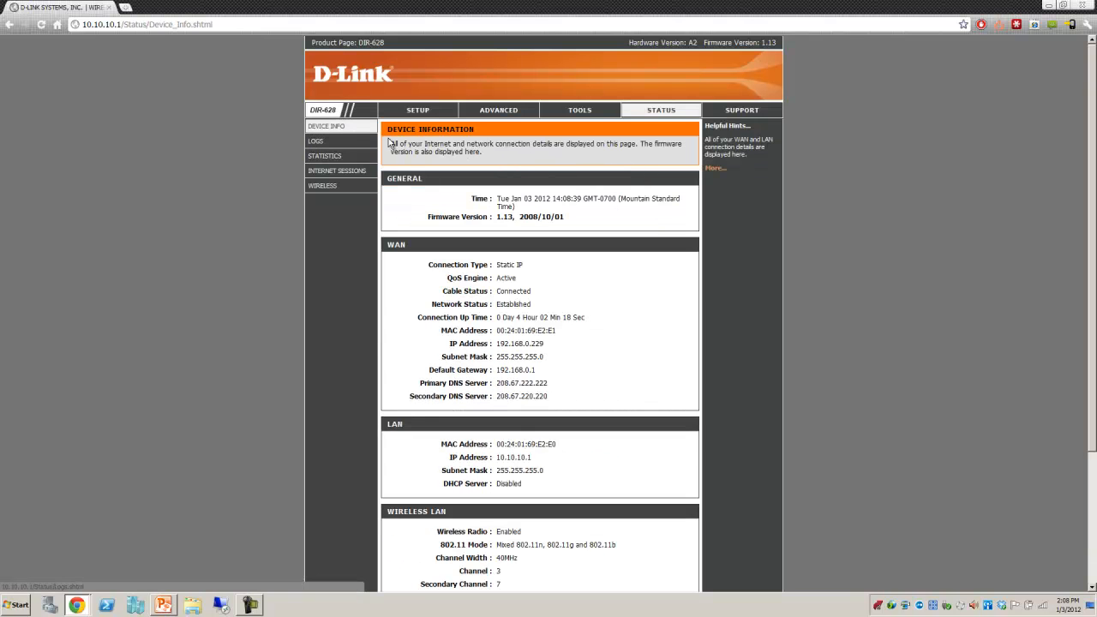
pyautogui.click(417, 110)
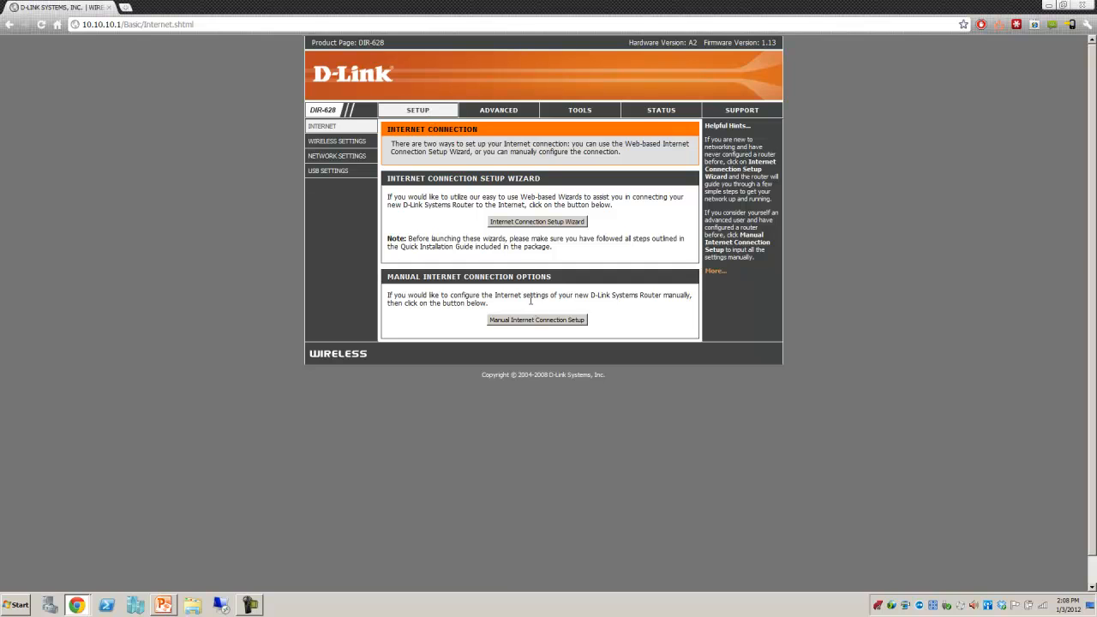
pyautogui.click(536, 319)
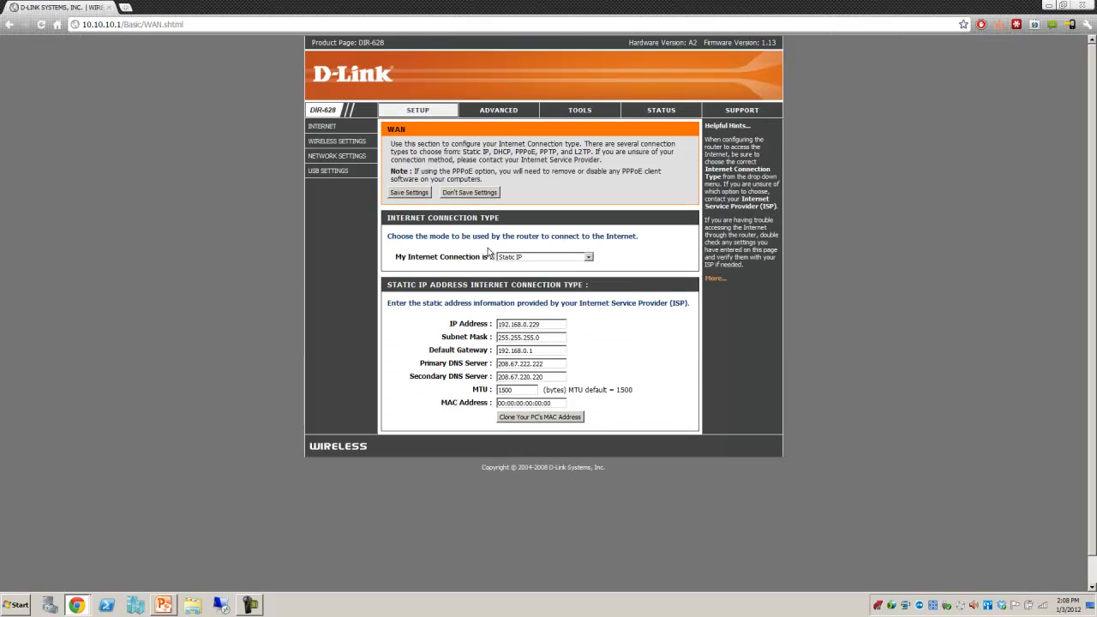
pyautogui.tripleClick(529, 363)
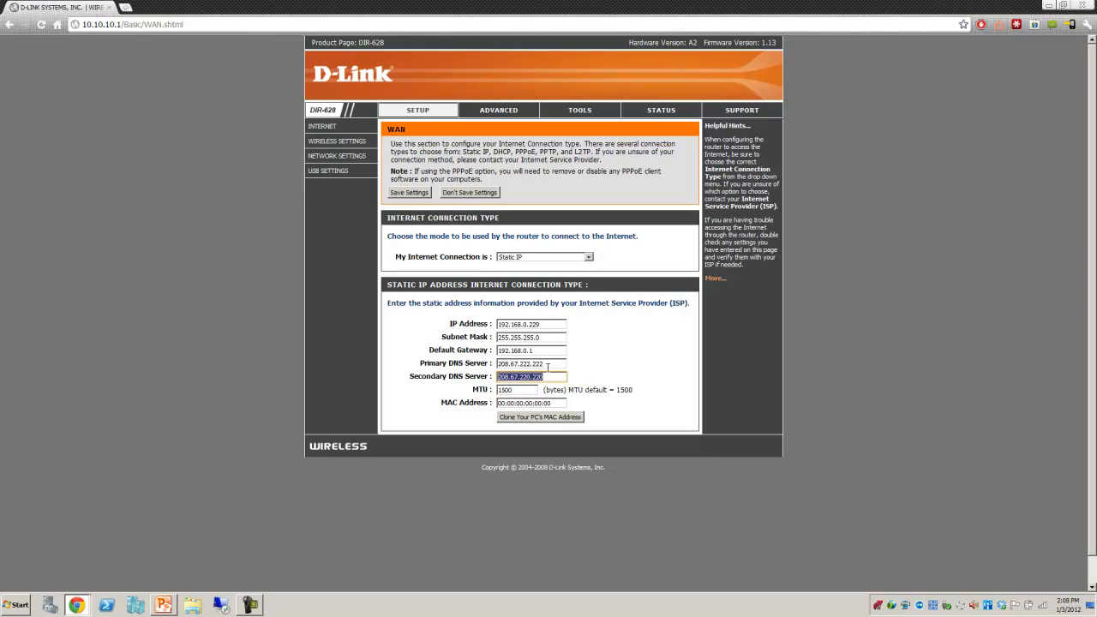
pyautogui.moveTo(510, 281)
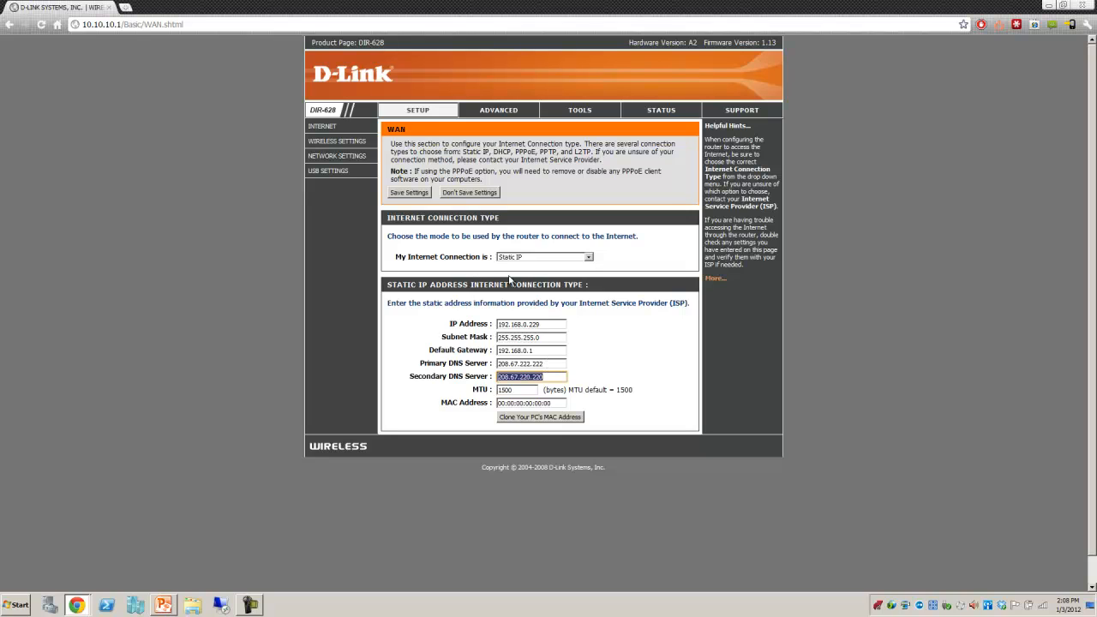
pyautogui.click(128, 24)
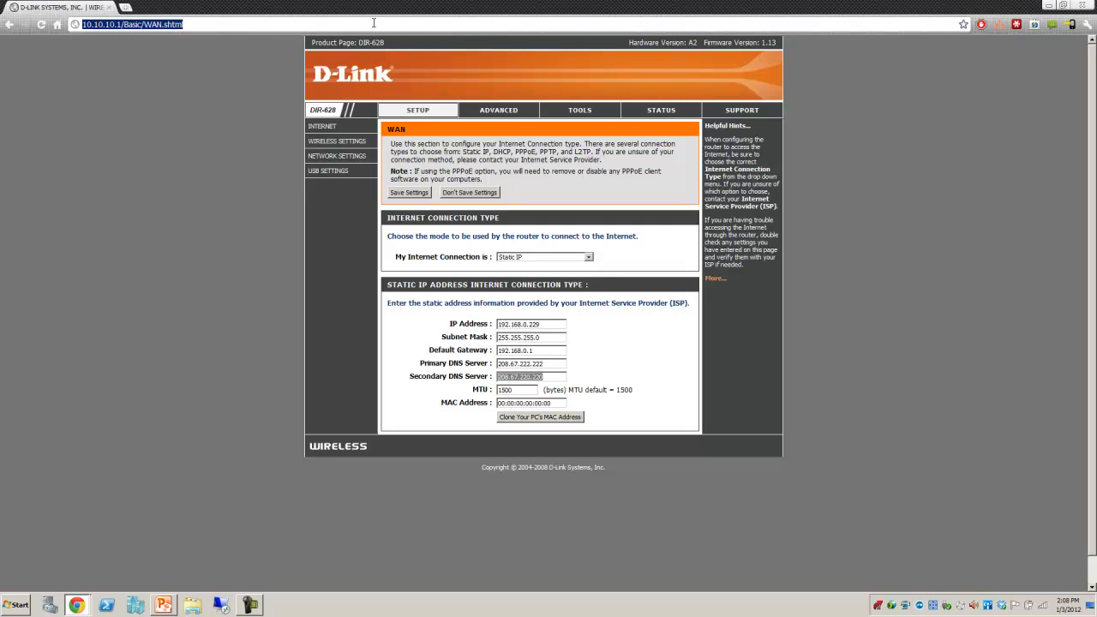
pyautogui.write('www.play')
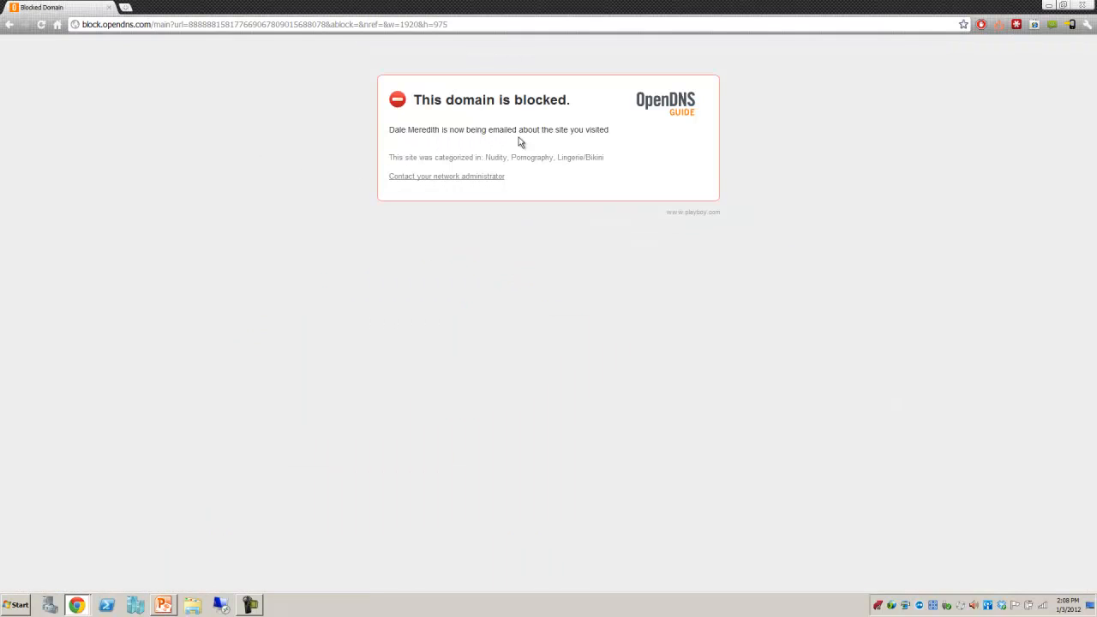
pyautogui.moveTo(540, 130)
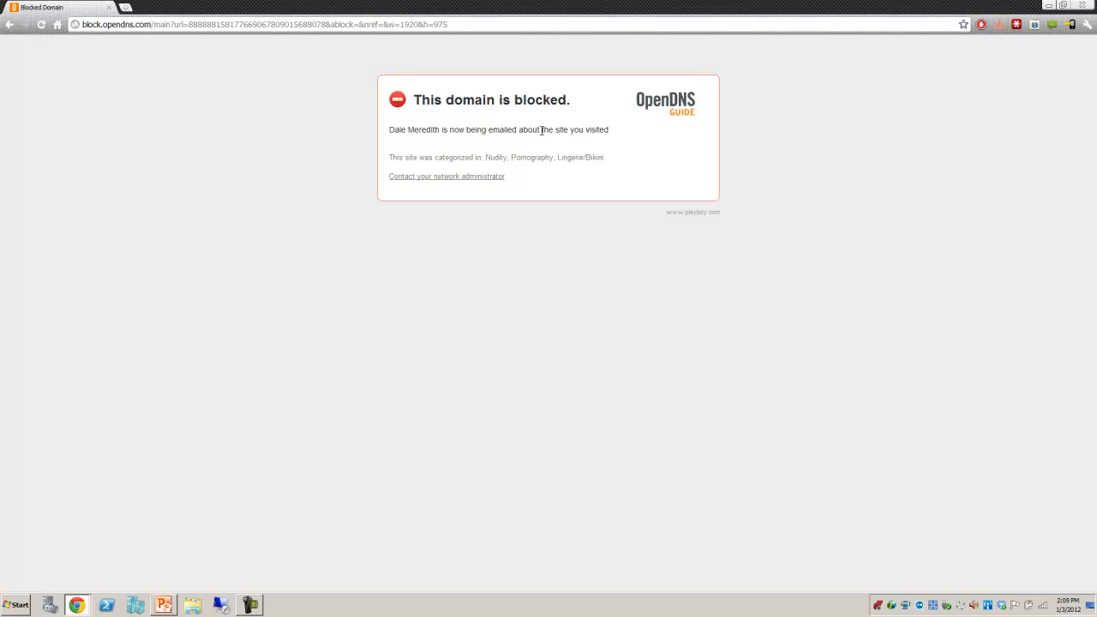
pyautogui.moveTo(393, 156)
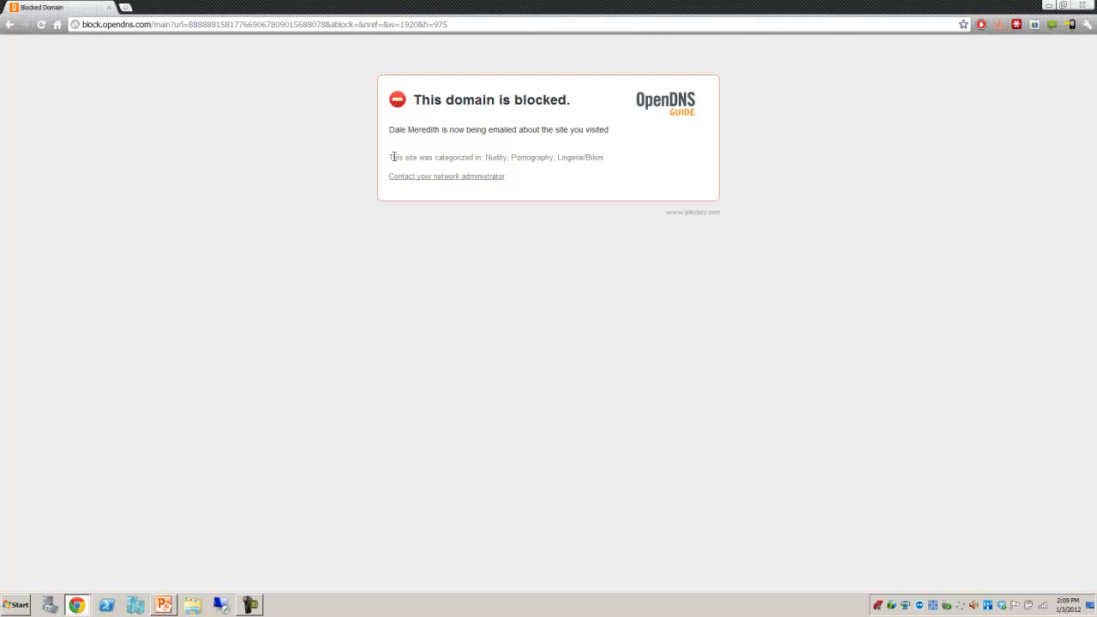
pyautogui.moveTo(494, 159)
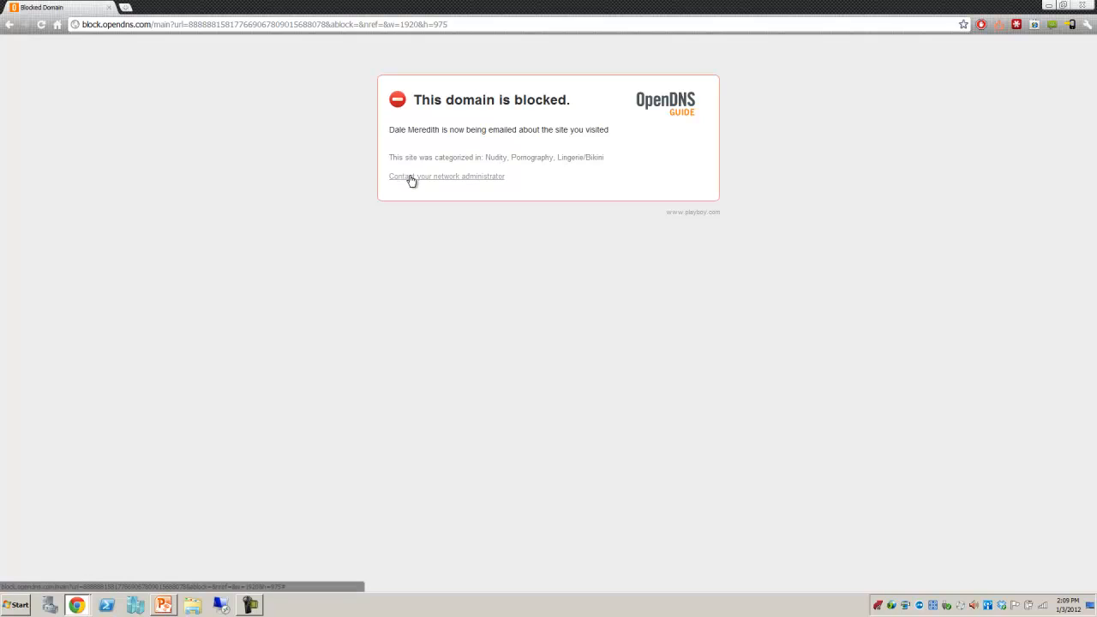
pyautogui.moveTo(753, 246)
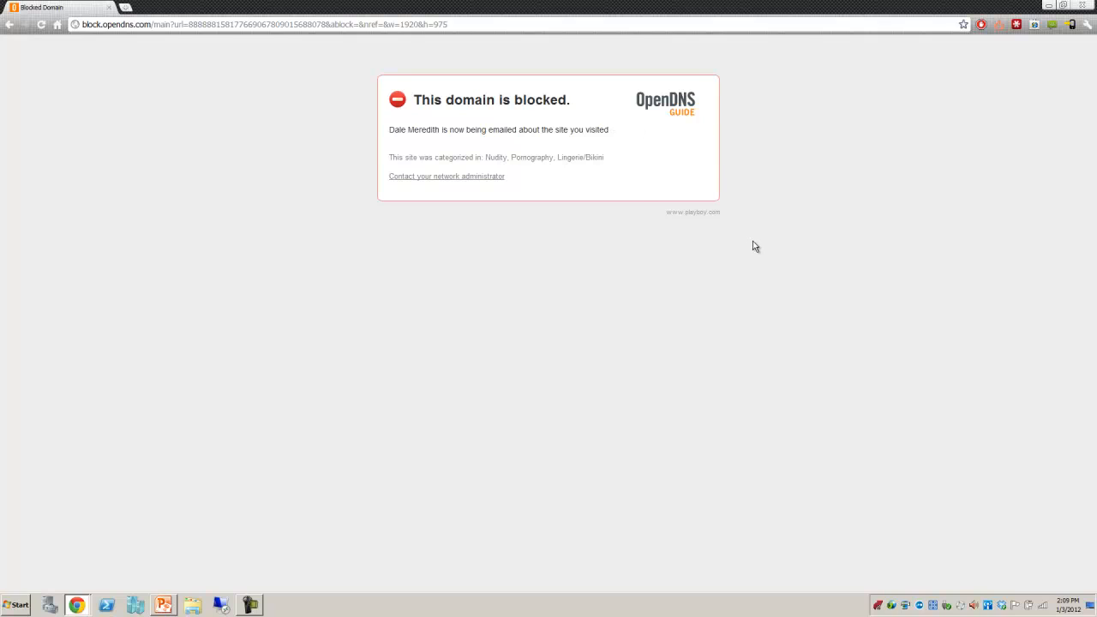
pyautogui.moveTo(638, 203)
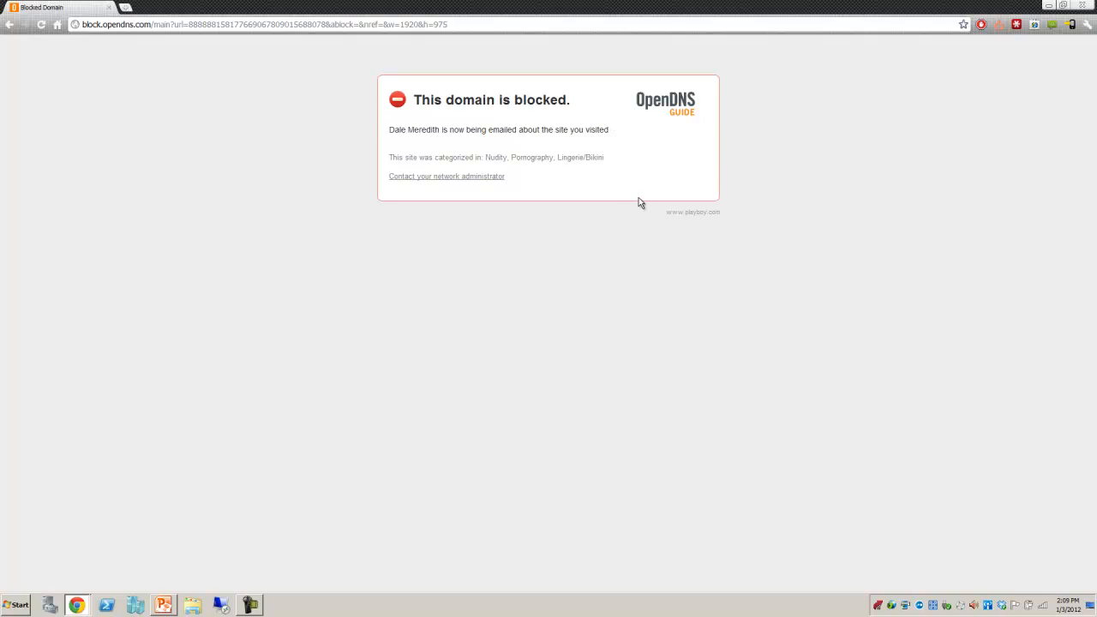
pyautogui.moveTo(99, 19)
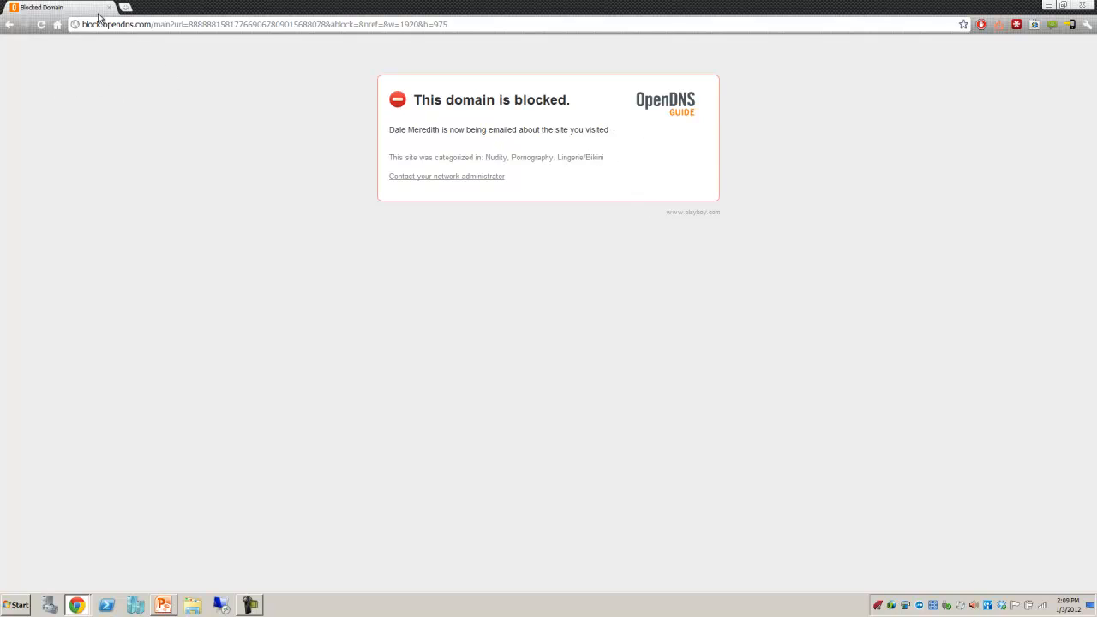
pyautogui.moveTo(109, 7)
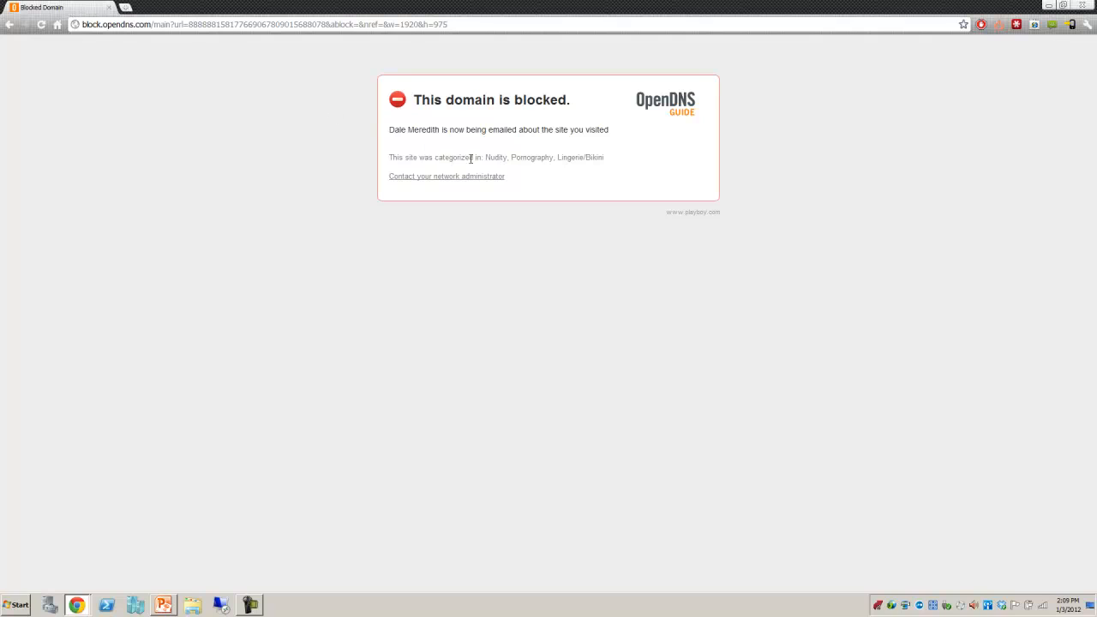
pyautogui.moveTo(761, 143)
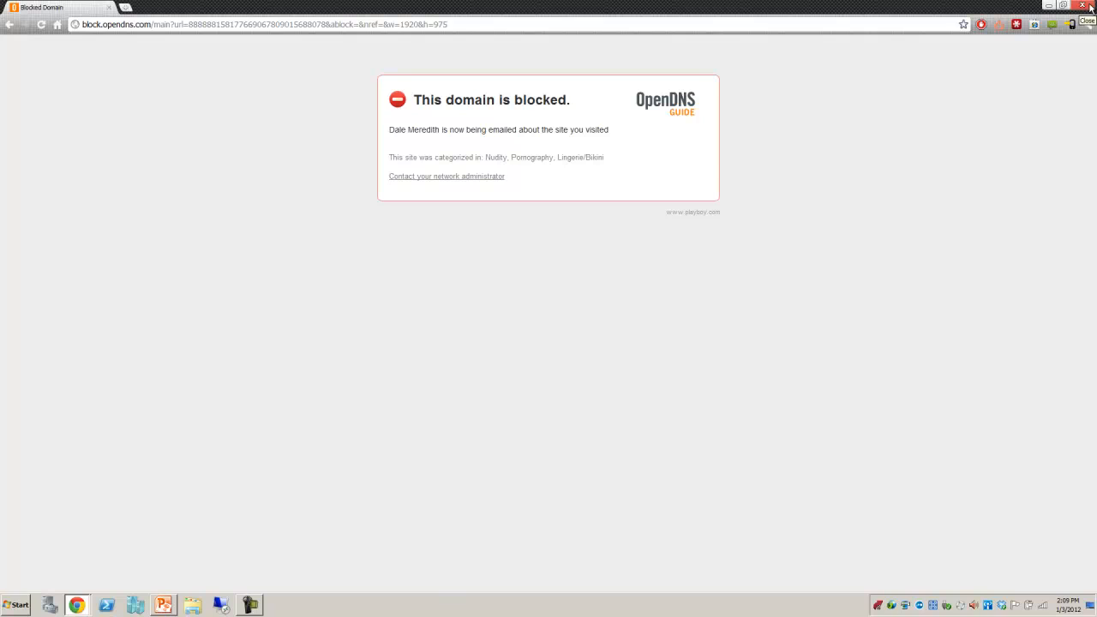
pyautogui.click(1086, 21)
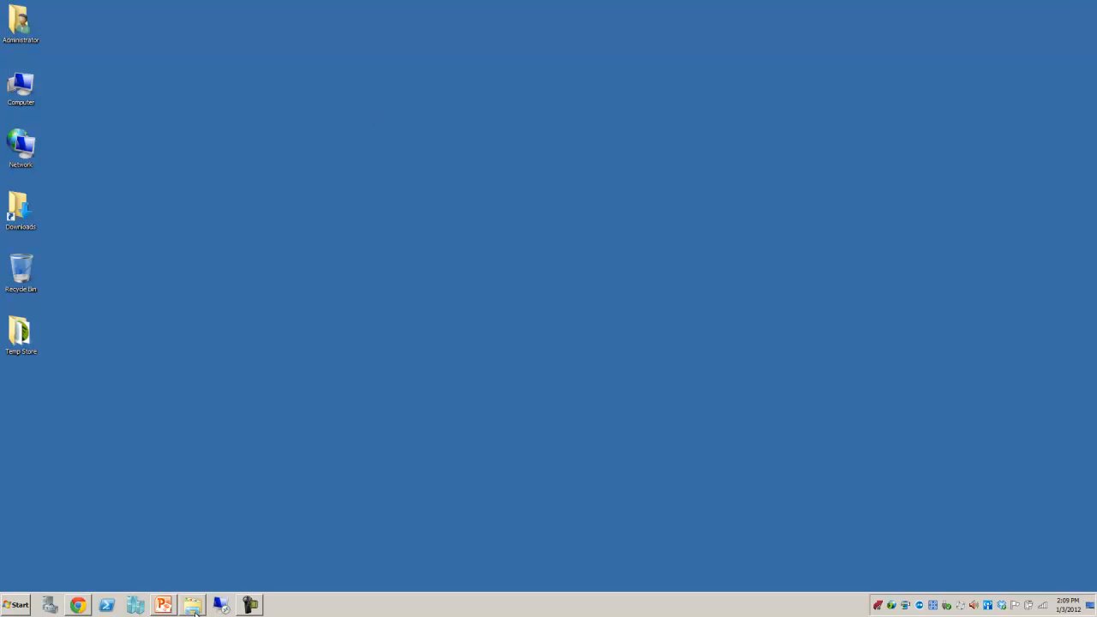